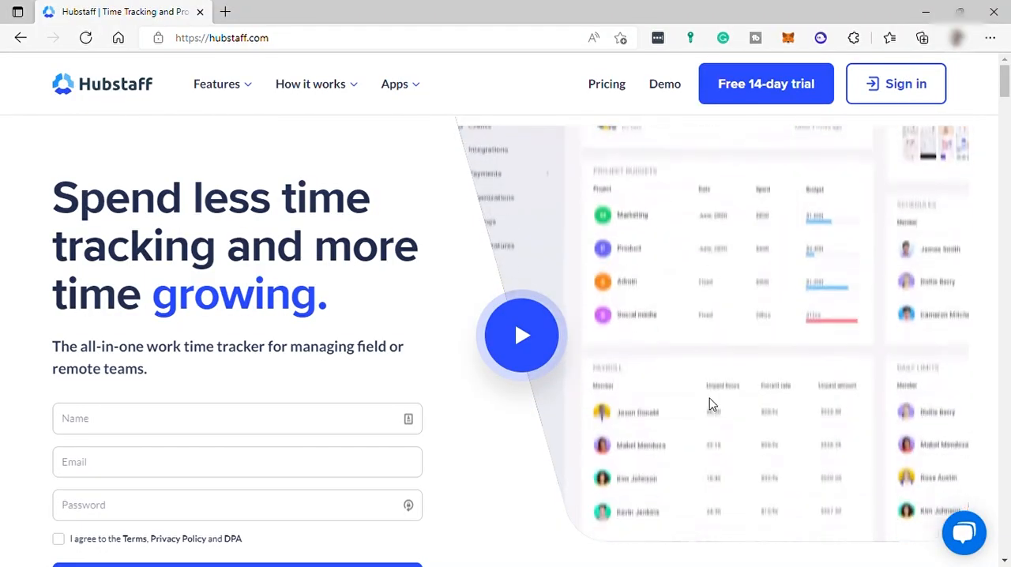
Scroll through the Hubstaff homepage
{"action": "scroll", "scroll_direction": "down", "scroll_amount": 3}
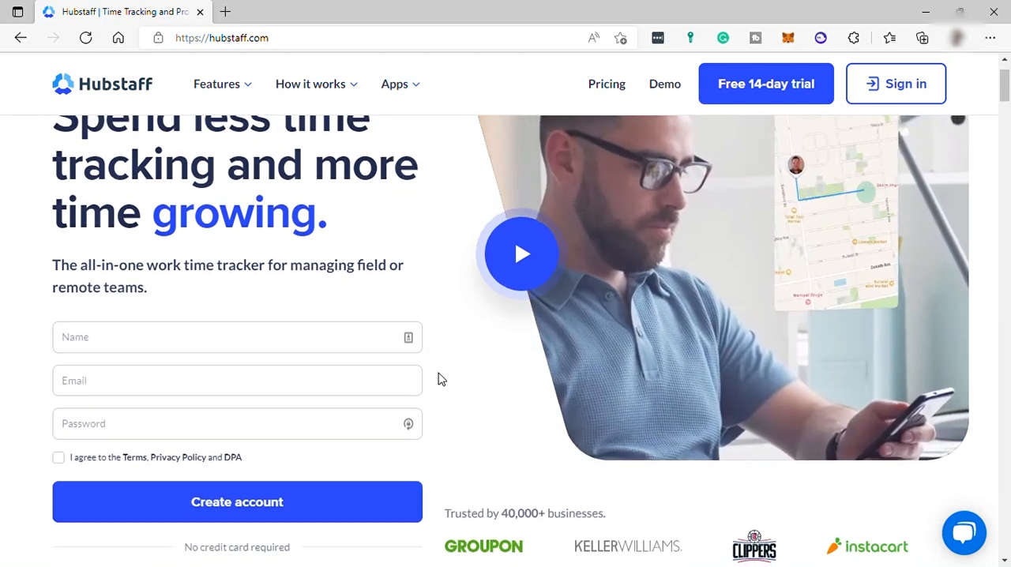
{"action": "scroll", "scroll_direction": "down", "scroll_amount": 3}
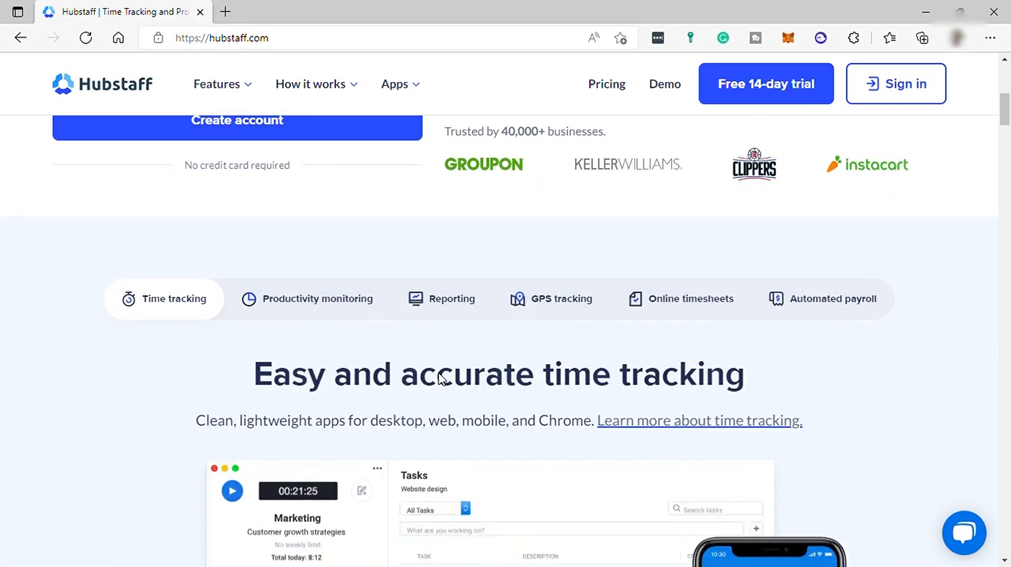
{"action": "scroll", "scroll_direction": "down", "scroll_amount": 3}
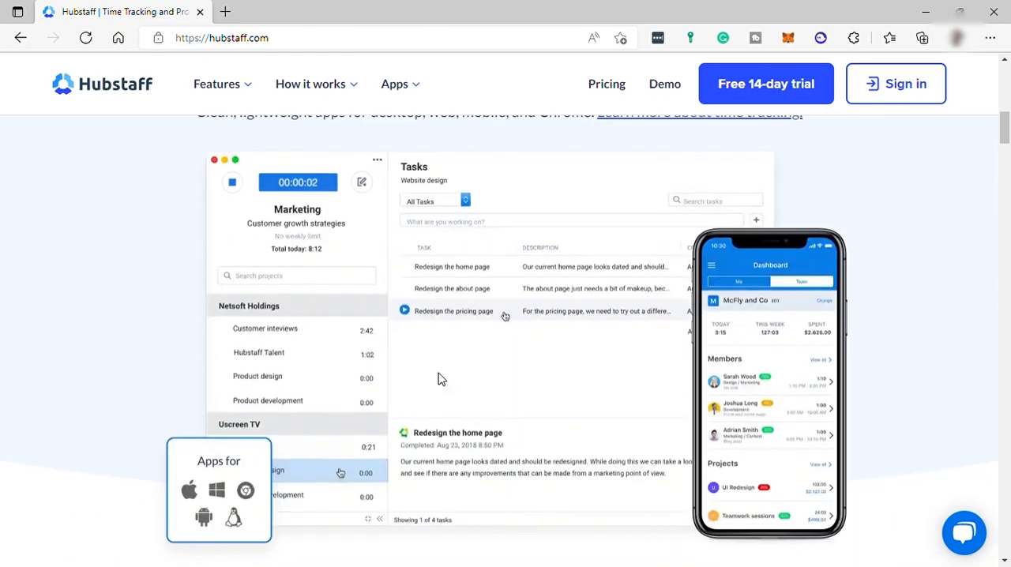
{"action": "scroll", "scroll_direction": "down", "scroll_amount": 3}
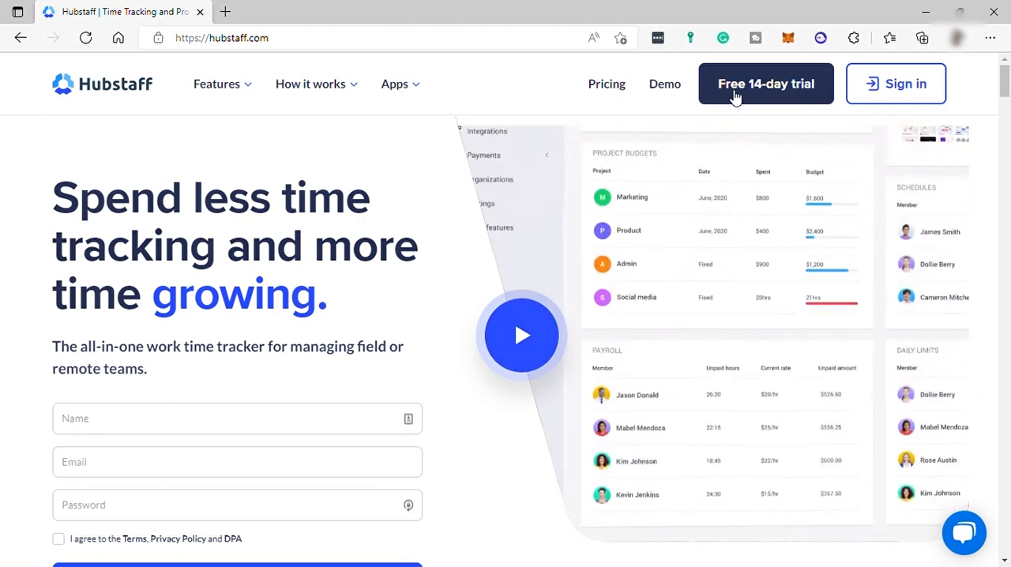
{"action": "left_click", "coordinate": [521, 335]}
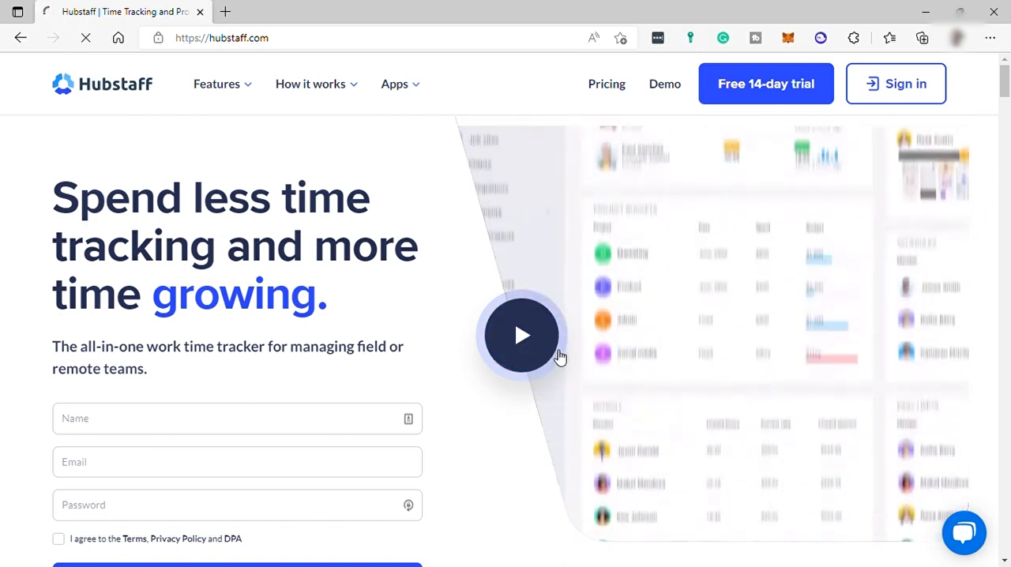
Open the pricing page and review the plan tiers down to the 14-day free trial
{"action": "left_click", "coordinate": [606, 84]}
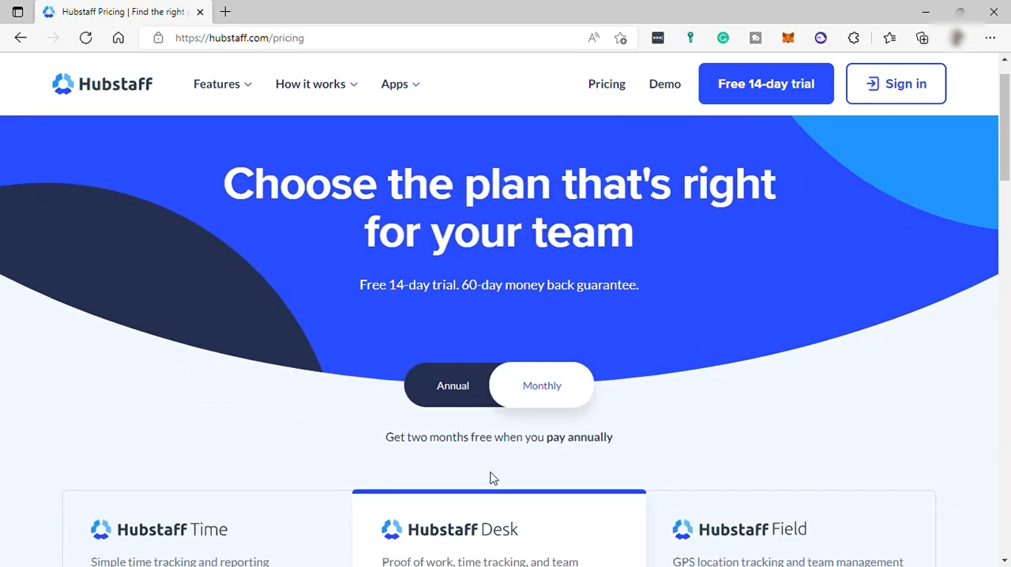
{"action": "scroll", "scroll_direction": "down", "scroll_amount": 3}
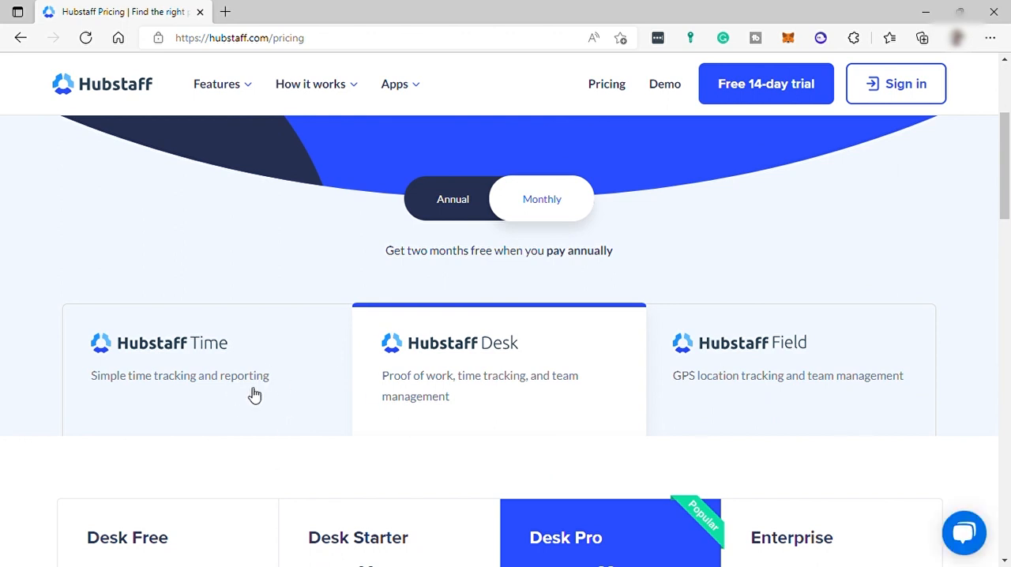
{"action": "mouse_move", "coordinate": [369, 391]}
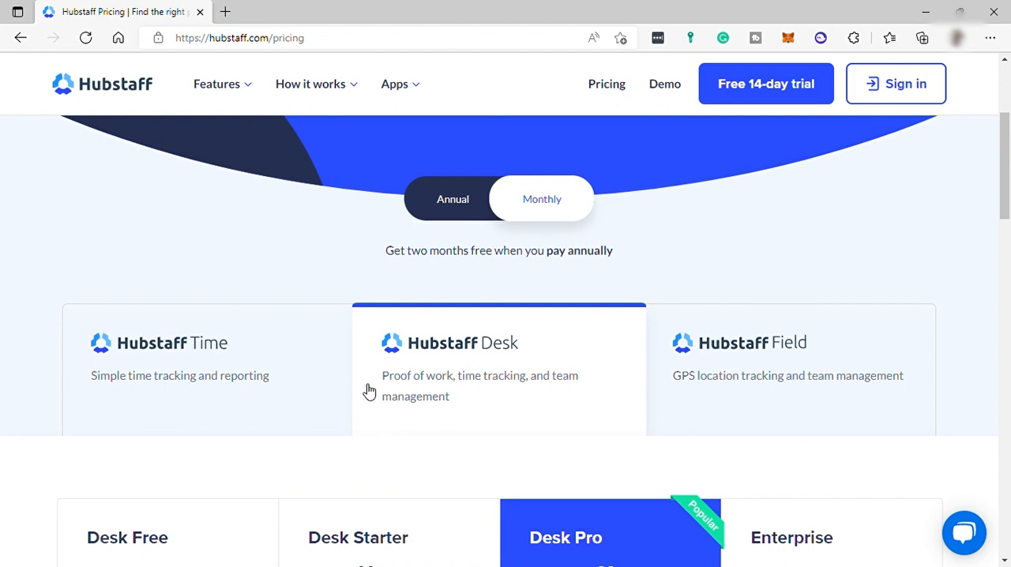
{"action": "mouse_move", "coordinate": [886, 413]}
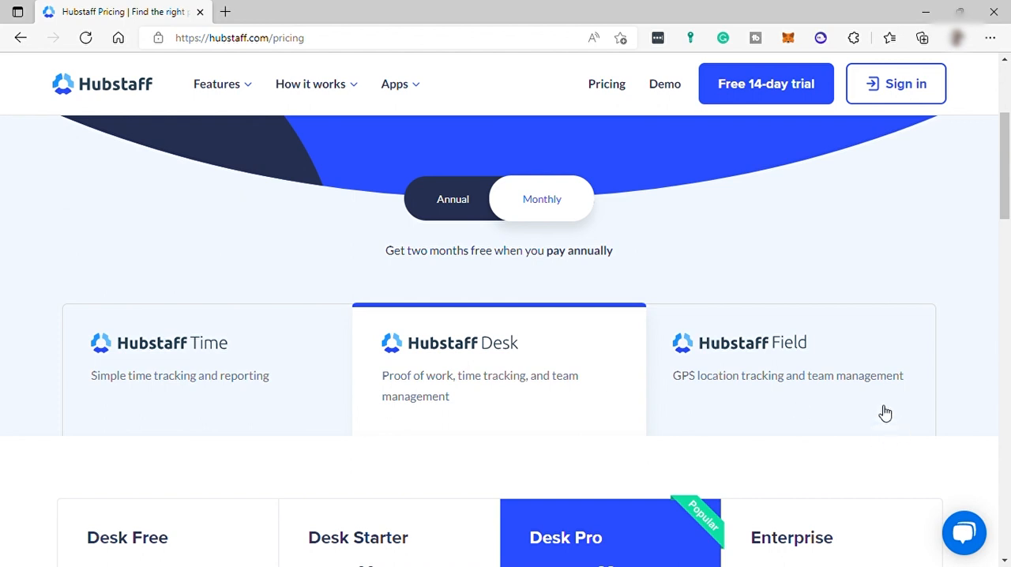
{"action": "mouse_move", "coordinate": [811, 380]}
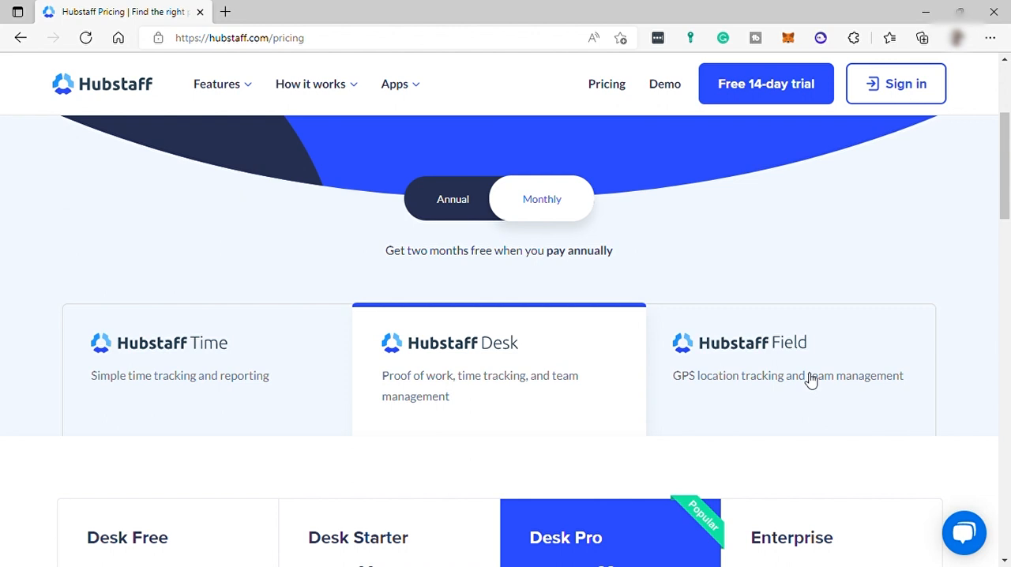
{"action": "mouse_move", "coordinate": [813, 396]}
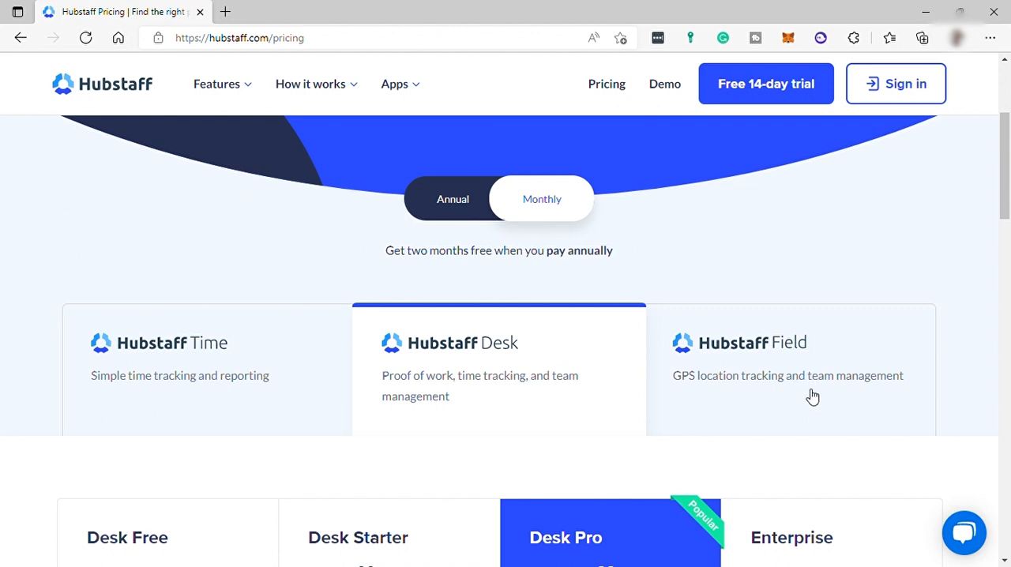
{"action": "mouse_move", "coordinate": [903, 390]}
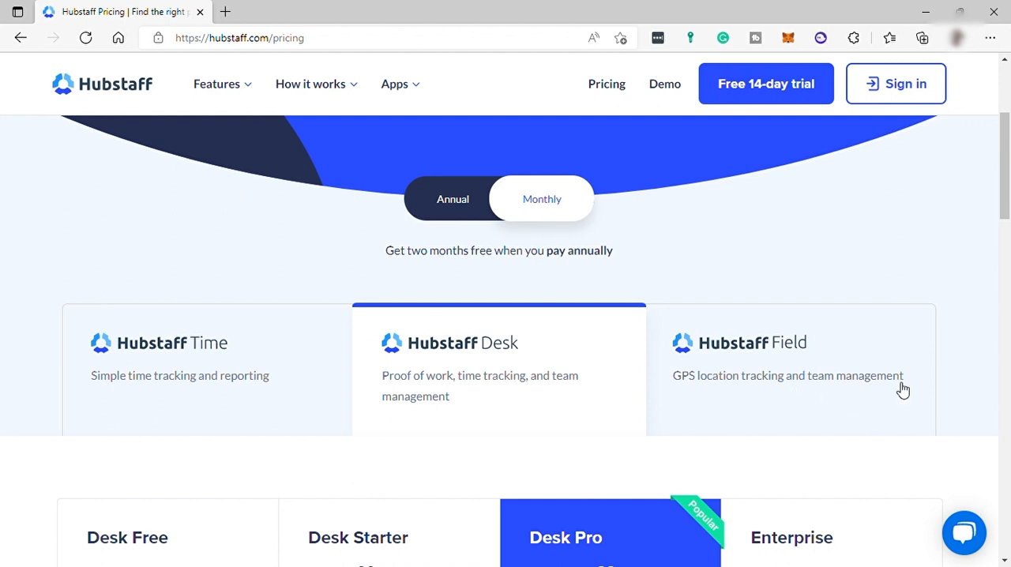
{"action": "mouse_move", "coordinate": [580, 409]}
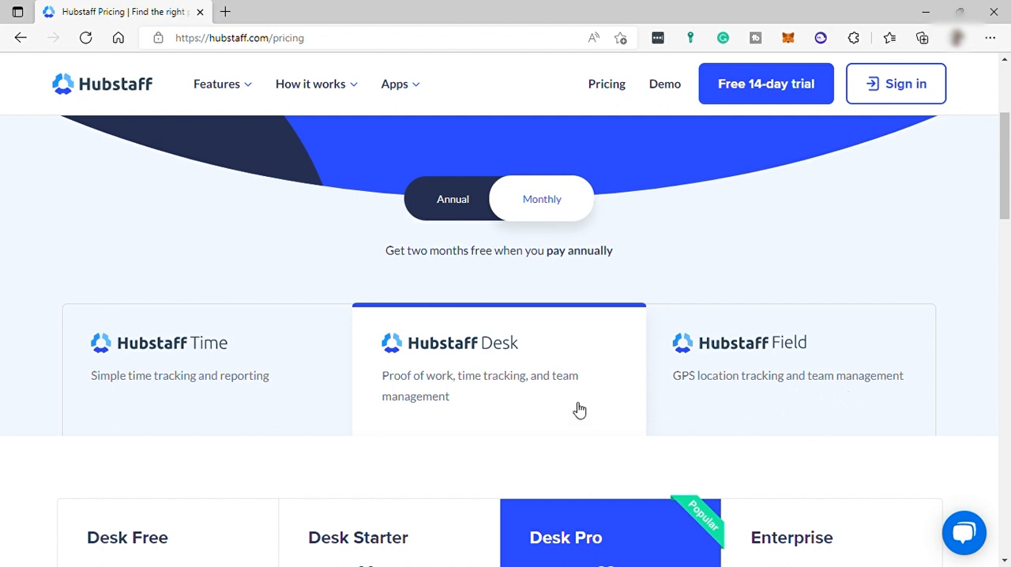
{"action": "scroll", "scroll_direction": "down", "scroll_amount": 3}
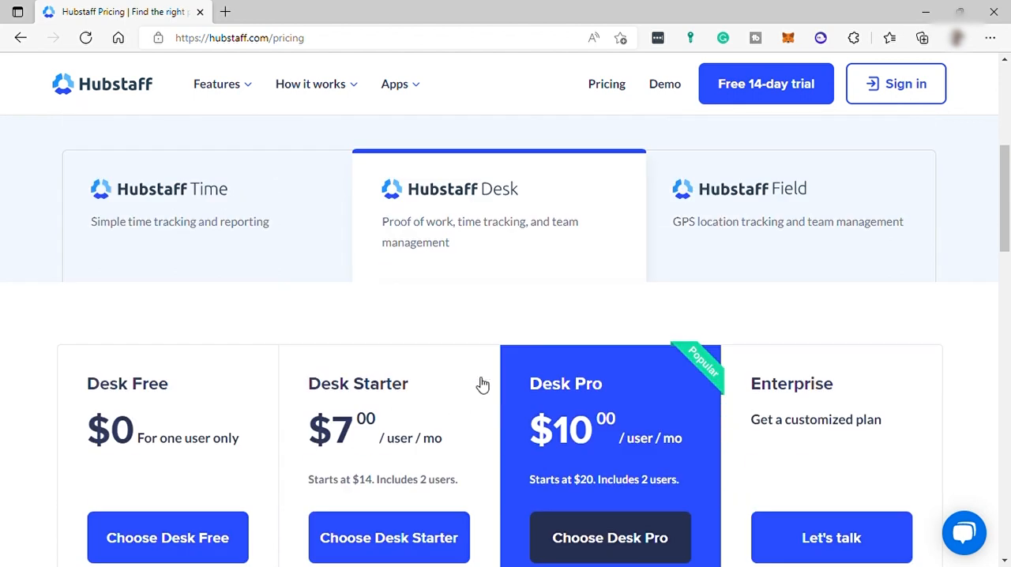
{"action": "scroll", "scroll_direction": "down", "scroll_amount": 3}
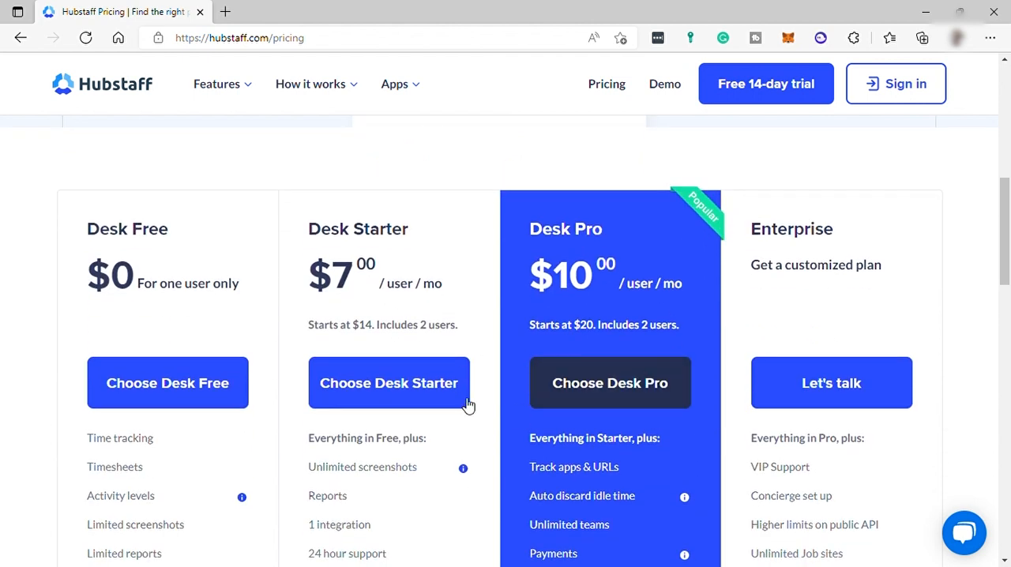
{"action": "mouse_move", "coordinate": [102, 389]}
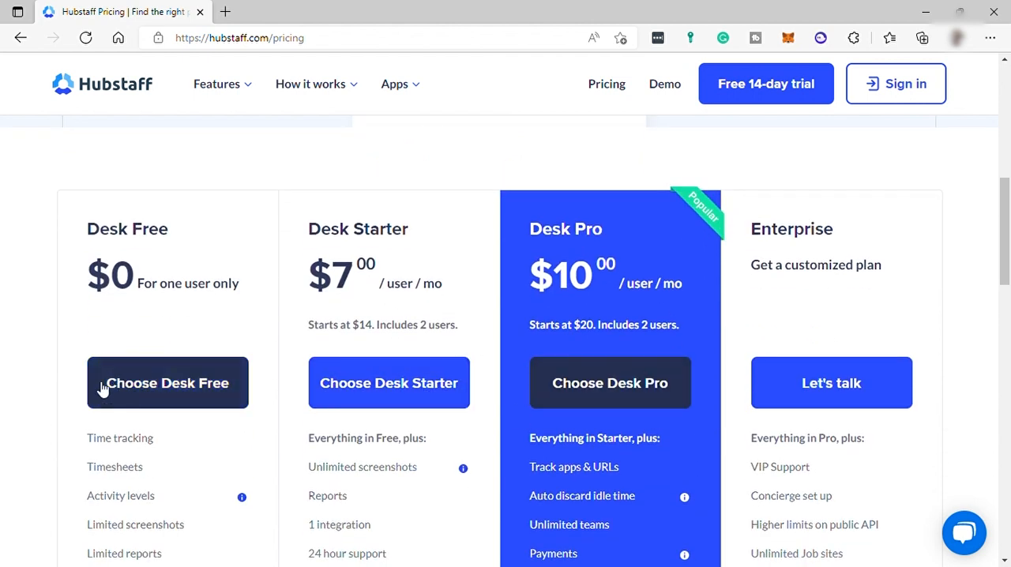
{"action": "scroll", "scroll_direction": "down", "scroll_amount": 3}
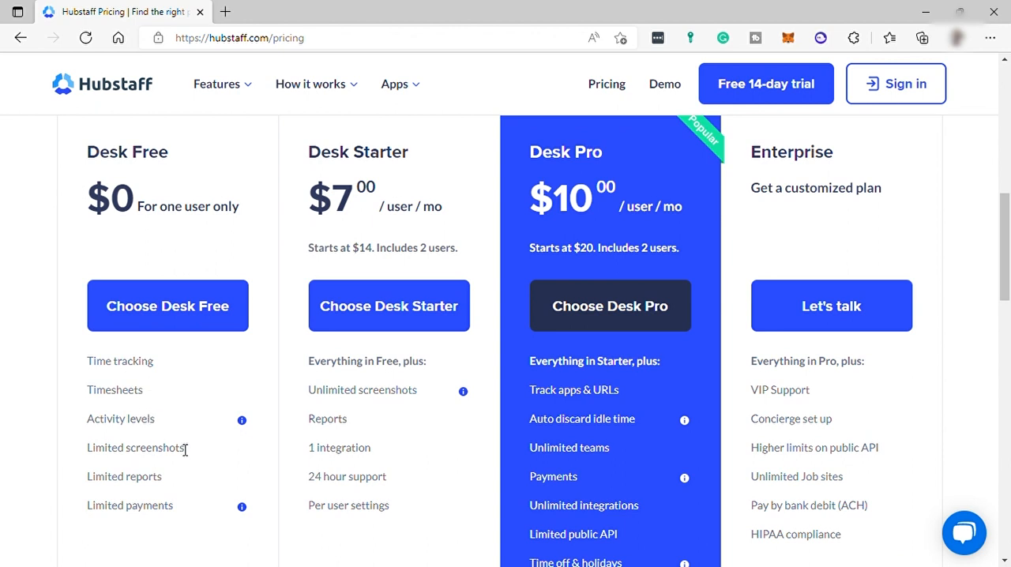
{"action": "mouse_move", "coordinate": [164, 484]}
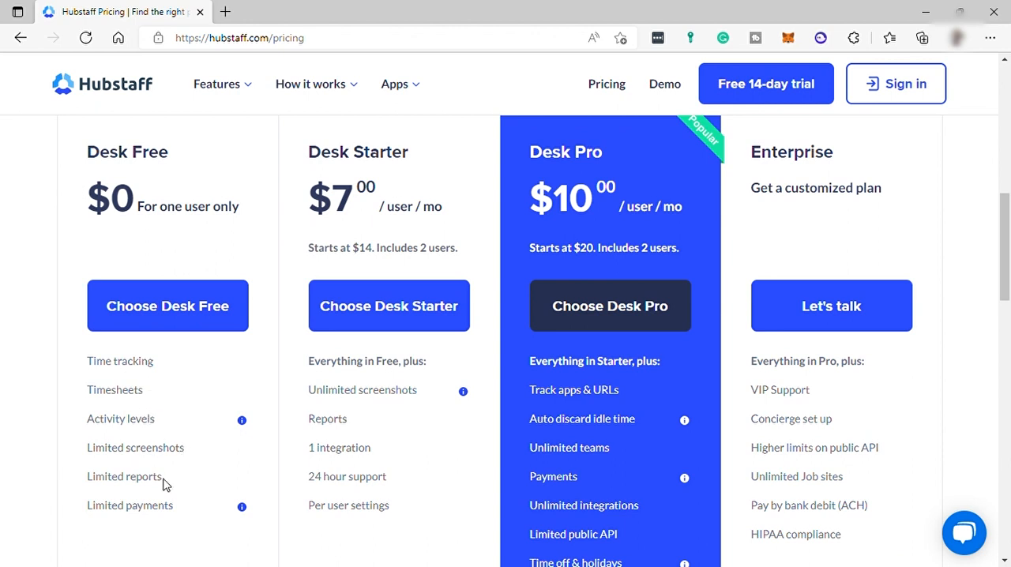
{"action": "mouse_move", "coordinate": [160, 516]}
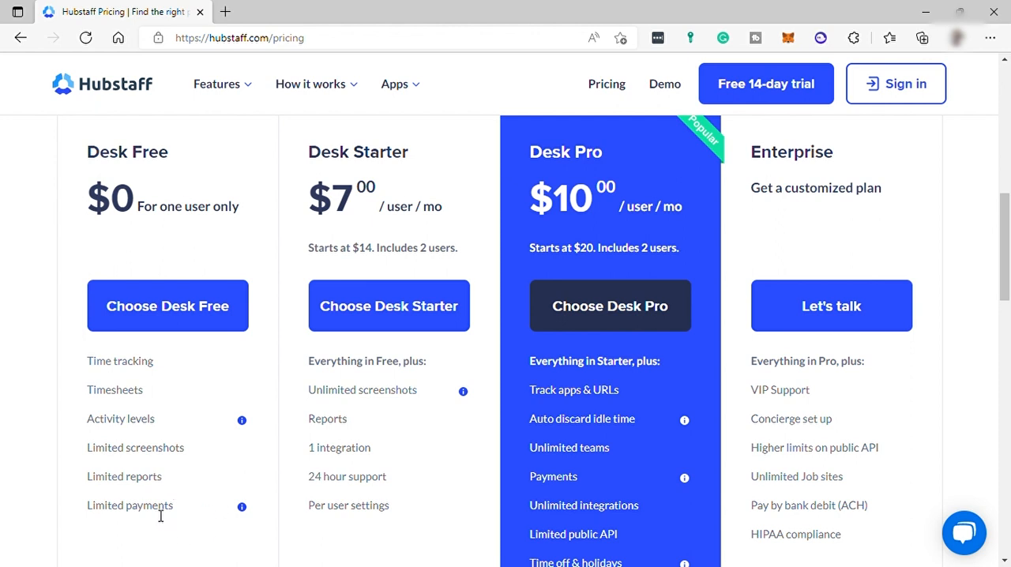
{"action": "mouse_move", "coordinate": [364, 373]}
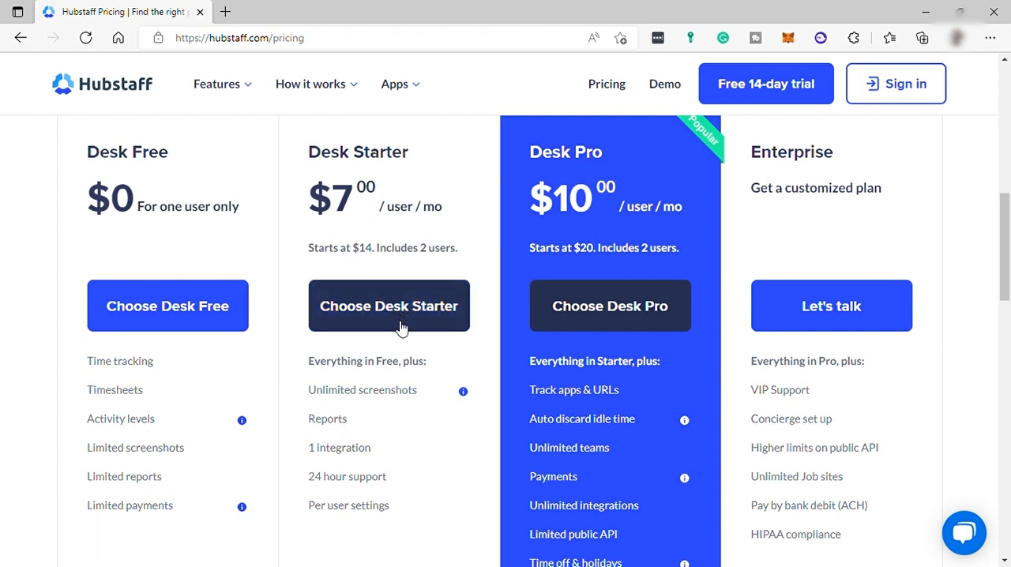
{"action": "mouse_move", "coordinate": [332, 373]}
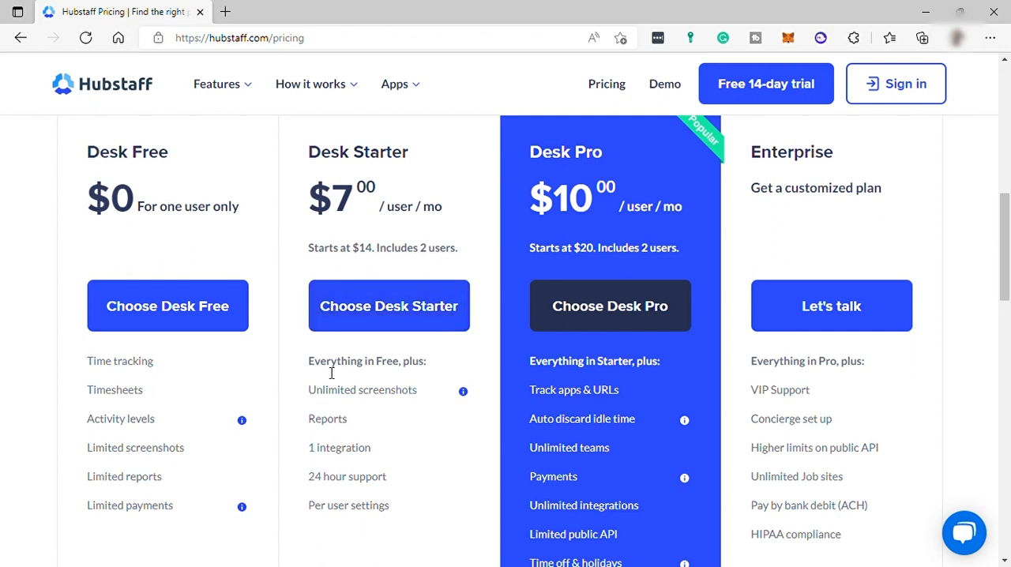
{"action": "mouse_move", "coordinate": [374, 372]}
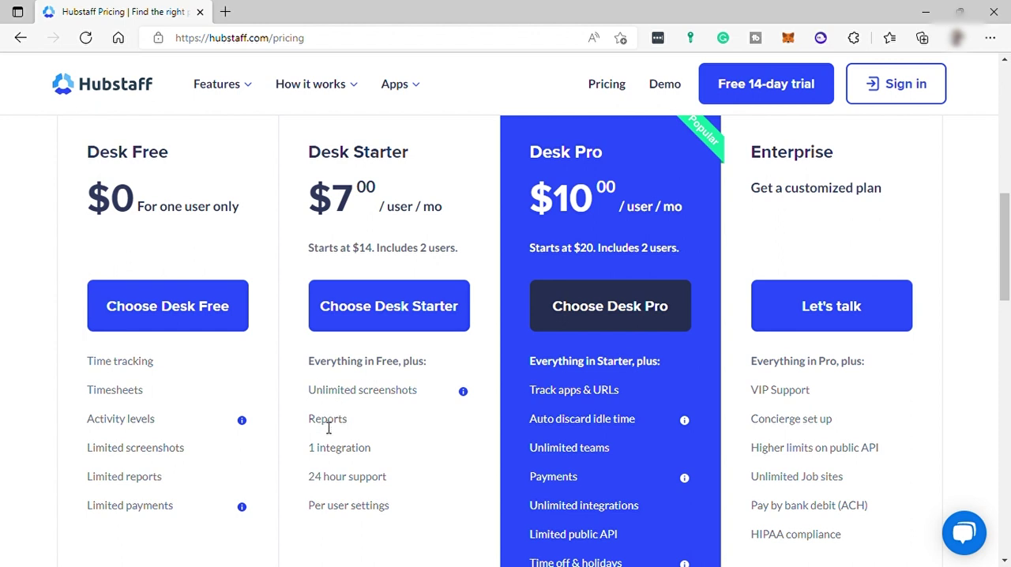
{"action": "mouse_move", "coordinate": [354, 483]}
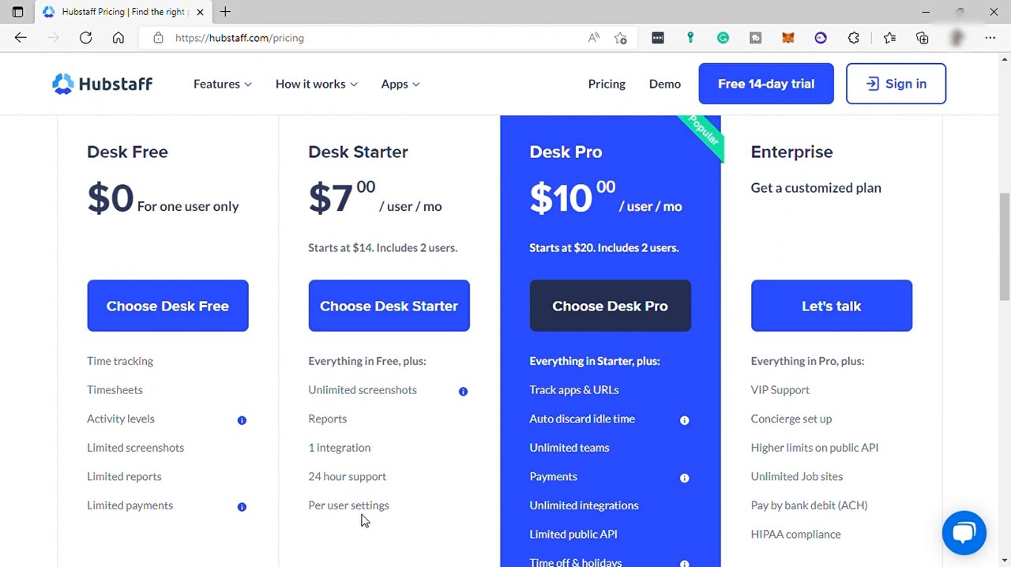
{"action": "mouse_move", "coordinate": [612, 387]}
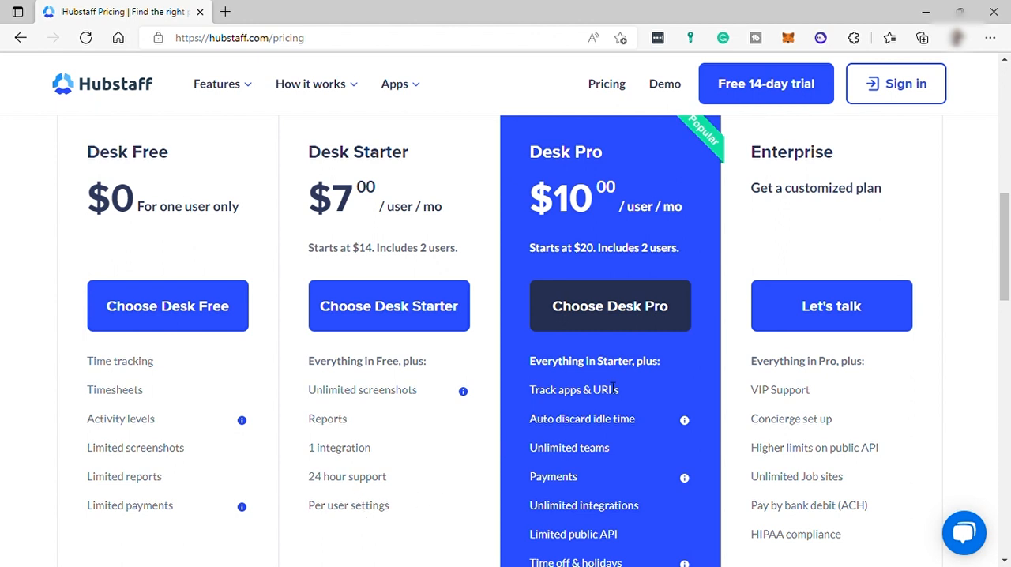
{"action": "mouse_move", "coordinate": [590, 223]}
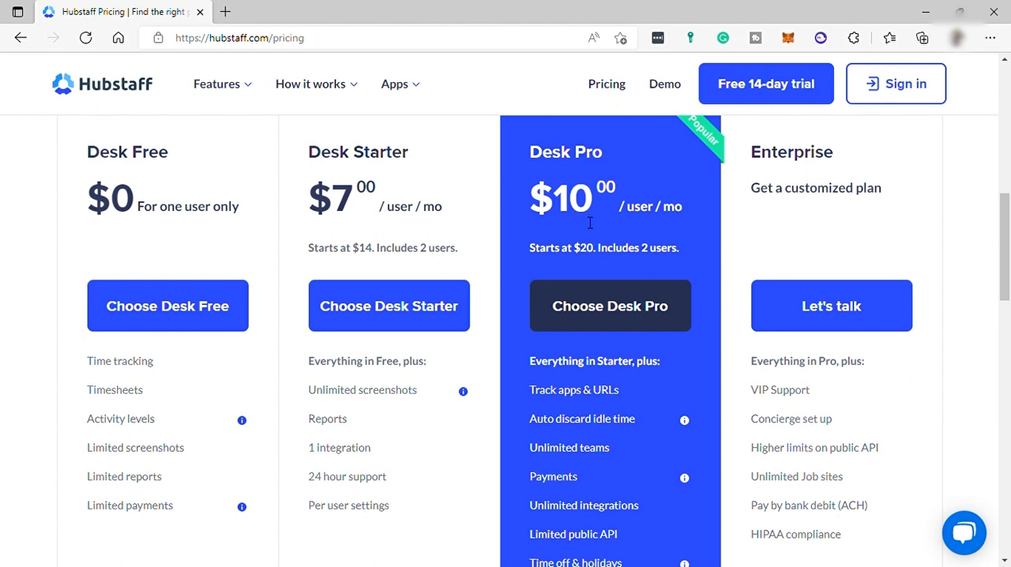
{"action": "mouse_move", "coordinate": [610, 306]}
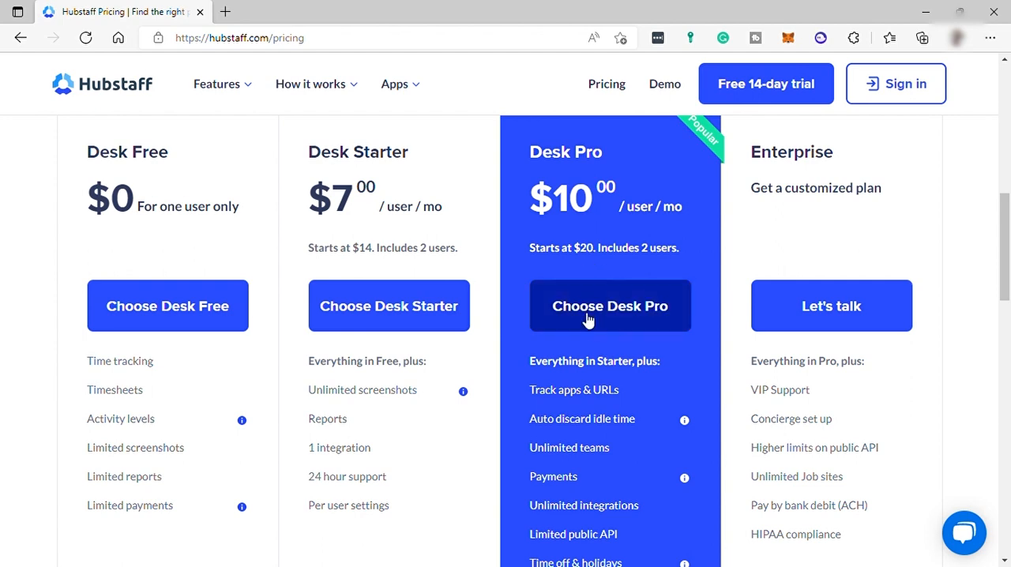
{"action": "mouse_move", "coordinate": [597, 377]}
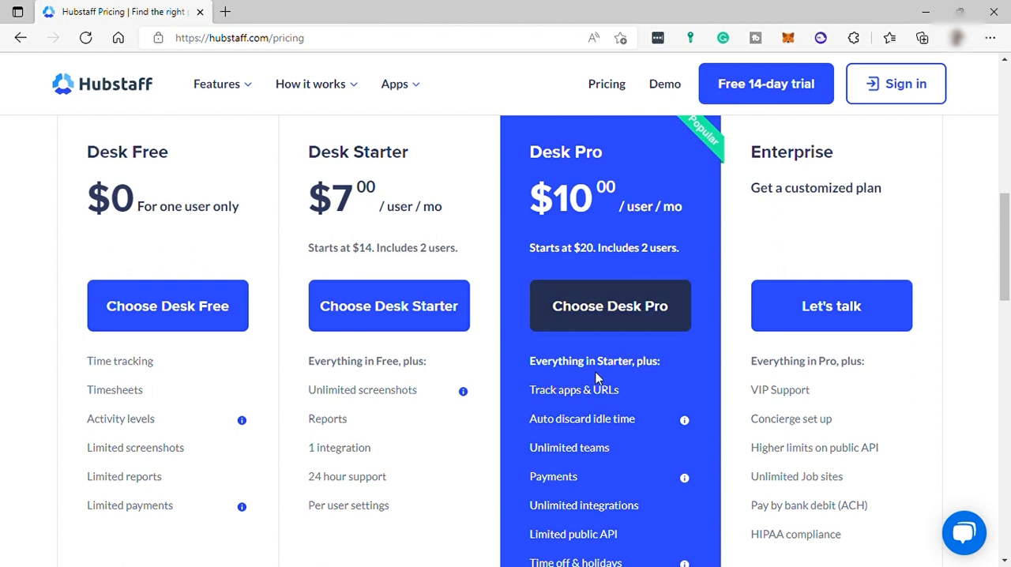
{"action": "scroll", "scroll_direction": "down", "scroll_amount": 3}
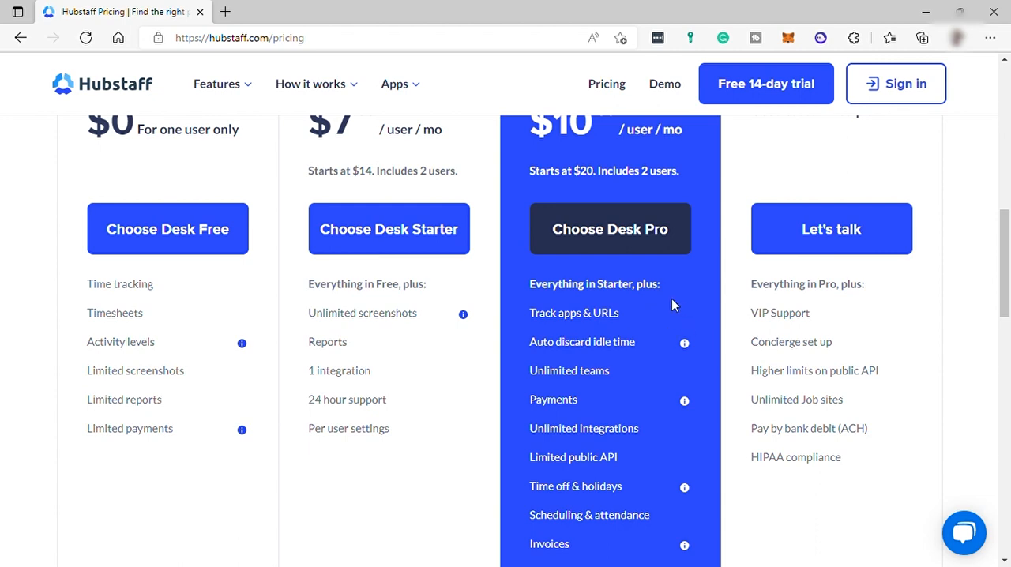
{"action": "mouse_move", "coordinate": [586, 436]}
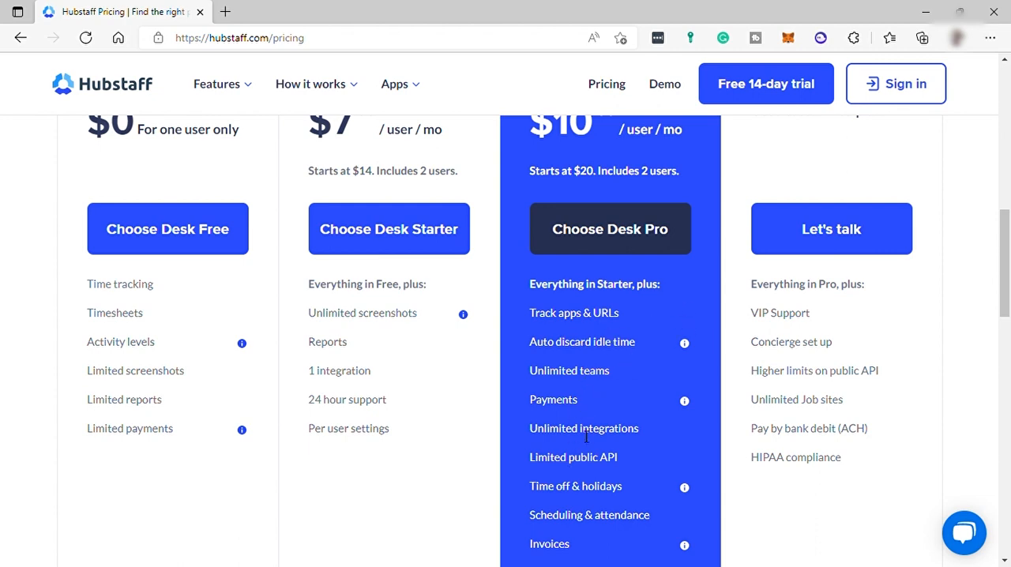
{"action": "scroll", "scroll_direction": "up", "scroll_amount": 3}
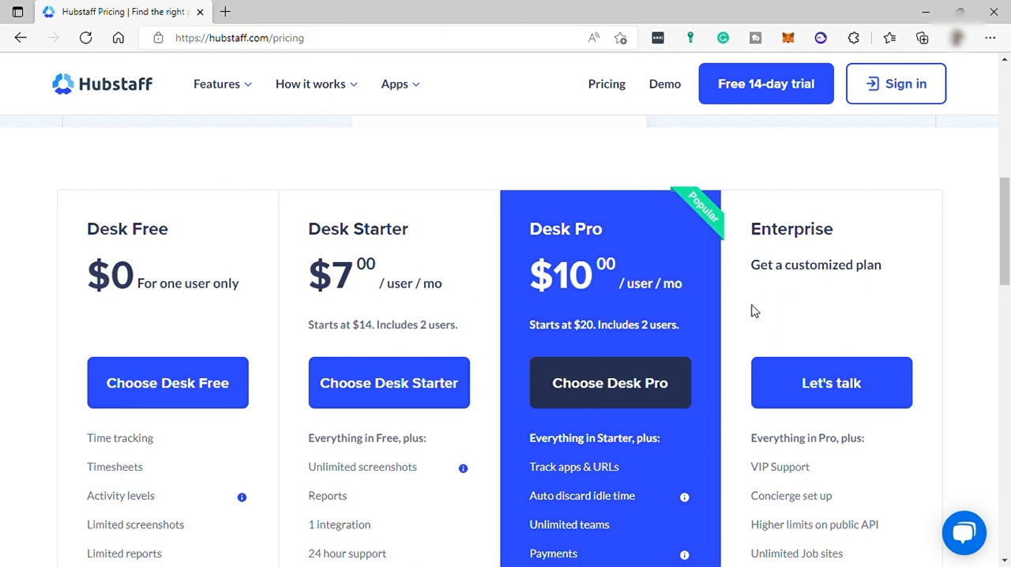
{"action": "scroll", "scroll_direction": "down", "scroll_amount": 3}
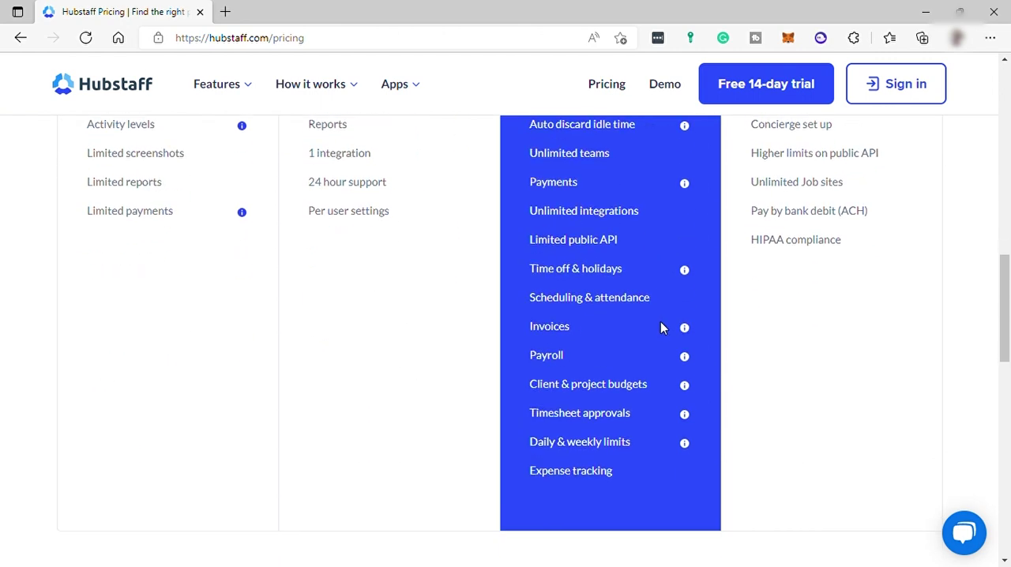
{"action": "scroll", "scroll_direction": "down", "scroll_amount": 3}
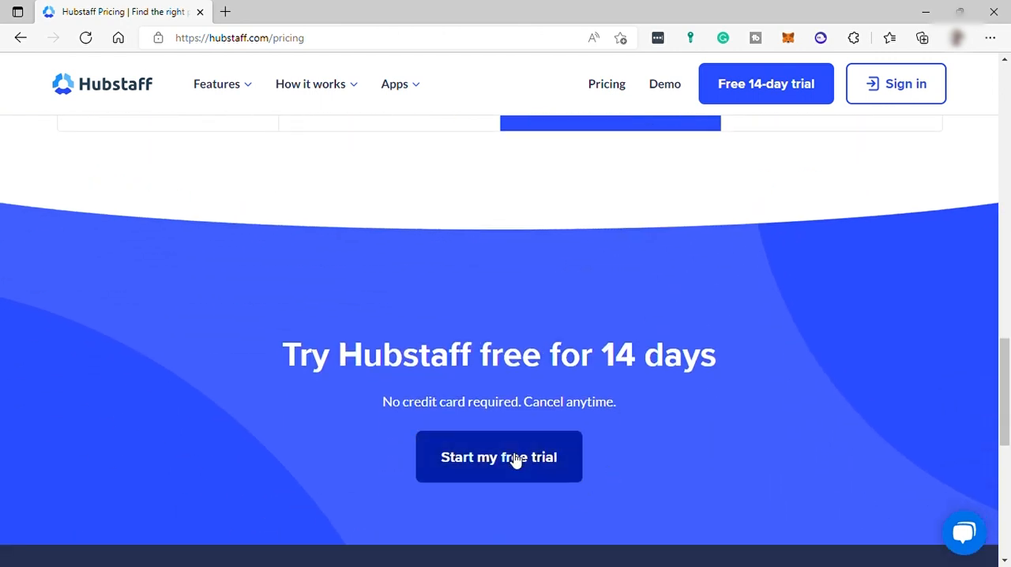
Start the free-trial sign-up and begin entering the full name
{"action": "left_click", "coordinate": [498, 457]}
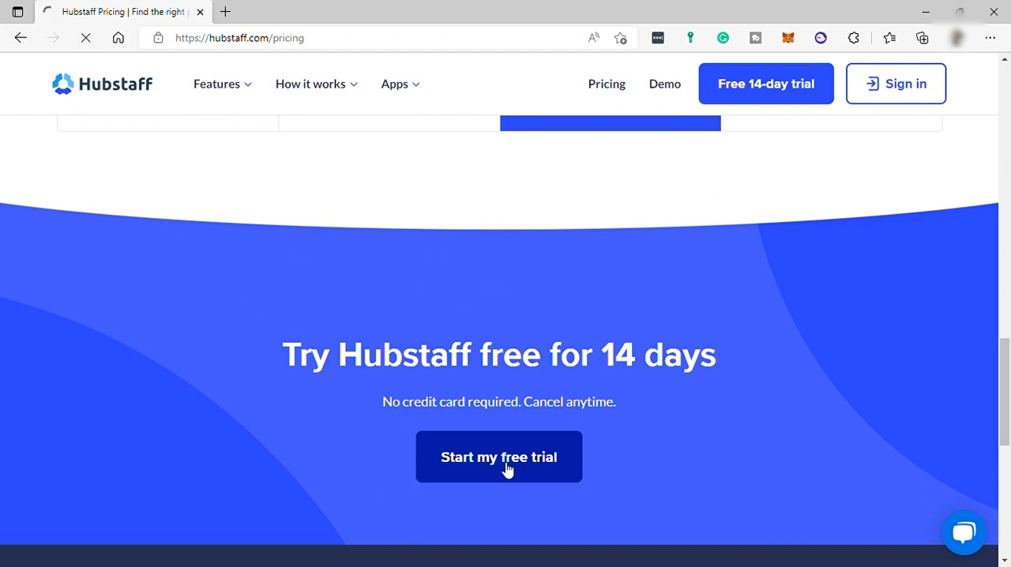
{"action": "left_click", "coordinate": [499, 457]}
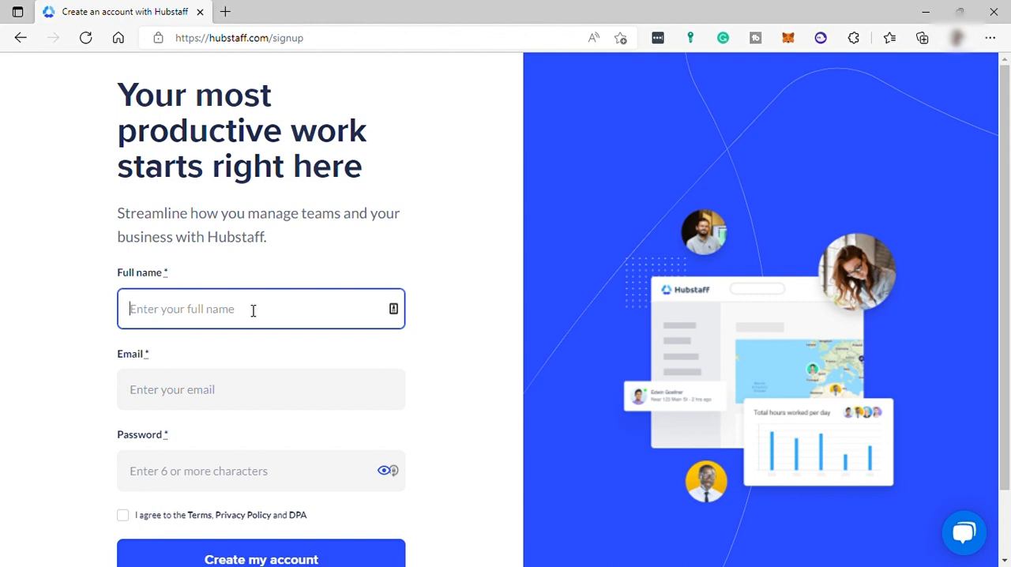
{"action": "left_click", "coordinate": [261, 559]}
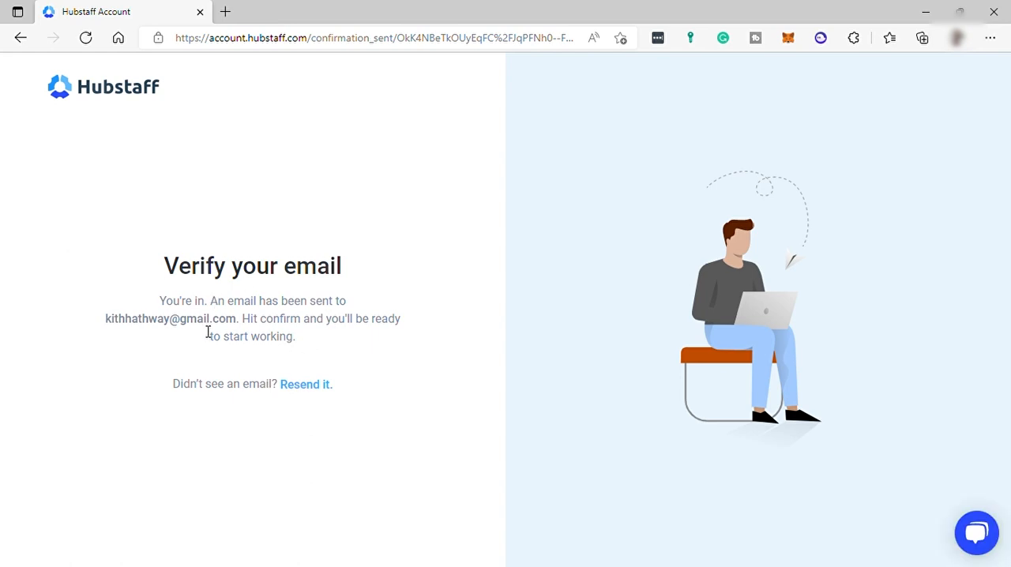
{"action": "mouse_move", "coordinate": [219, 30]}
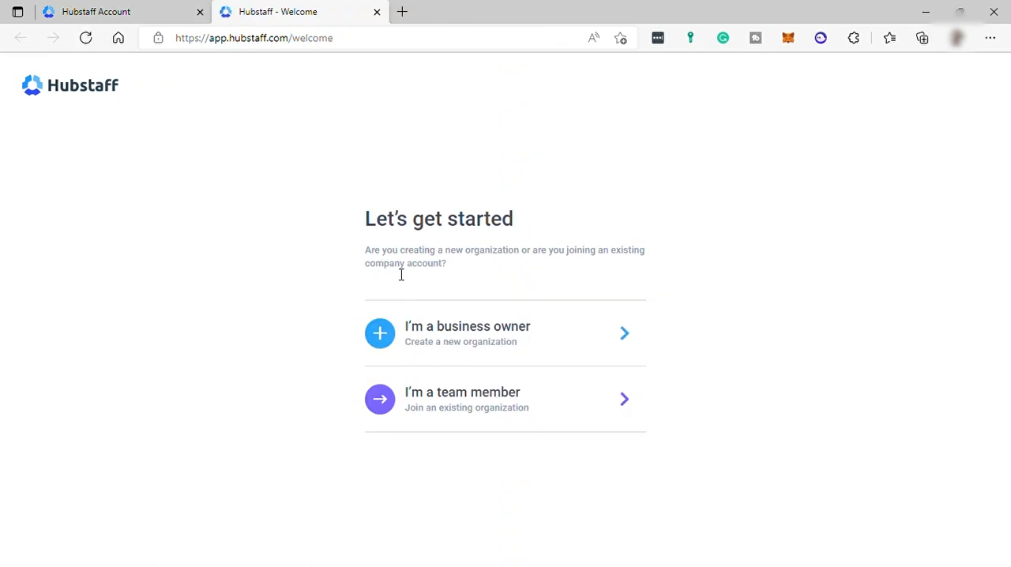
{"action": "mouse_move", "coordinate": [398, 287]}
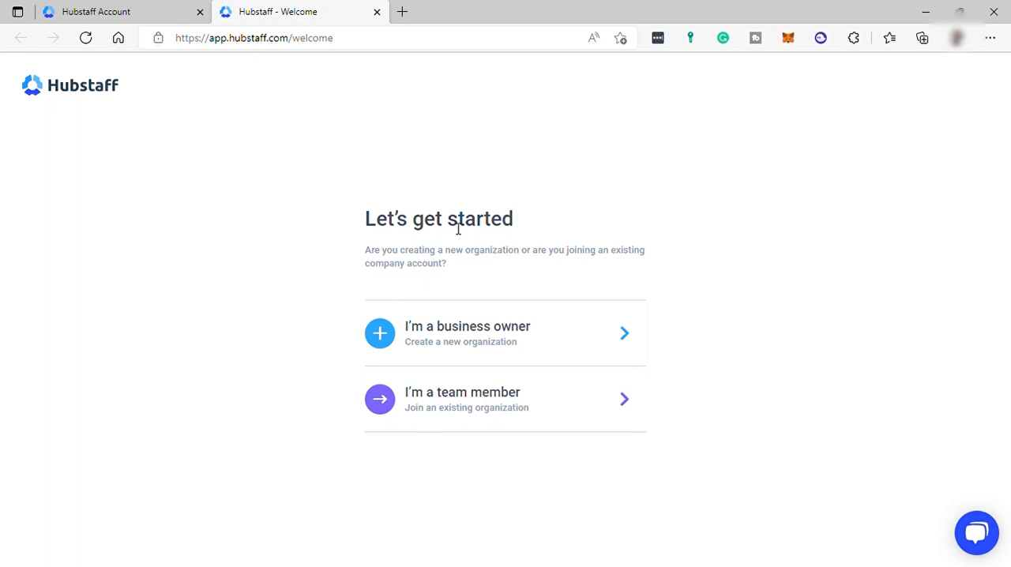
{"action": "mouse_move", "coordinate": [481, 241]}
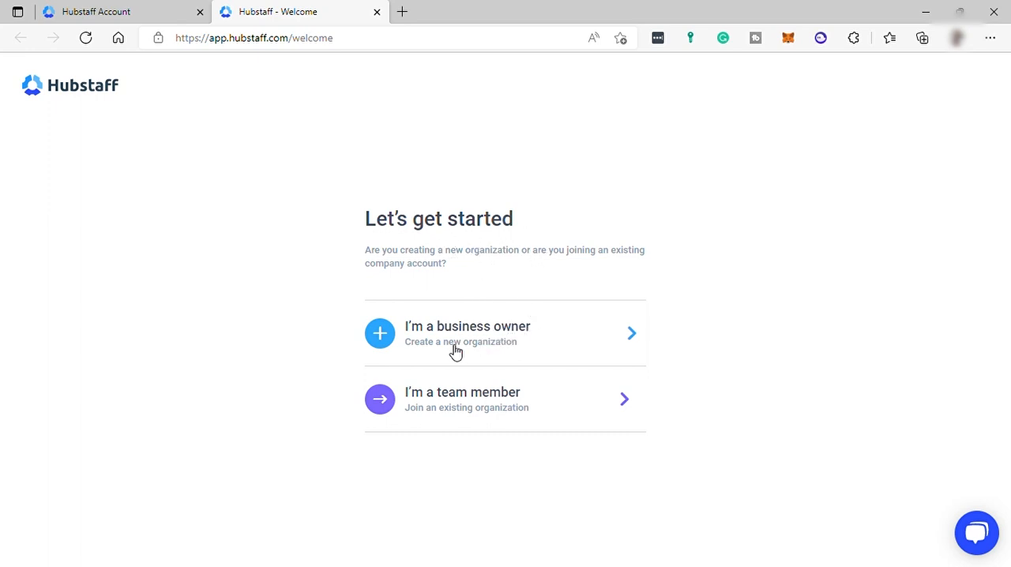
{"action": "mouse_move", "coordinate": [528, 359]}
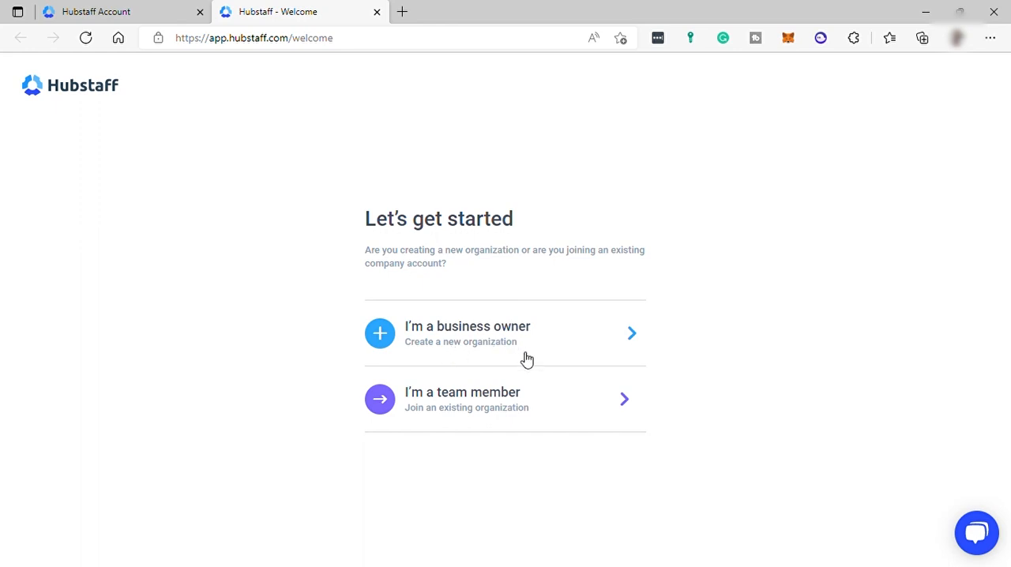
{"action": "mouse_move", "coordinate": [560, 405]}
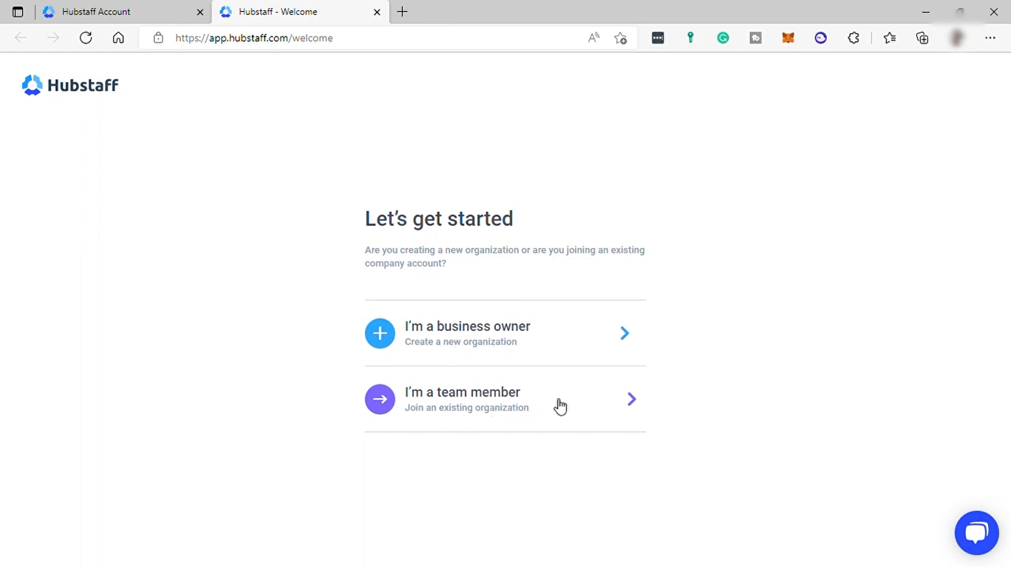
Set up KithForWork as a business owner's Office & field team of 2 - 10
{"action": "left_click", "coordinate": [506, 333]}
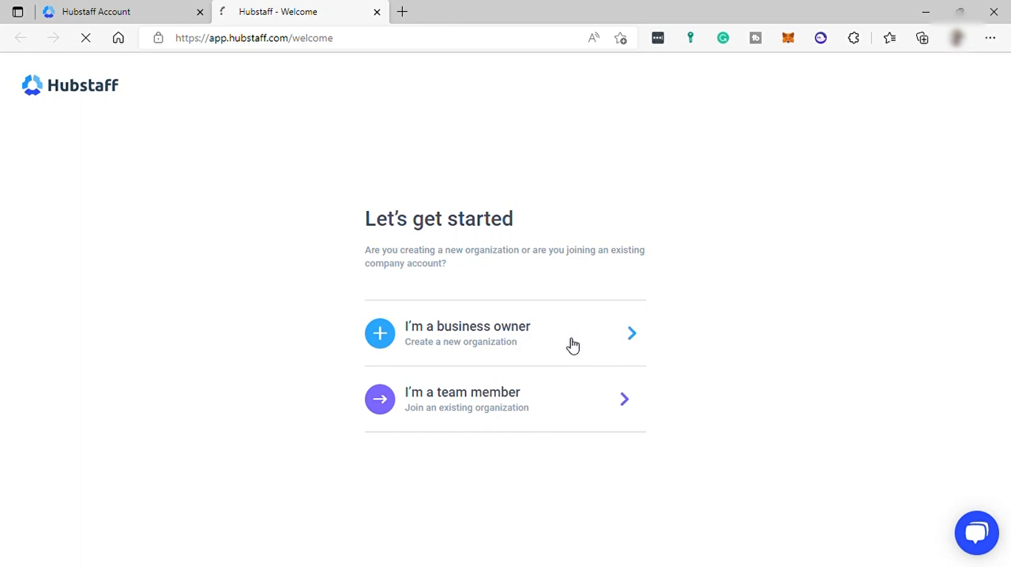
{"action": "left_click", "coordinate": [505, 332]}
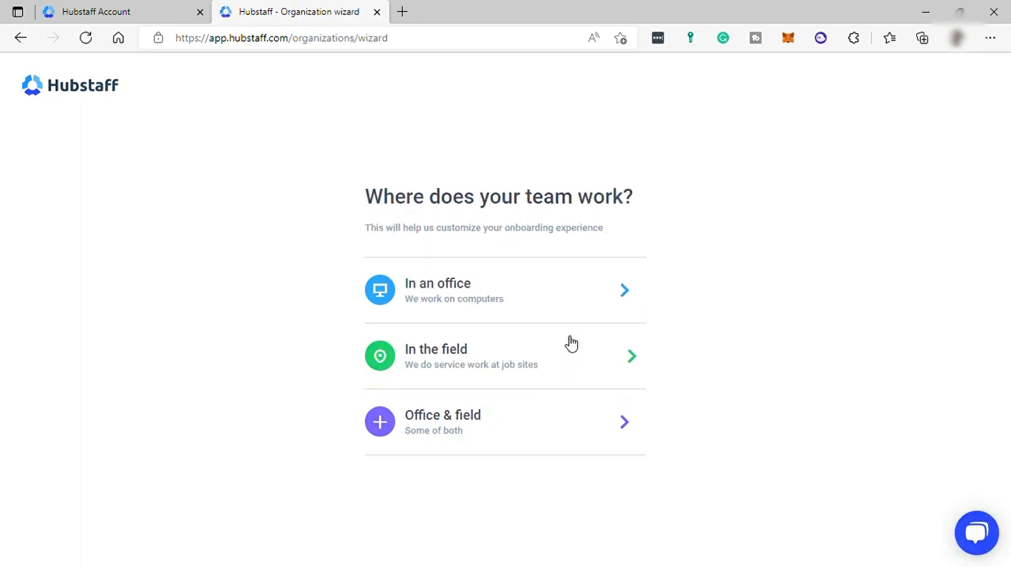
{"action": "mouse_move", "coordinate": [585, 420]}
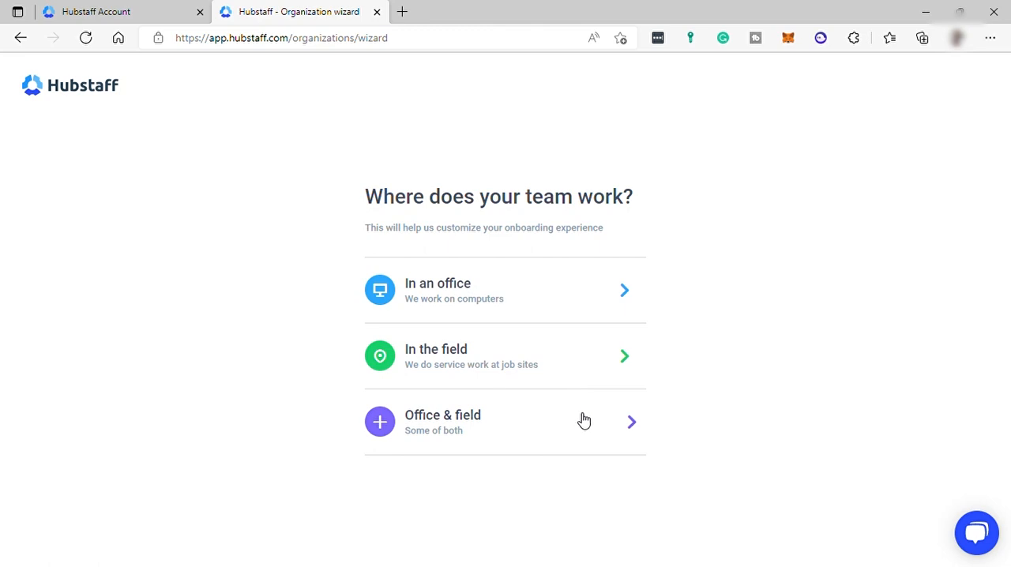
{"action": "left_click", "coordinate": [505, 422]}
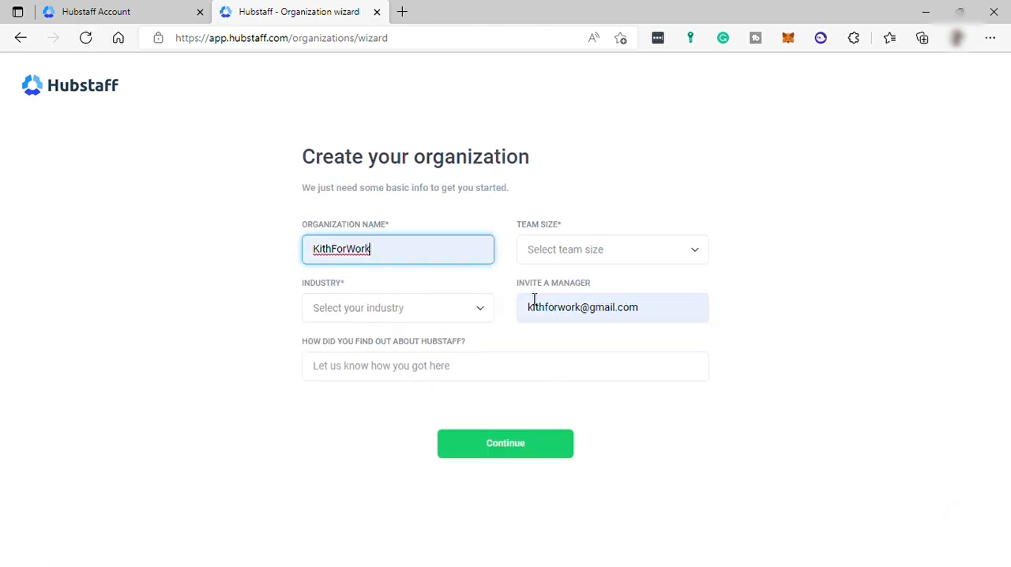
{"action": "left_click", "coordinate": [612, 249]}
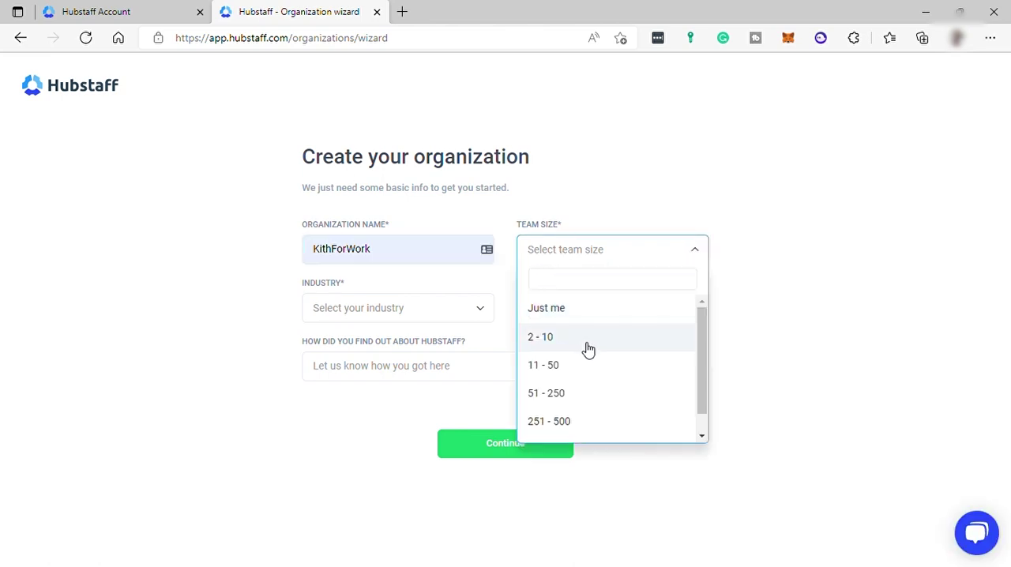
{"action": "left_click", "coordinate": [540, 336]}
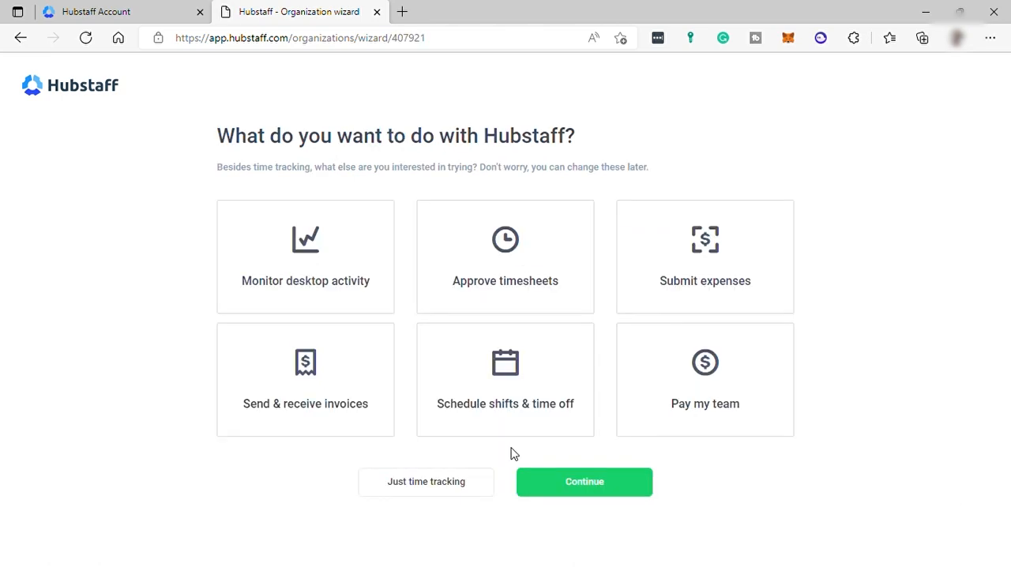
{"action": "mouse_move", "coordinate": [528, 180]}
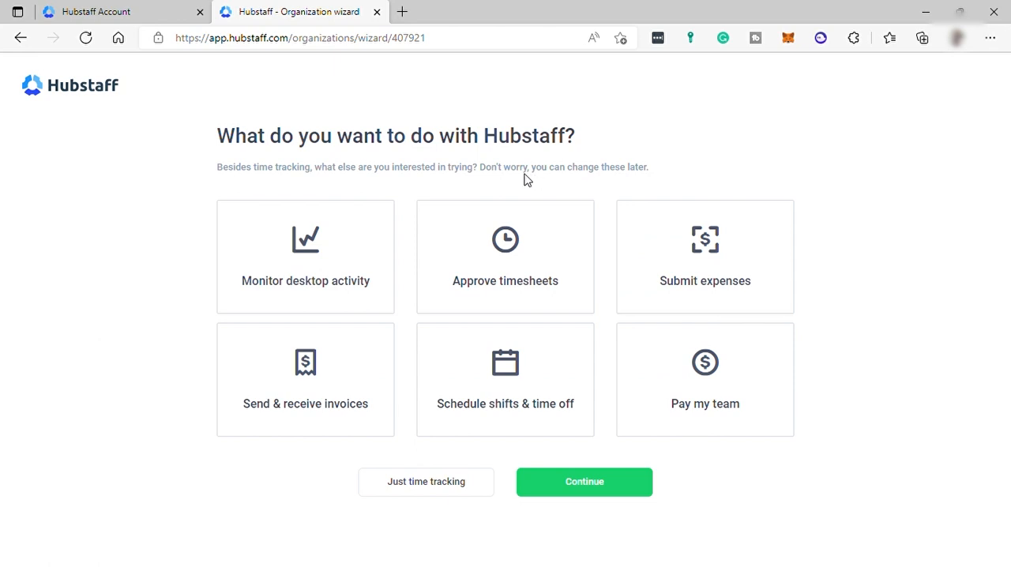
{"action": "mouse_move", "coordinate": [269, 237]}
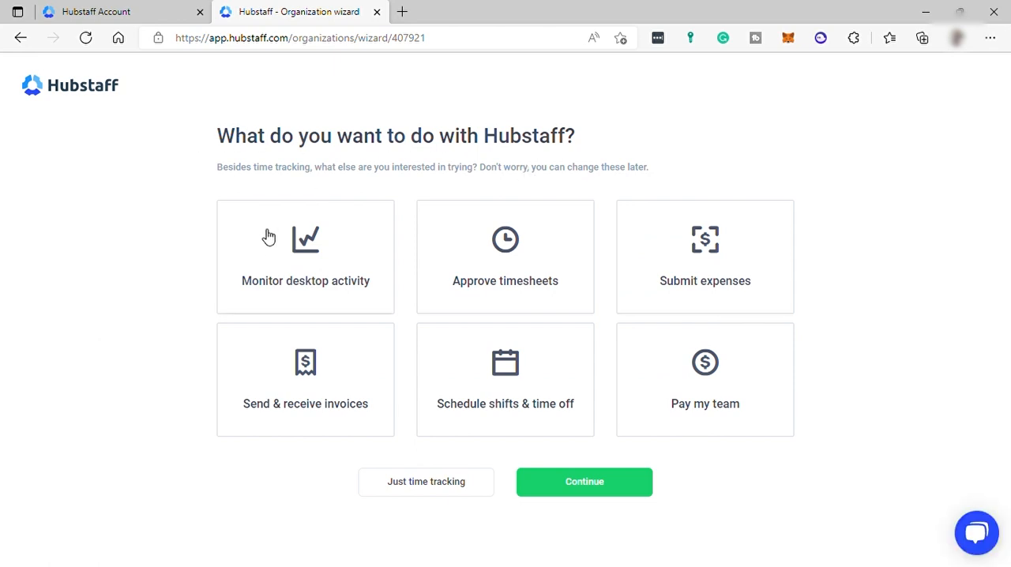
Add desktop activity monitoring to the features and keep the Development and Marketing projects
{"action": "left_click", "coordinate": [305, 257]}
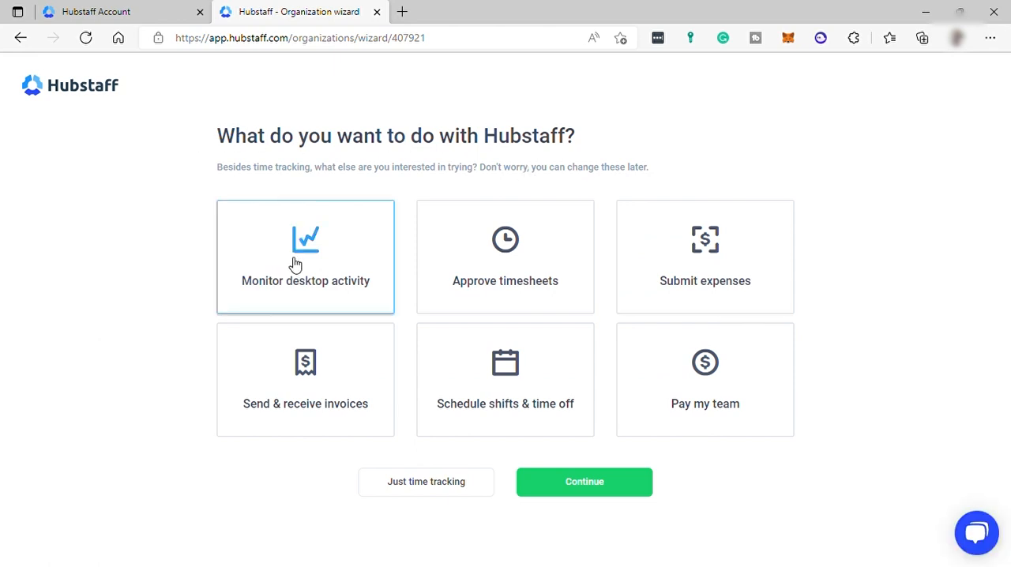
{"action": "mouse_move", "coordinate": [344, 290]}
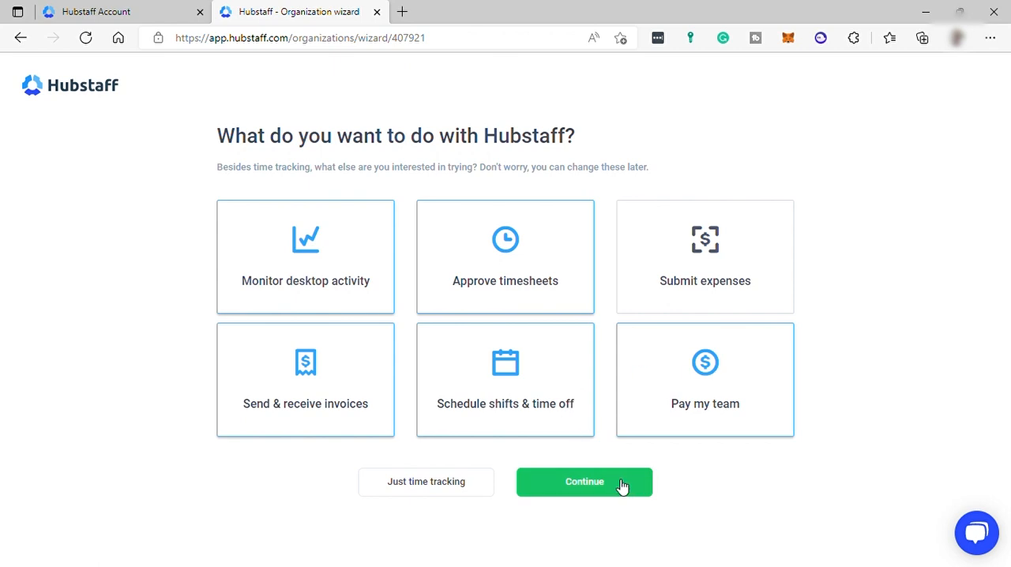
{"action": "left_click", "coordinate": [584, 482]}
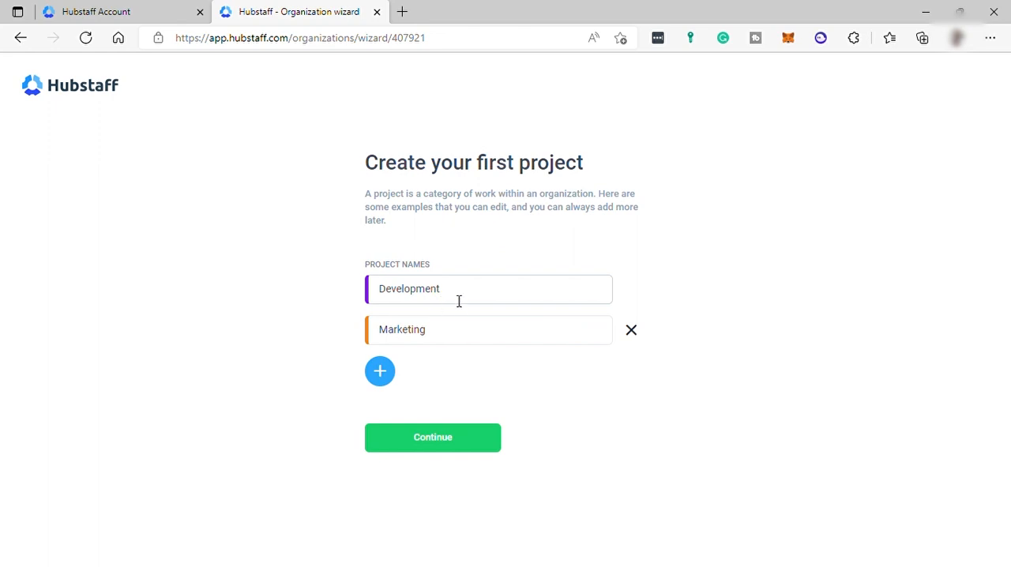
{"action": "mouse_move", "coordinate": [440, 441]}
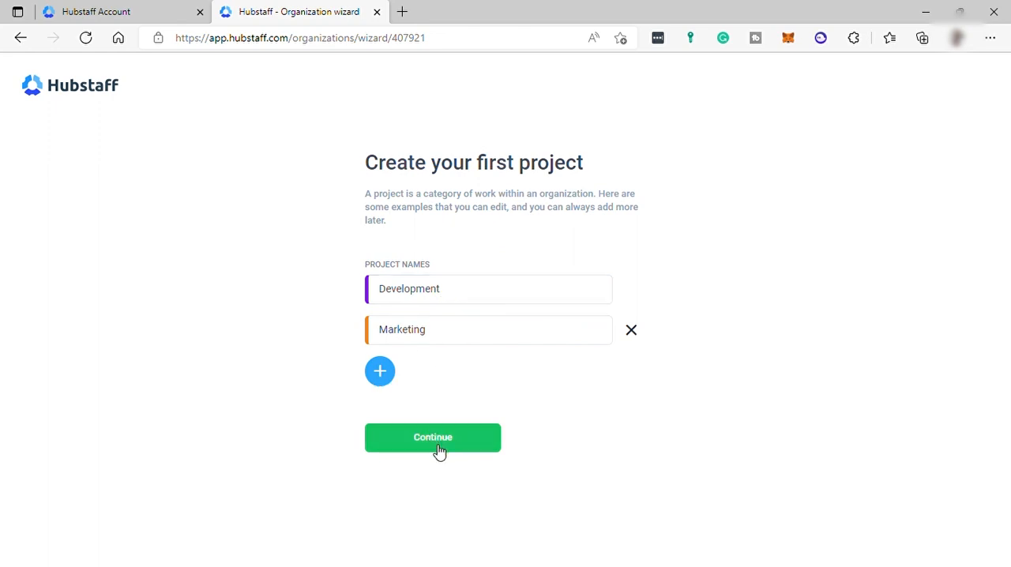
{"action": "left_click", "coordinate": [433, 437]}
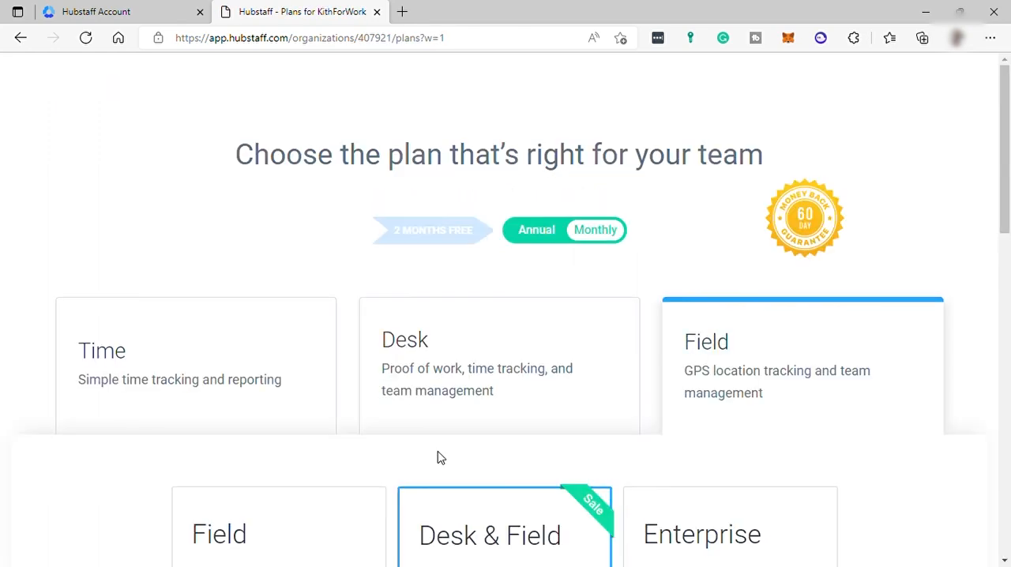
{"action": "mouse_move", "coordinate": [426, 132]}
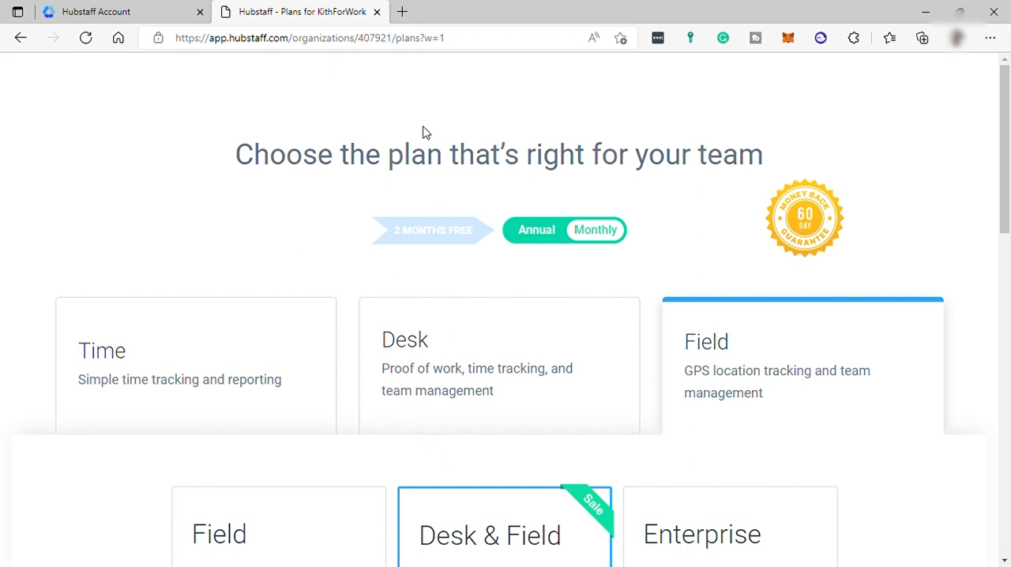
{"action": "mouse_move", "coordinate": [485, 255]}
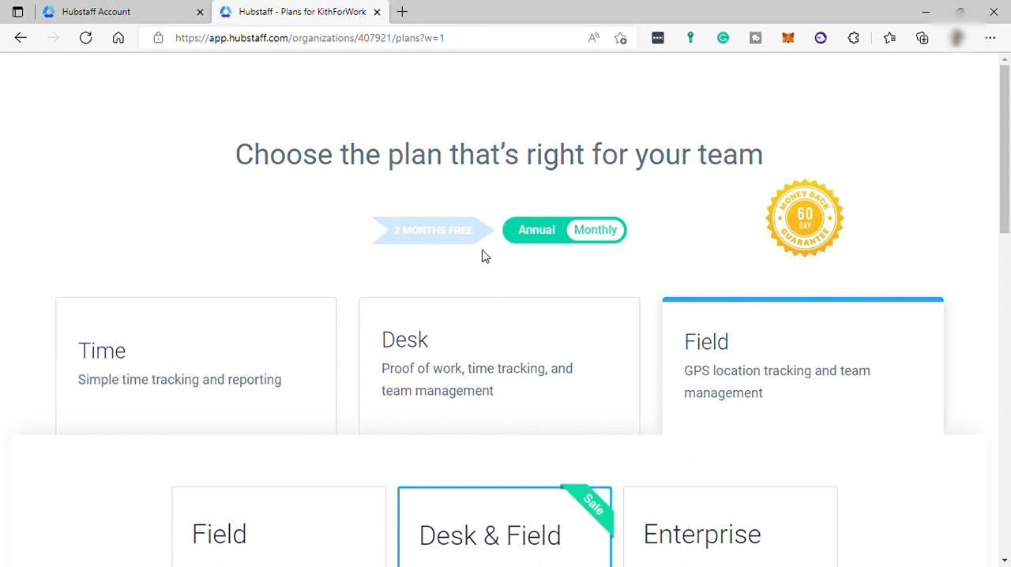
Compare the Time Free, Starter, Pro and Enterprise tiers, then defer picking a plan
{"action": "scroll", "scroll_direction": "down", "scroll_amount": 3}
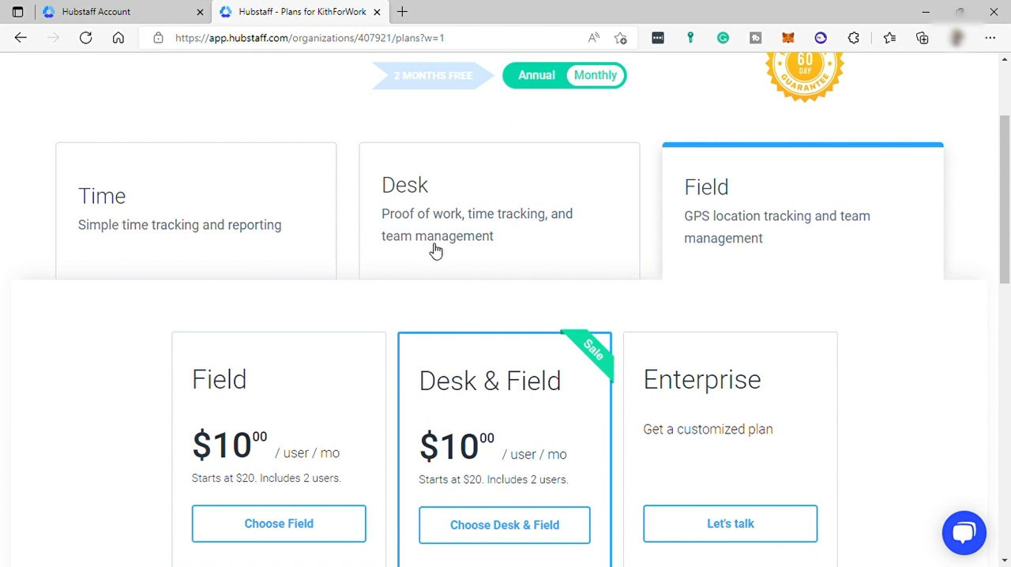
{"action": "mouse_move", "coordinate": [303, 250]}
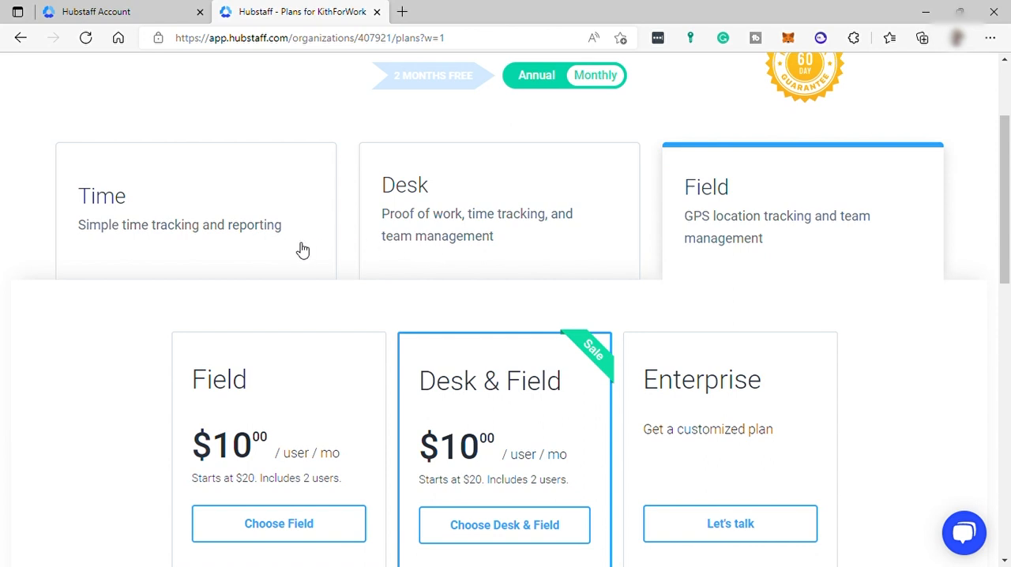
{"action": "mouse_move", "coordinate": [286, 243]}
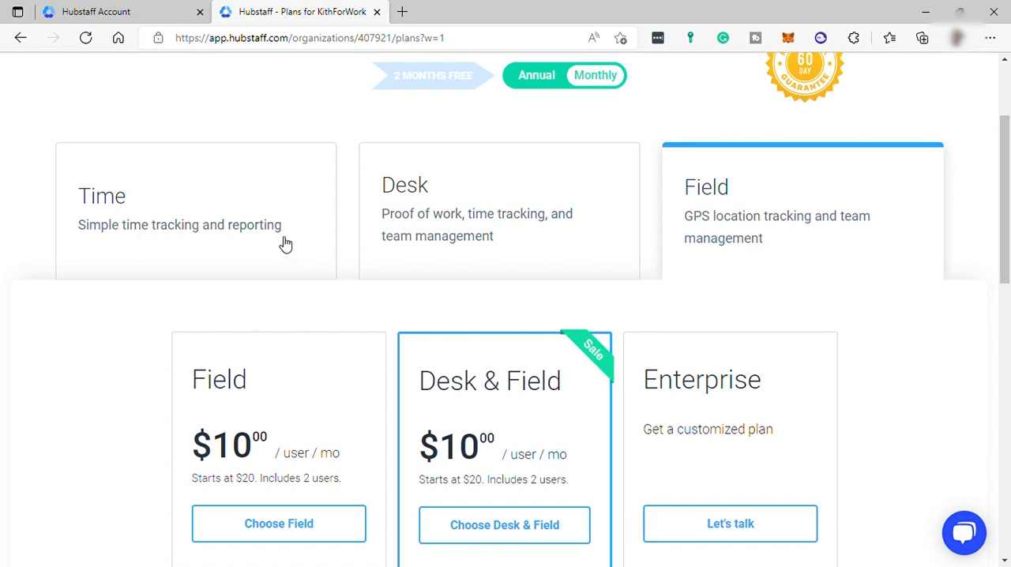
{"action": "left_click", "coordinate": [195, 209]}
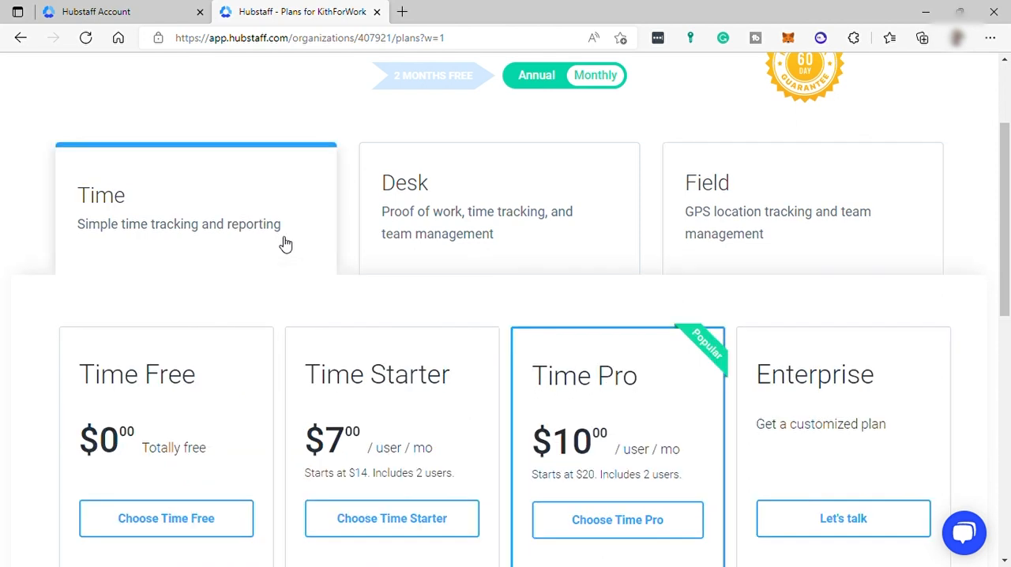
{"action": "scroll", "scroll_direction": "down", "scroll_amount": 3}
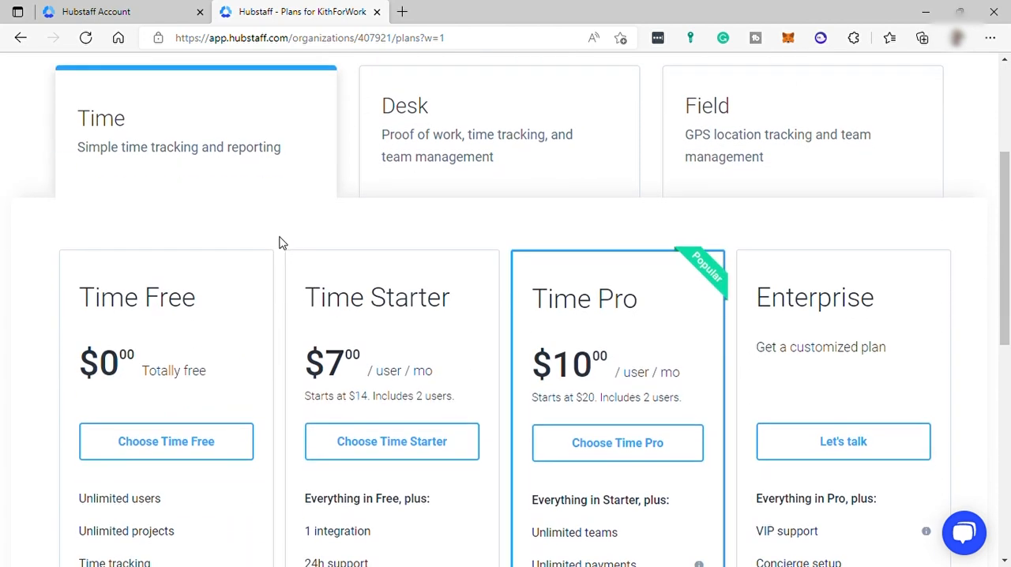
{"action": "scroll", "scroll_direction": "down", "scroll_amount": 3}
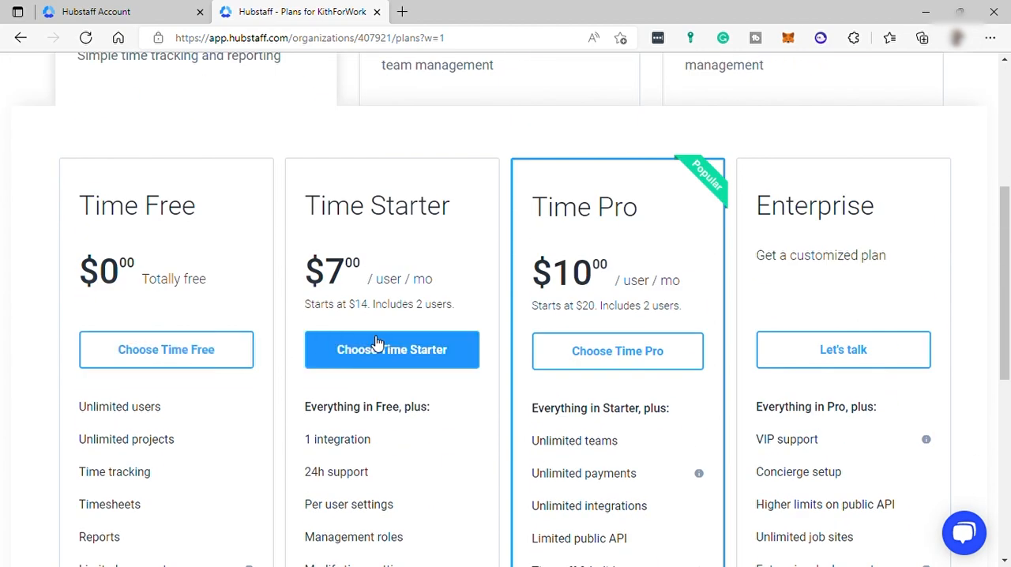
{"action": "scroll", "scroll_direction": "down", "scroll_amount": 3}
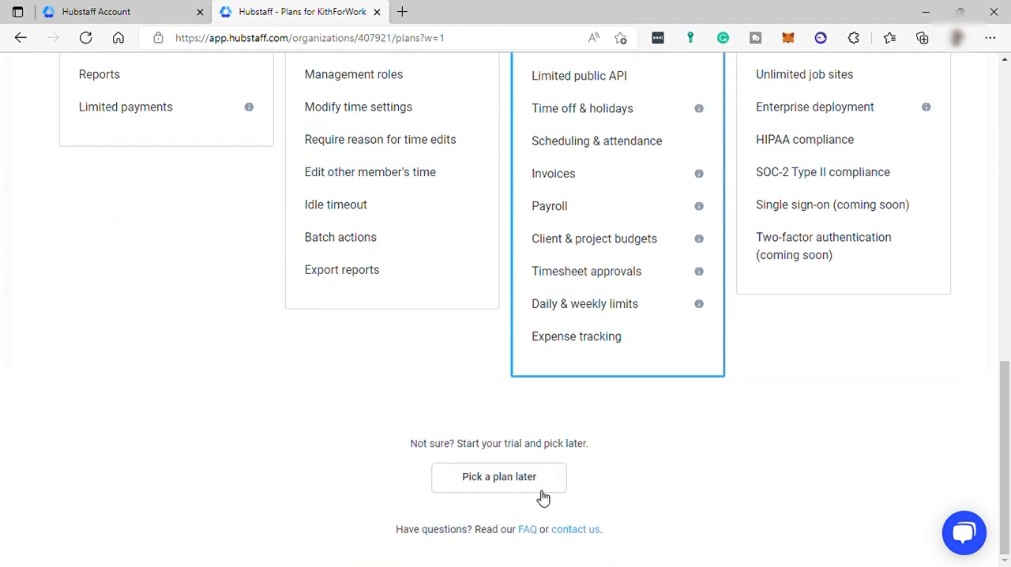
{"action": "mouse_move", "coordinate": [535, 487]}
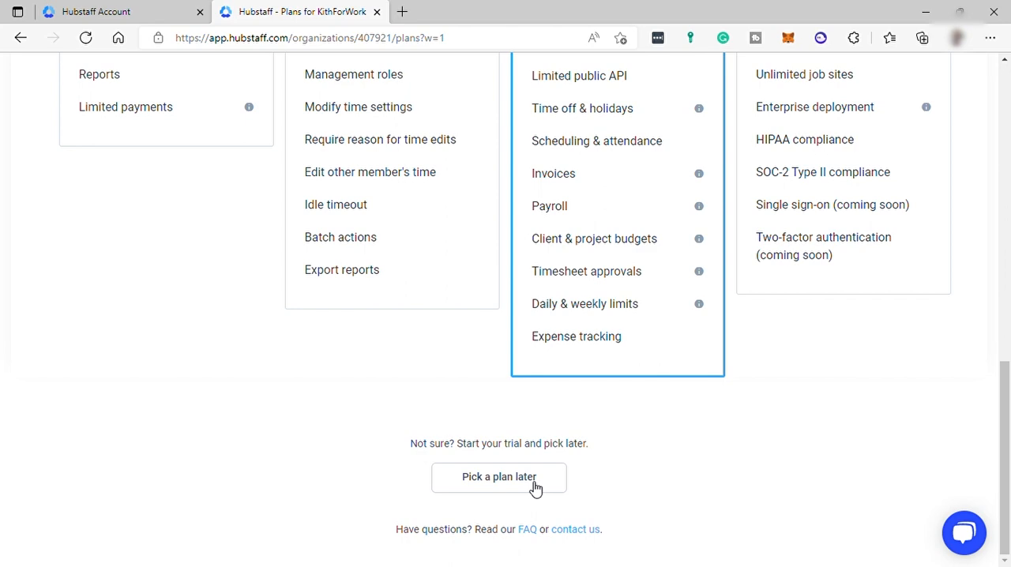
{"action": "left_click", "coordinate": [499, 477]}
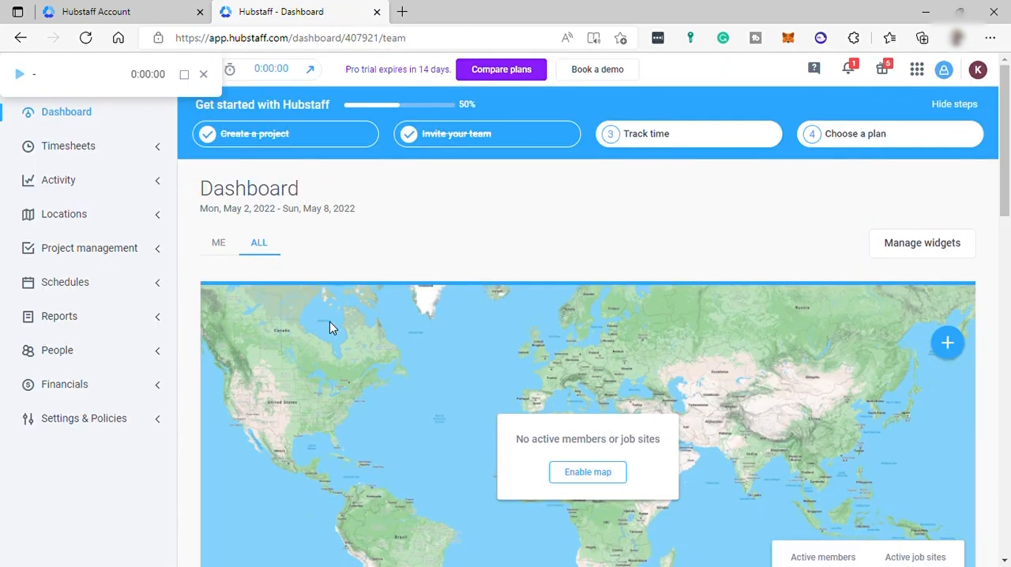
{"action": "mouse_move", "coordinate": [473, 235]}
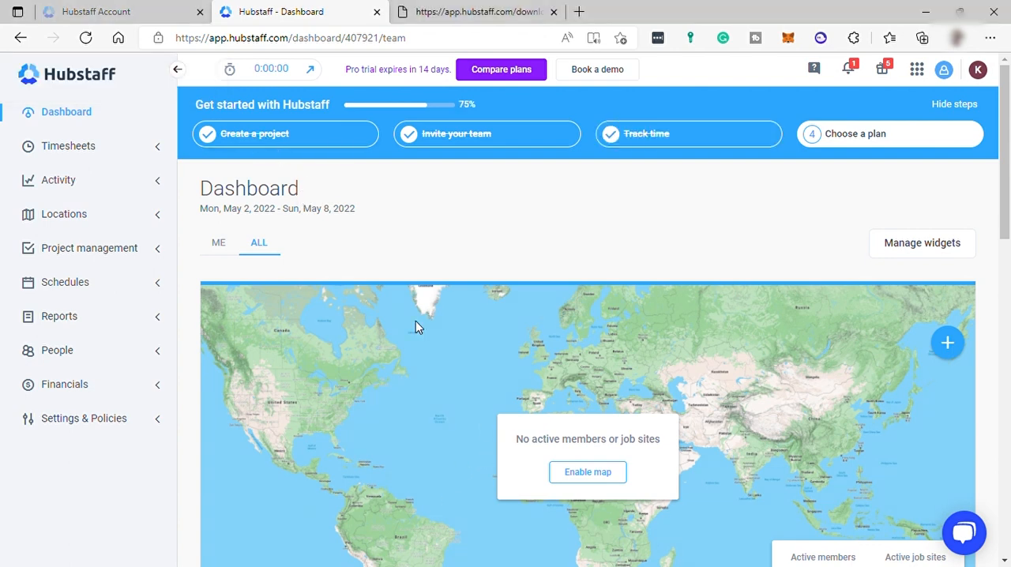
{"action": "mouse_move", "coordinate": [276, 82]}
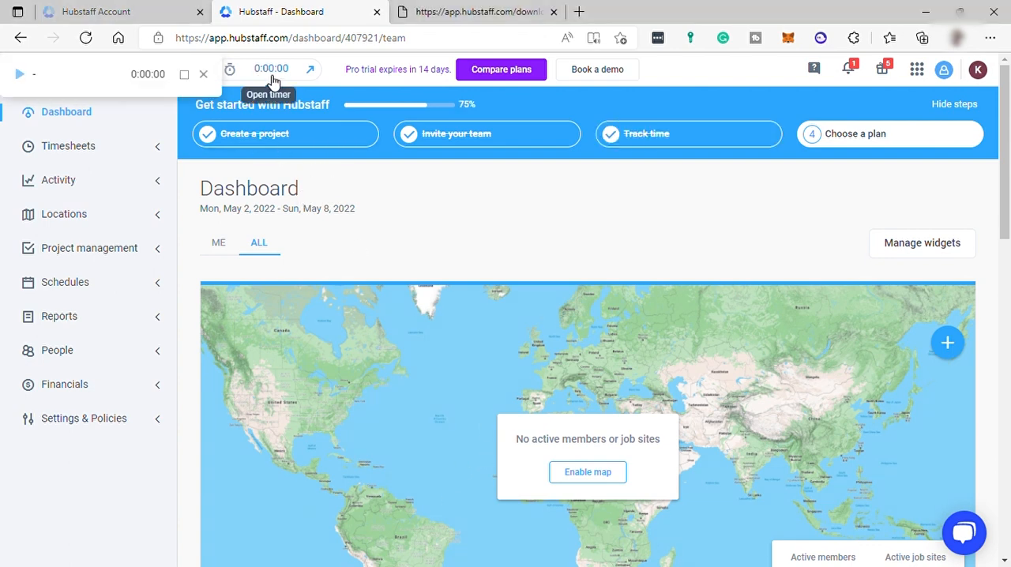
{"action": "mouse_move", "coordinate": [101, 83]}
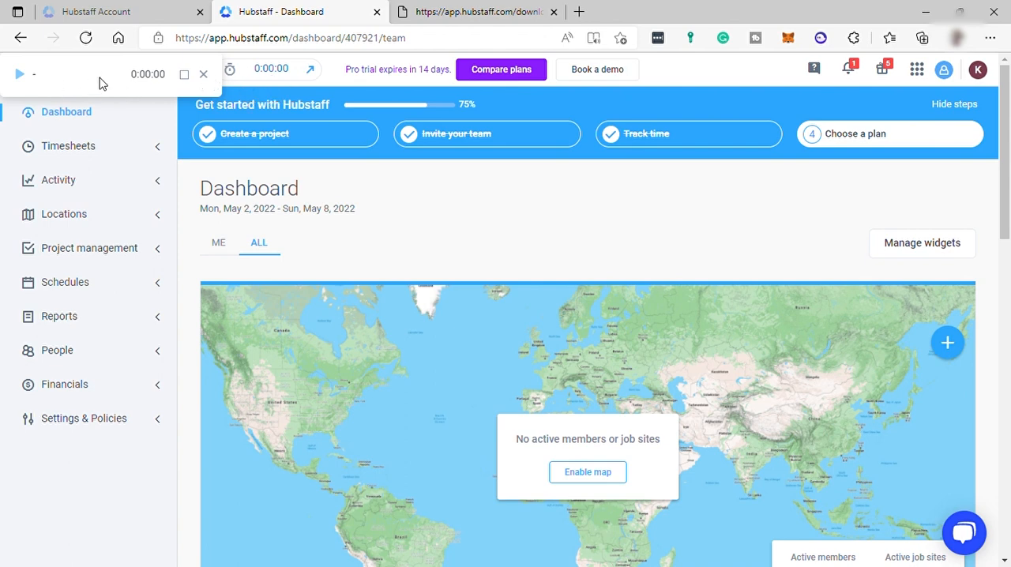
{"action": "mouse_move", "coordinate": [176, 85]}
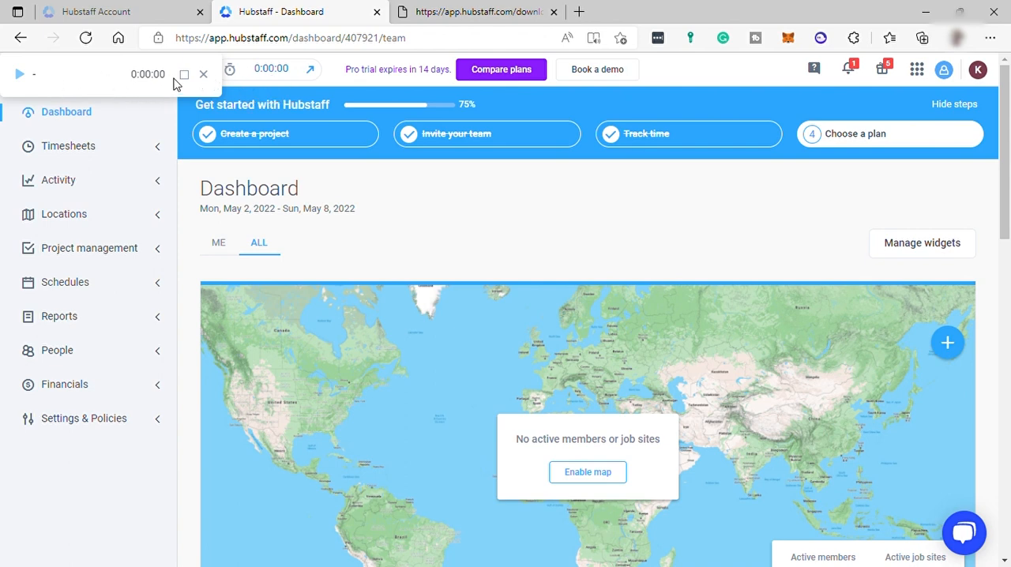
Select Marketing as the timer's project and discard the new to-do form
{"action": "left_click", "coordinate": [184, 74]}
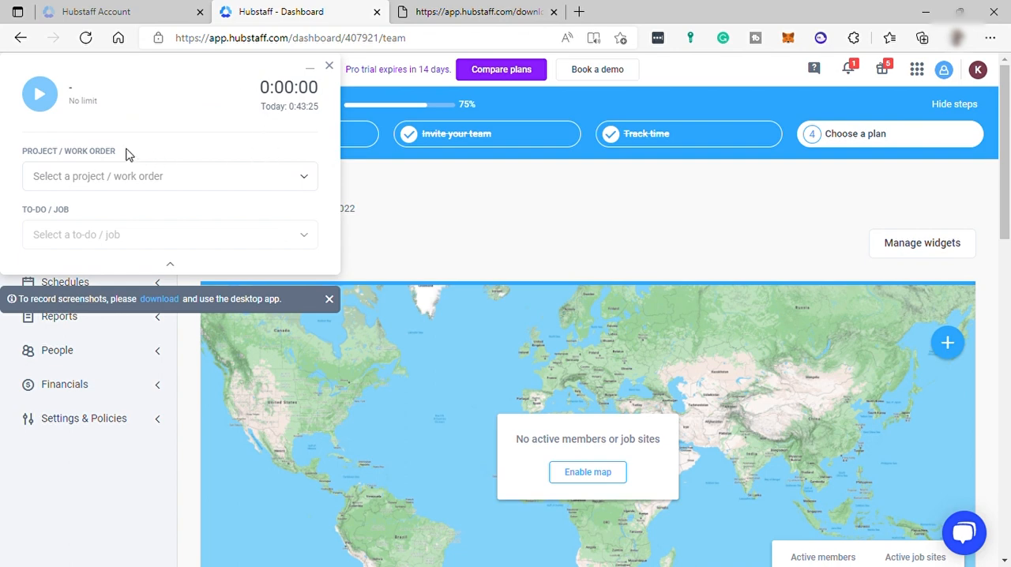
{"action": "left_click", "coordinate": [169, 176]}
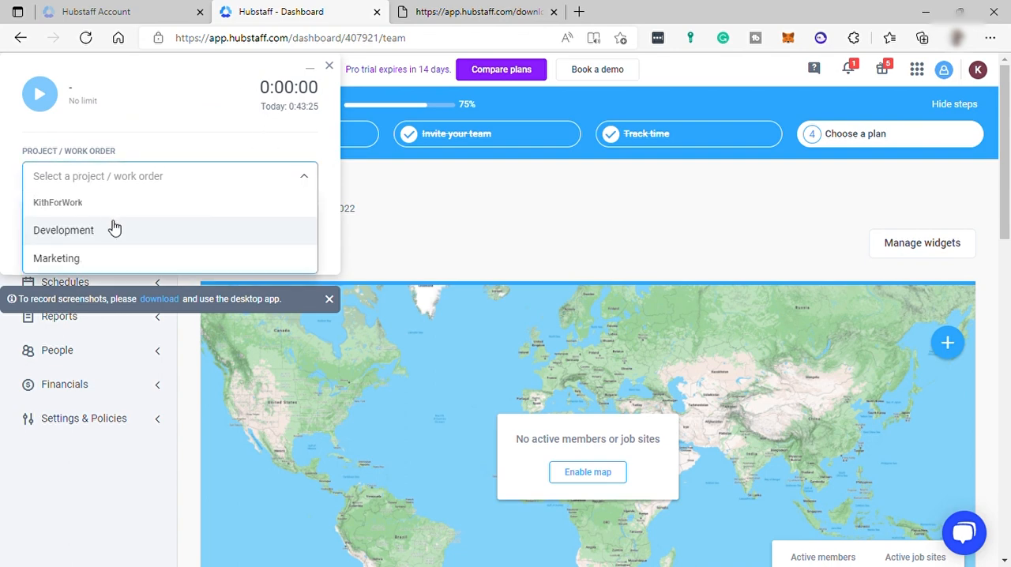
{"action": "left_click", "coordinate": [56, 258]}
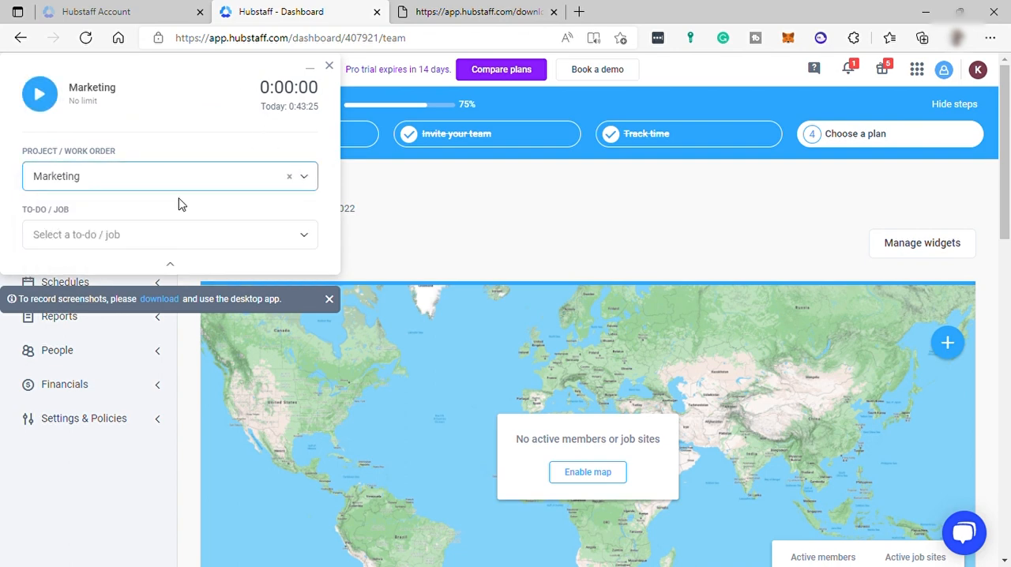
{"action": "left_click", "coordinate": [169, 234]}
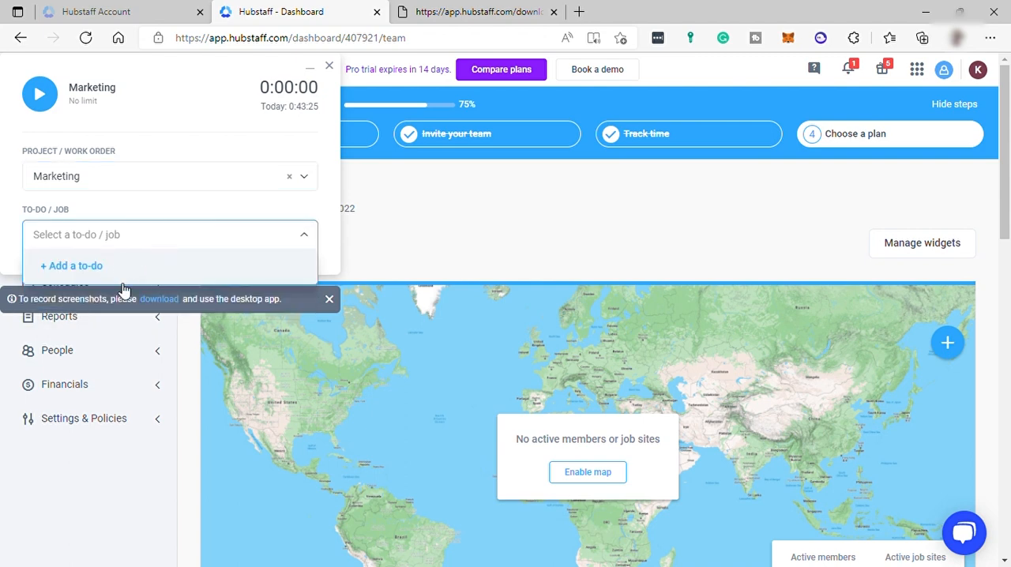
{"action": "left_click", "coordinate": [71, 266]}
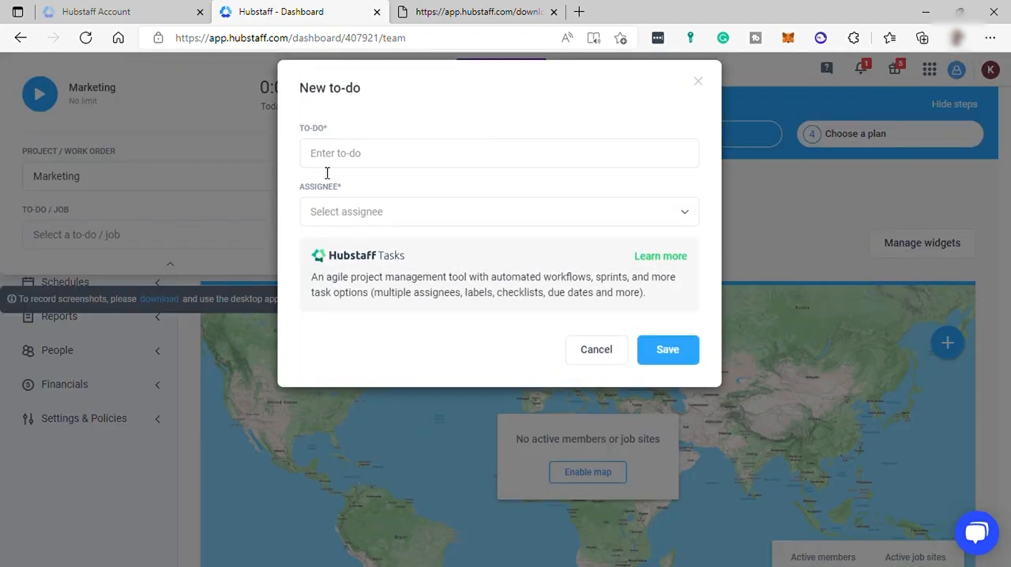
{"action": "mouse_move", "coordinate": [682, 190]}
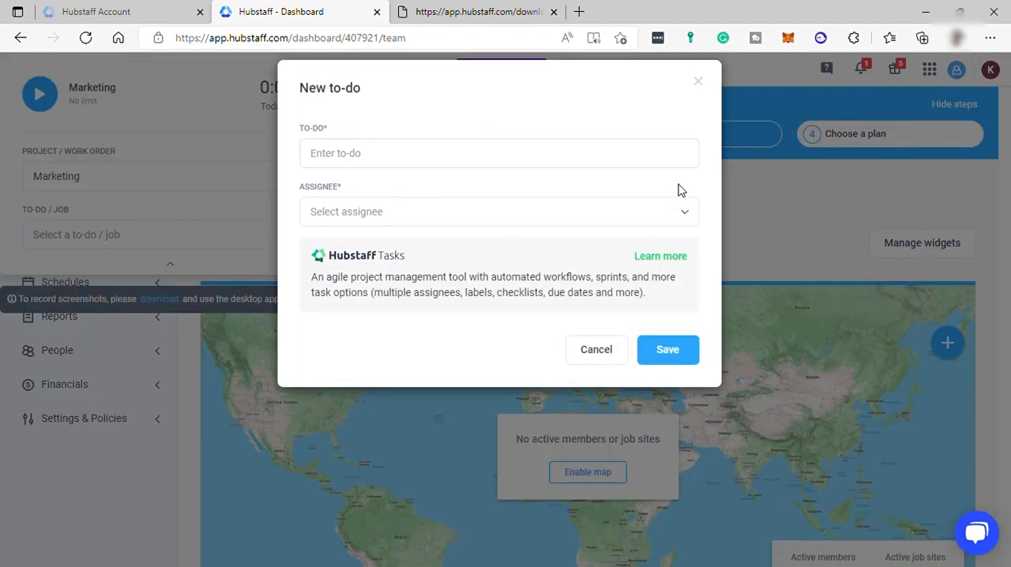
{"action": "mouse_move", "coordinate": [698, 82]}
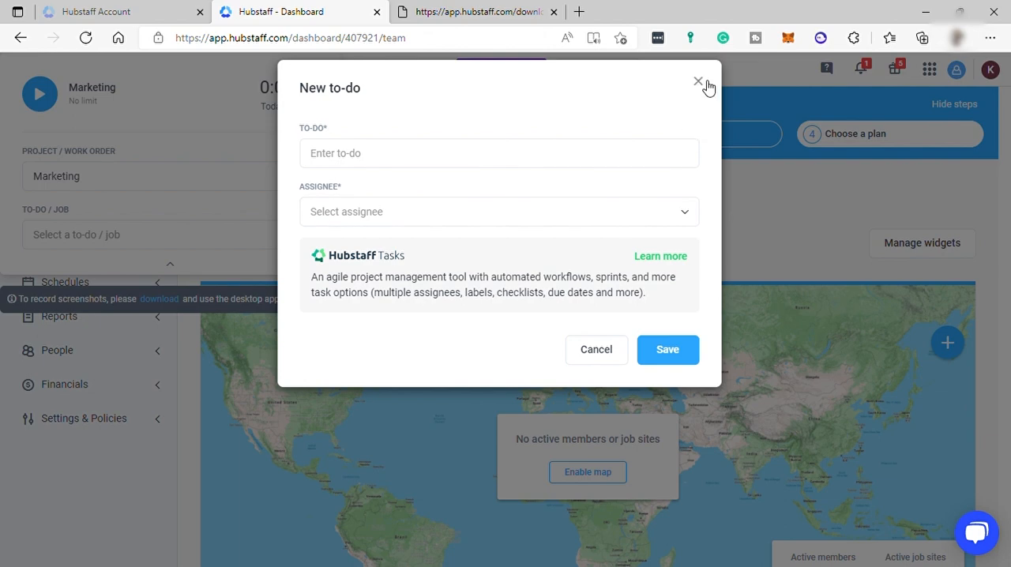
{"action": "left_click", "coordinate": [697, 82]}
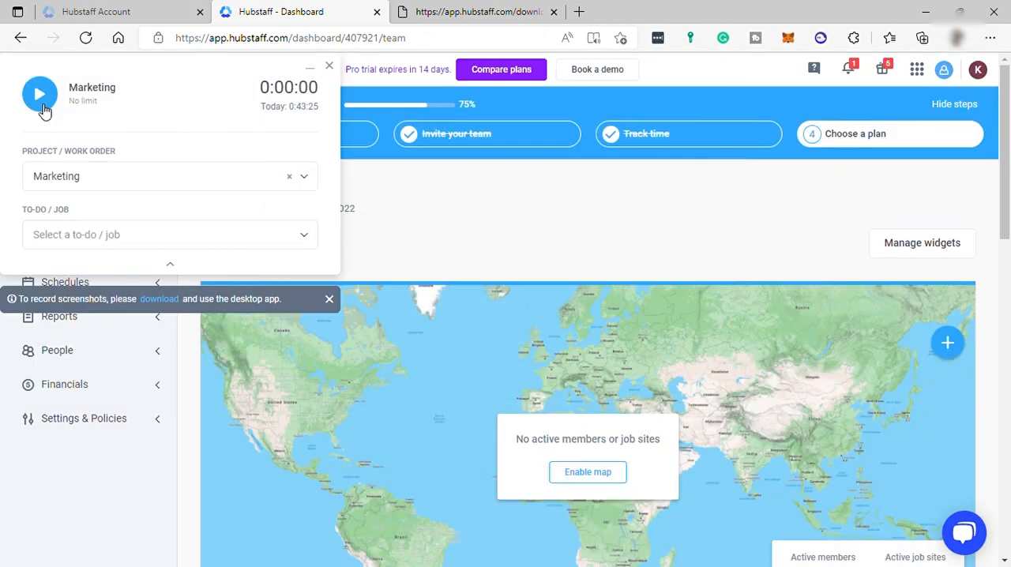
Start the Marketing timer, view the download page, and return to the Dashboard
{"action": "left_click", "coordinate": [40, 93]}
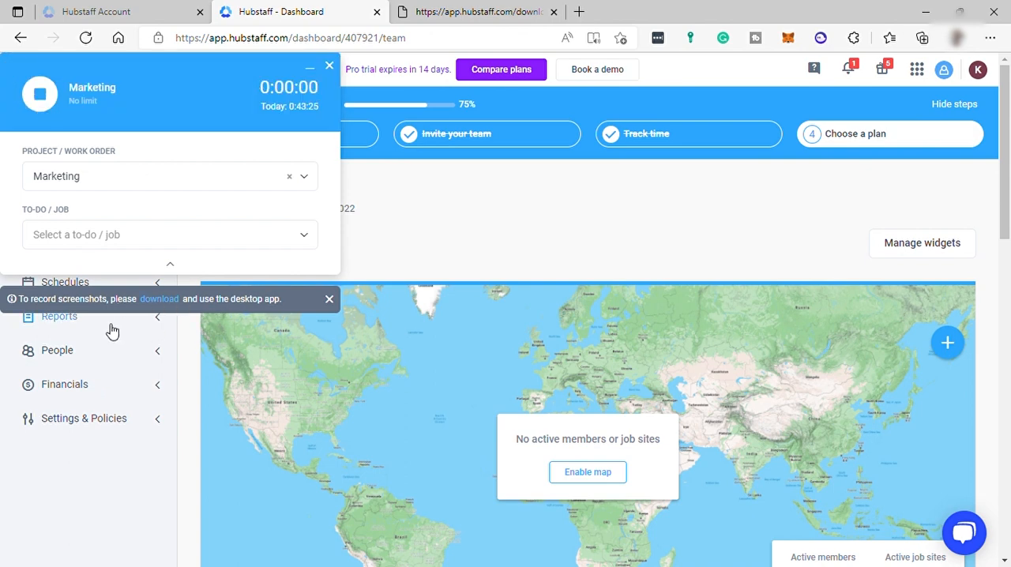
{"action": "left_click", "coordinate": [476, 11]}
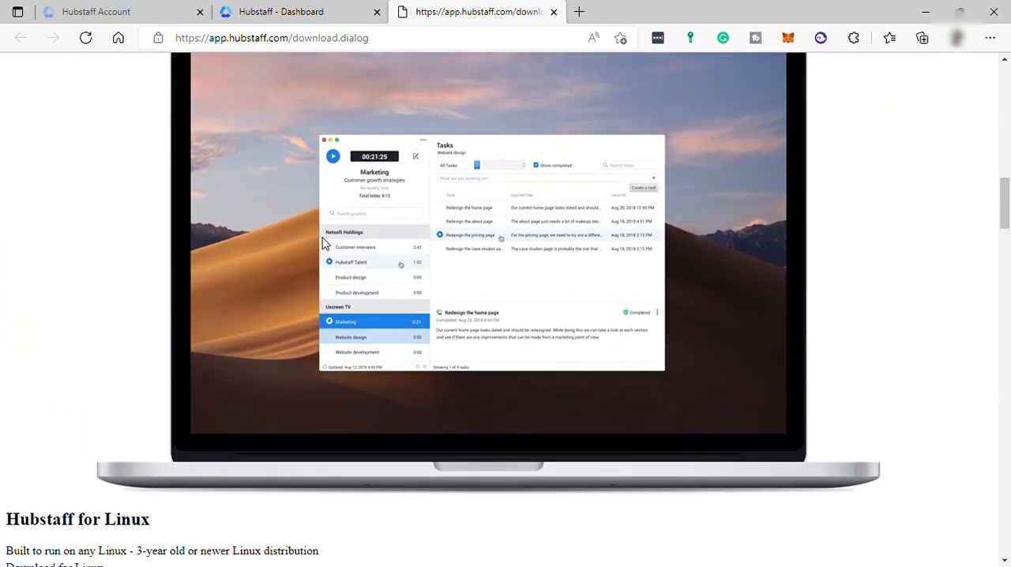
{"action": "left_click", "coordinate": [281, 11]}
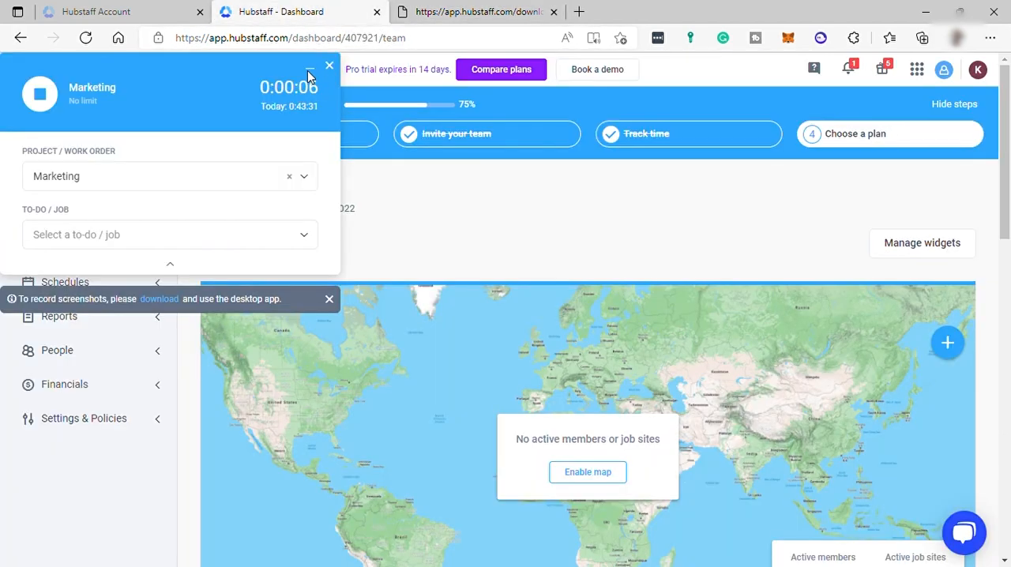
Shrink the timer to its compact widget and add the Spent today dashboard widget
{"action": "left_click", "coordinate": [329, 65]}
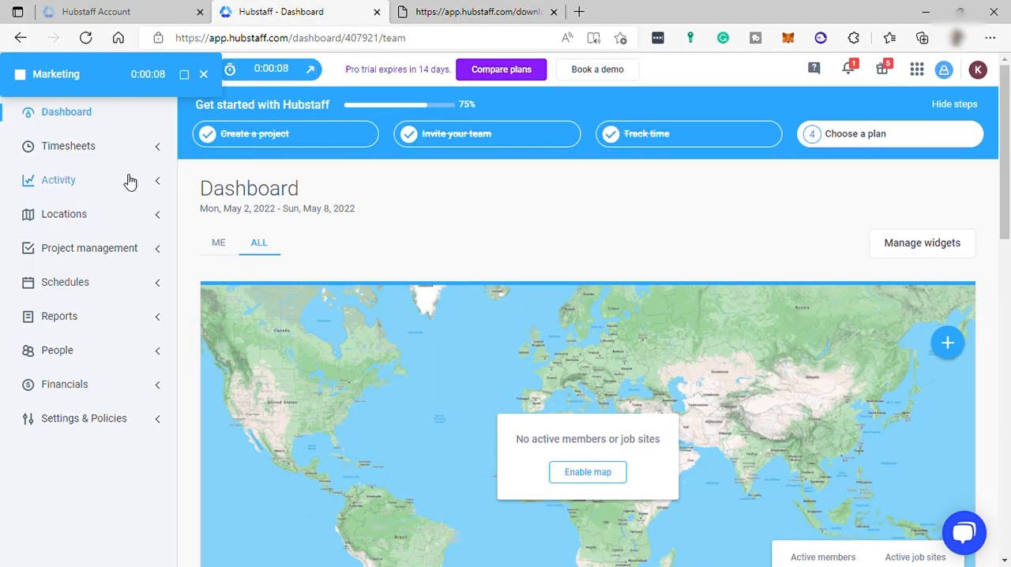
{"action": "mouse_move", "coordinate": [791, 255]}
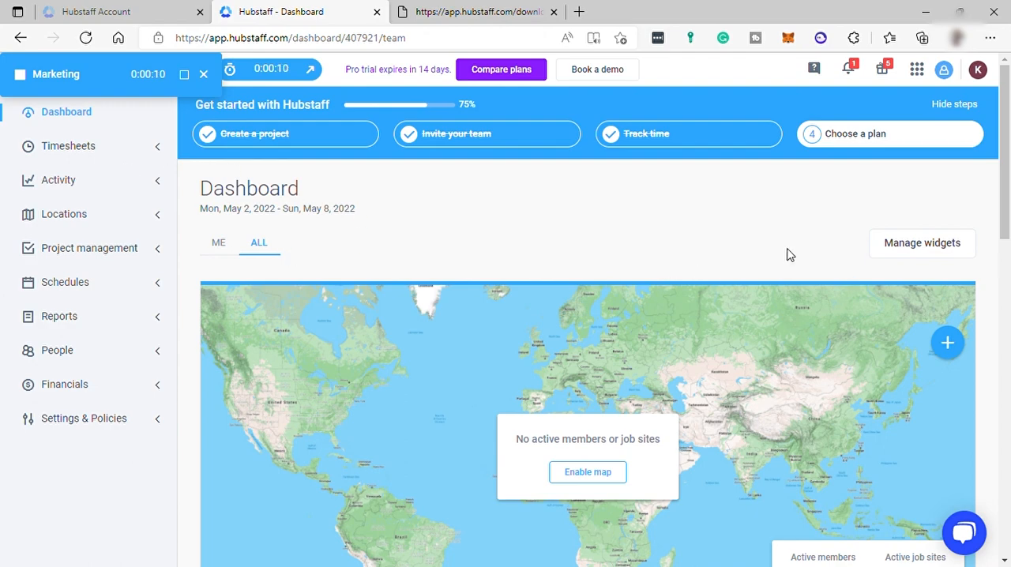
{"action": "mouse_move", "coordinate": [532, 254]}
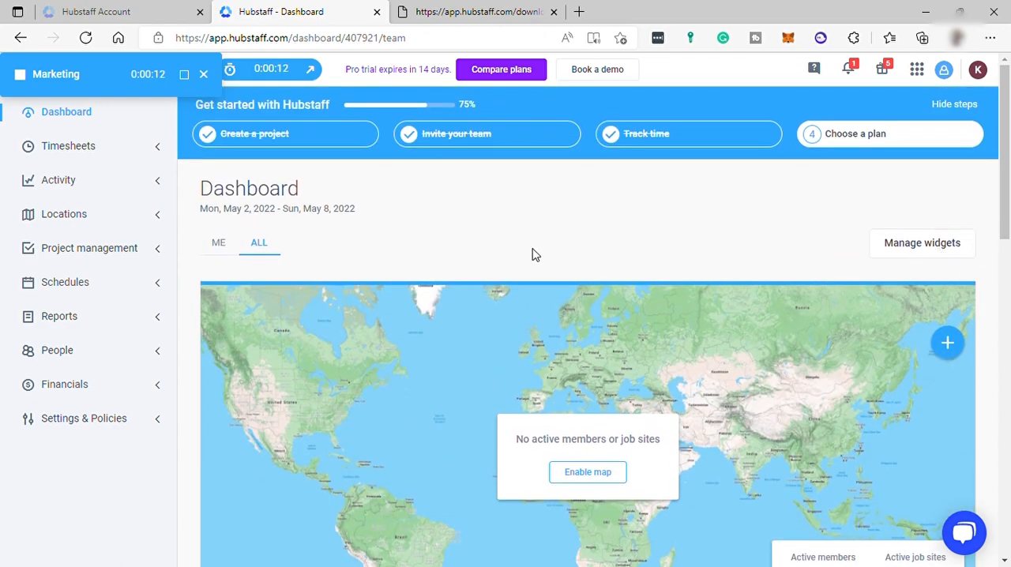
{"action": "scroll", "scroll_direction": "down", "scroll_amount": 3}
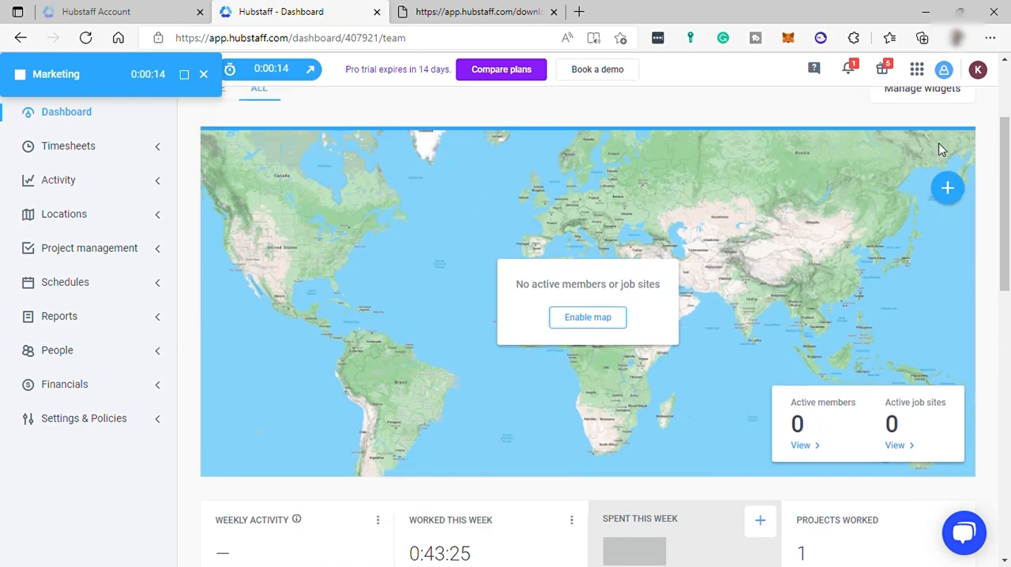
{"action": "left_click", "coordinate": [922, 88]}
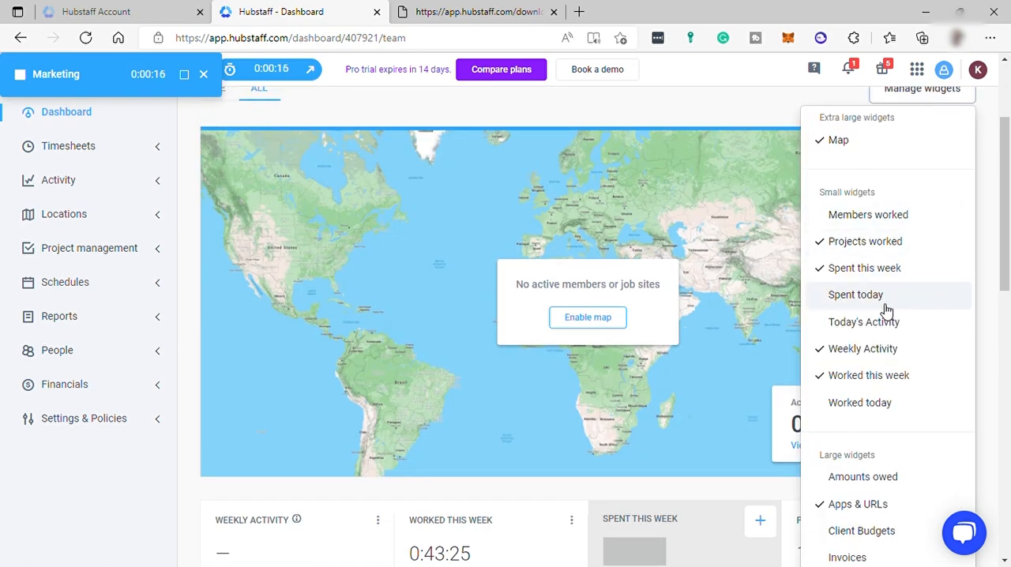
{"action": "scroll", "scroll_direction": "down", "scroll_amount": 3}
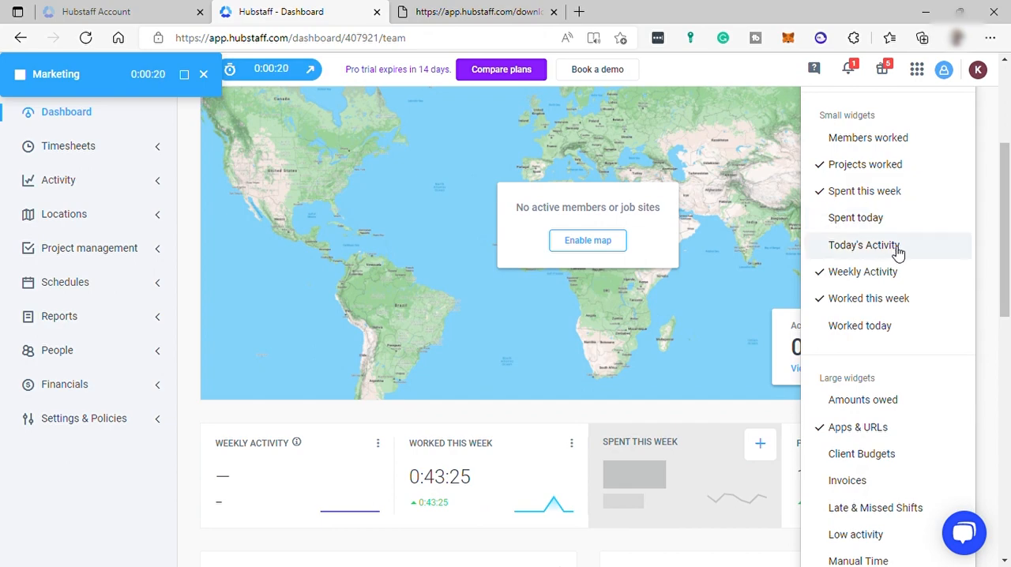
{"action": "scroll", "scroll_direction": "down", "scroll_amount": 3}
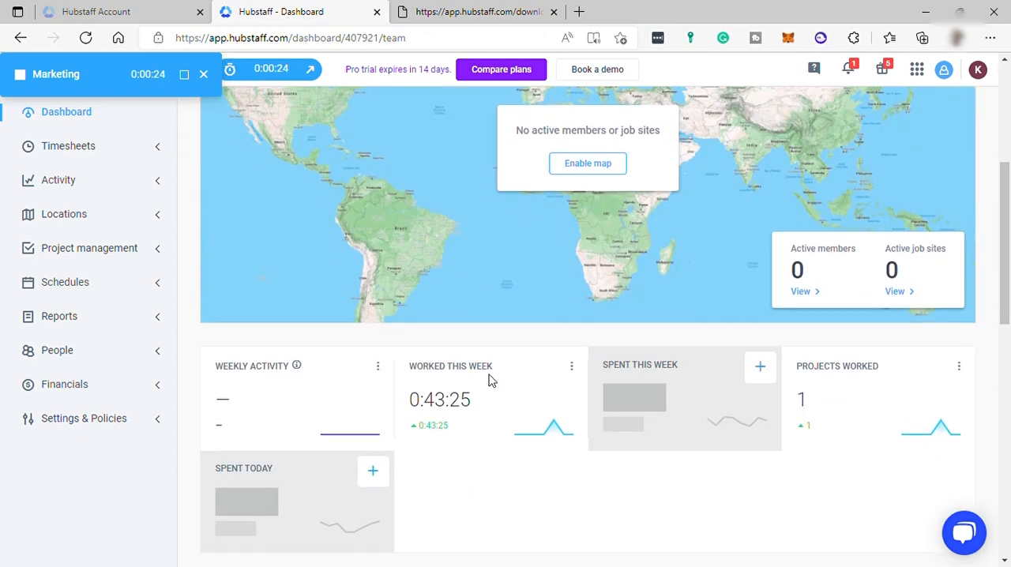
{"action": "scroll", "scroll_direction": "up", "scroll_amount": 3}
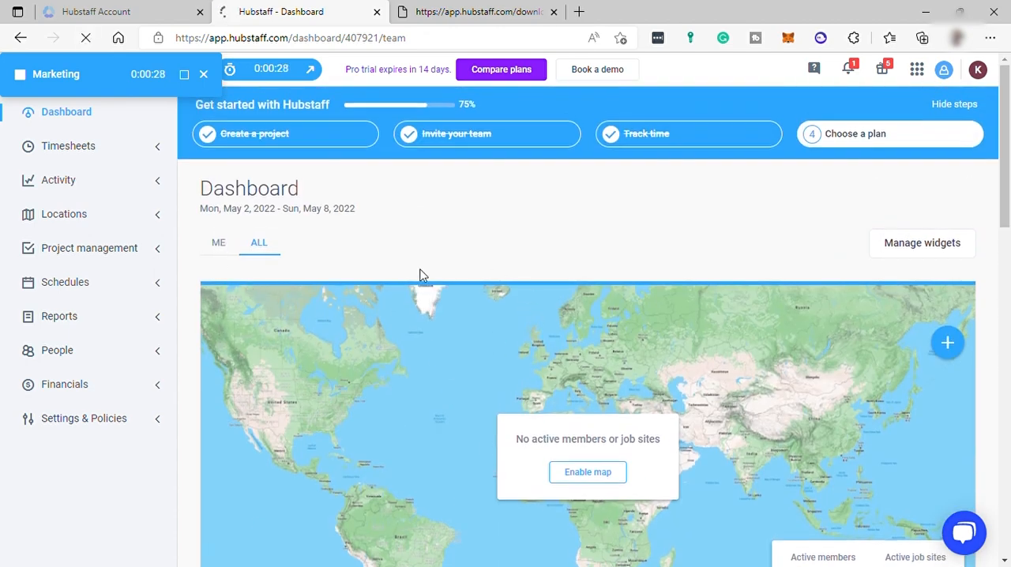
Switch the dashboard to personal stats, review the widgets, then switch back to the whole team
{"action": "left_click", "coordinate": [218, 243]}
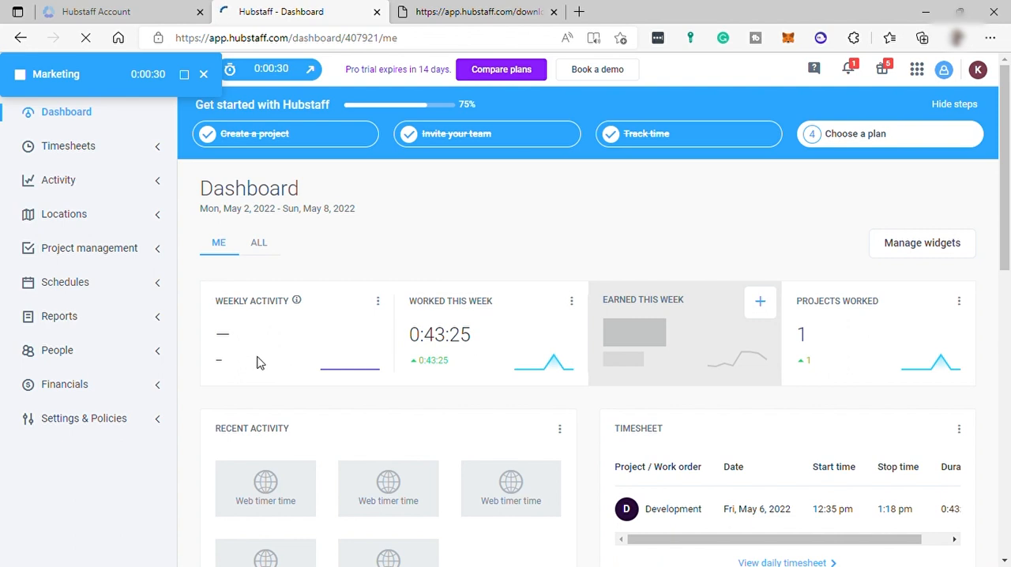
{"action": "mouse_move", "coordinate": [380, 307]}
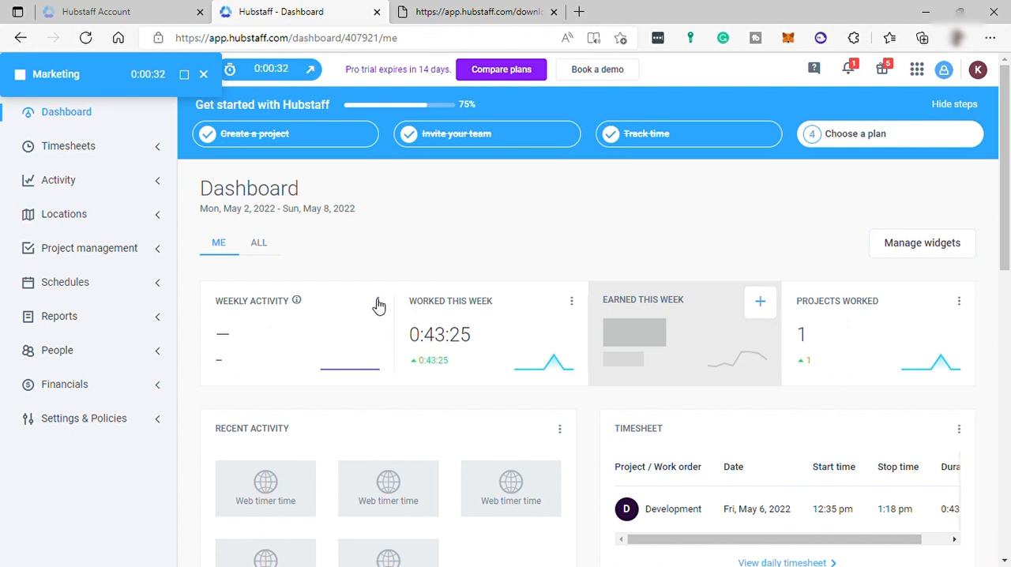
{"action": "mouse_move", "coordinate": [838, 357]}
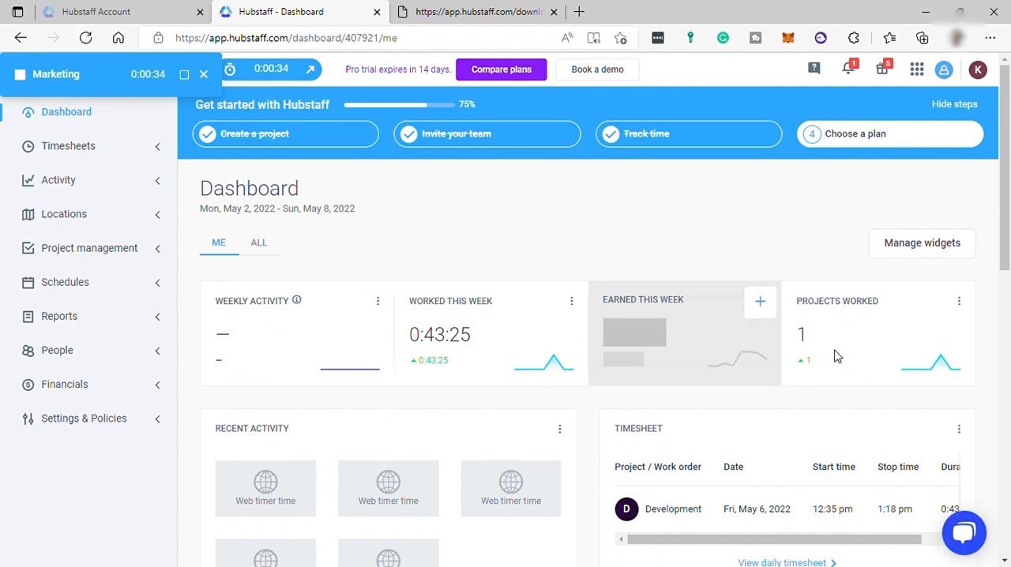
{"action": "scroll", "scroll_direction": "down", "scroll_amount": 3}
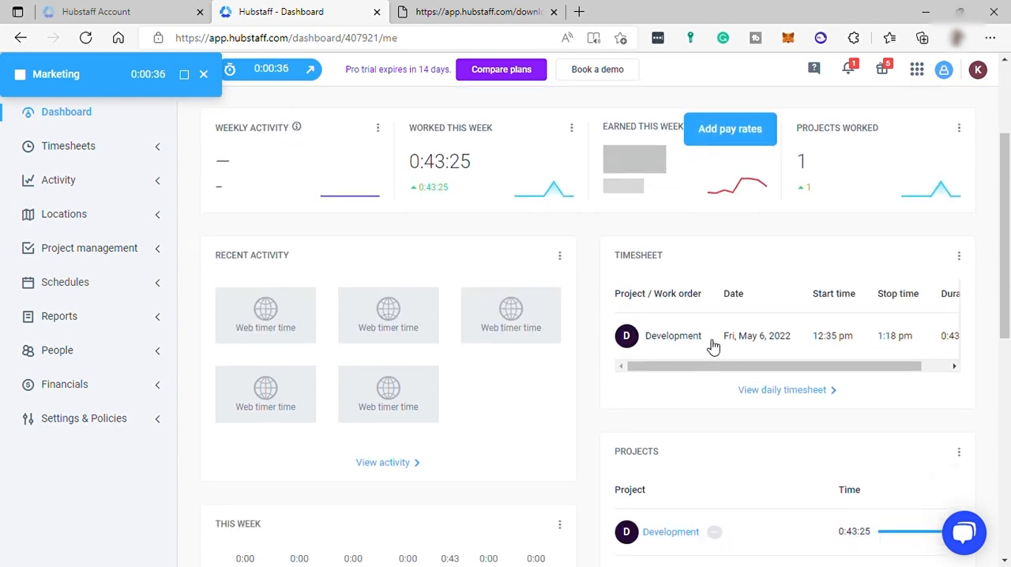
{"action": "scroll", "scroll_direction": "down", "scroll_amount": 3}
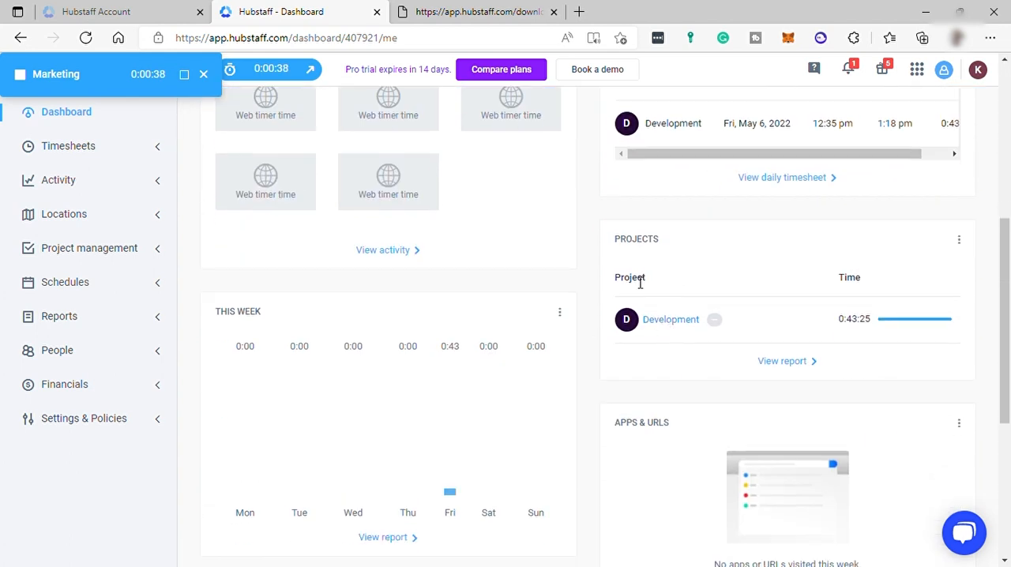
{"action": "mouse_move", "coordinate": [653, 255]}
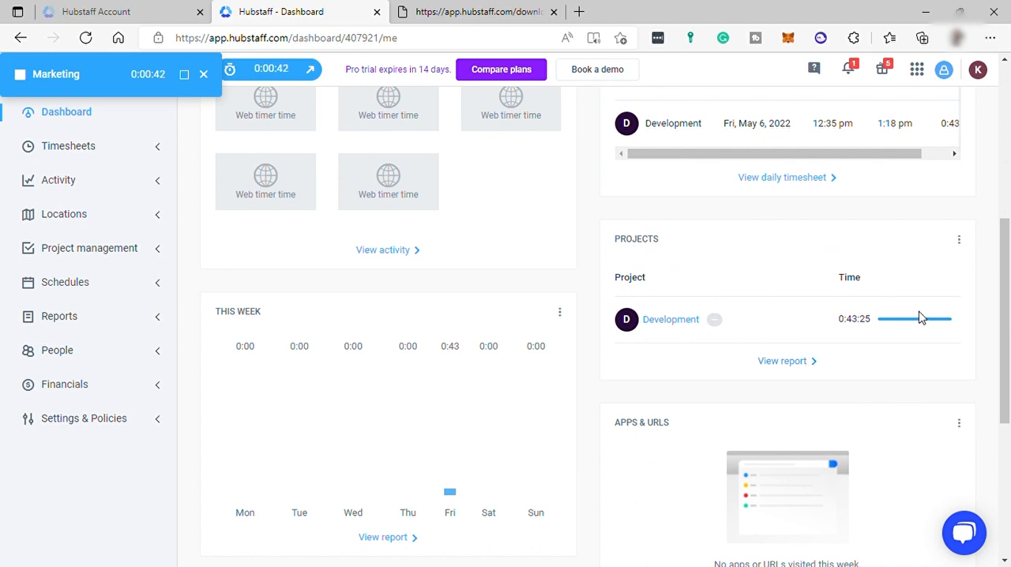
{"action": "scroll", "scroll_direction": "up", "scroll_amount": 3}
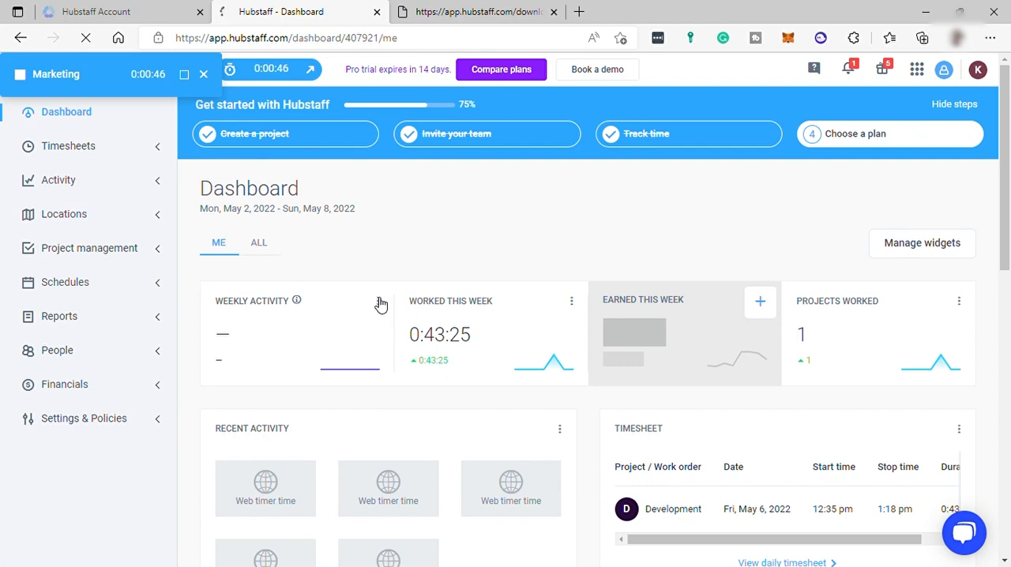
{"action": "left_click", "coordinate": [258, 243]}
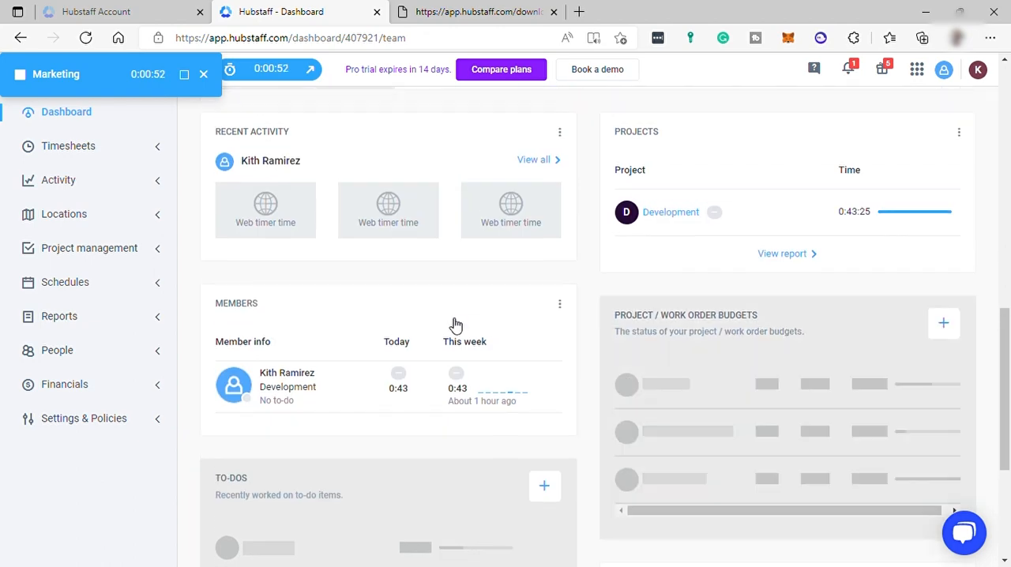
{"action": "scroll", "scroll_direction": "up", "scroll_amount": 3}
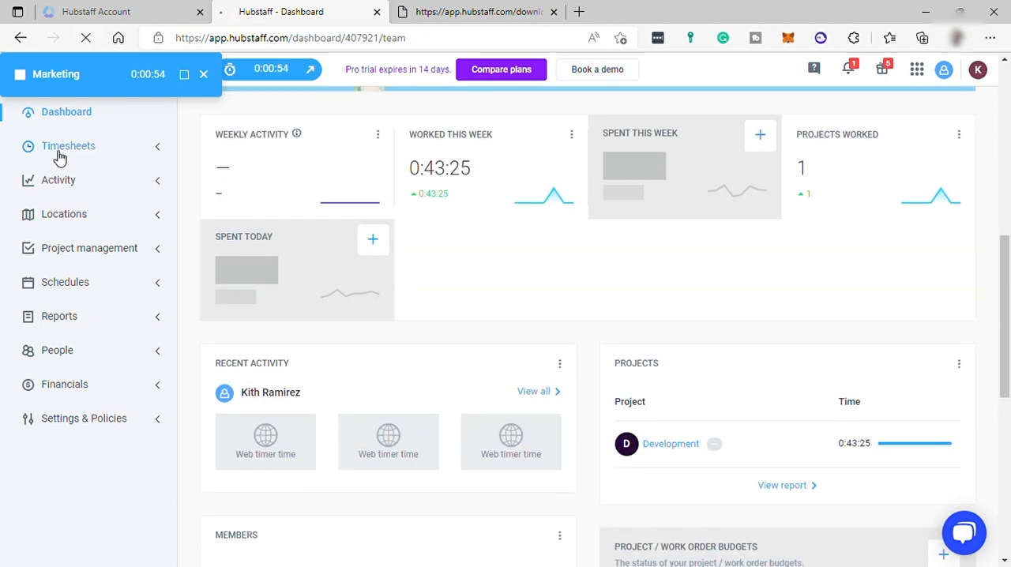
Open the Timesheets page from the sidebar
{"action": "left_click", "coordinate": [68, 145]}
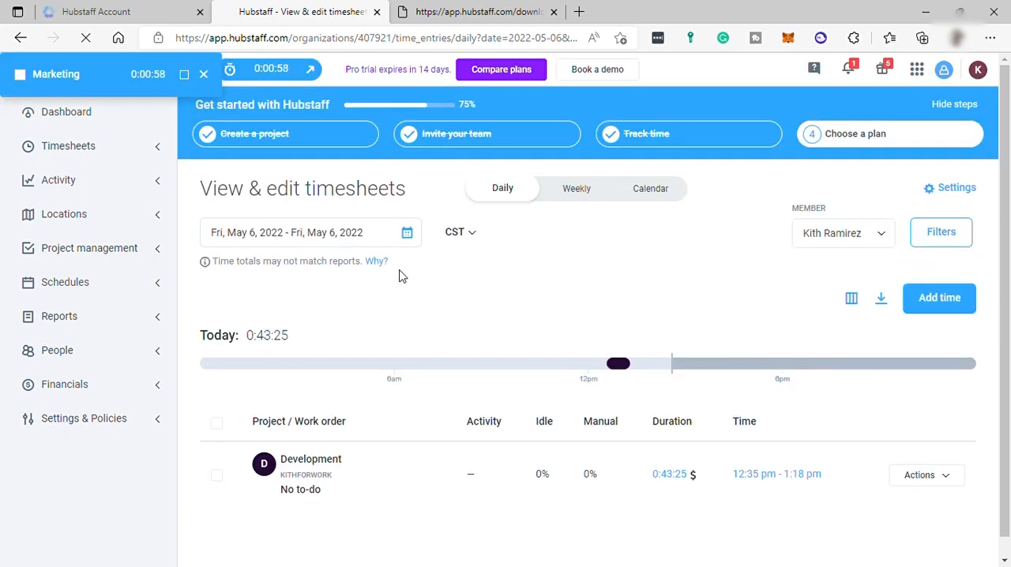
{"action": "mouse_move", "coordinate": [158, 240]}
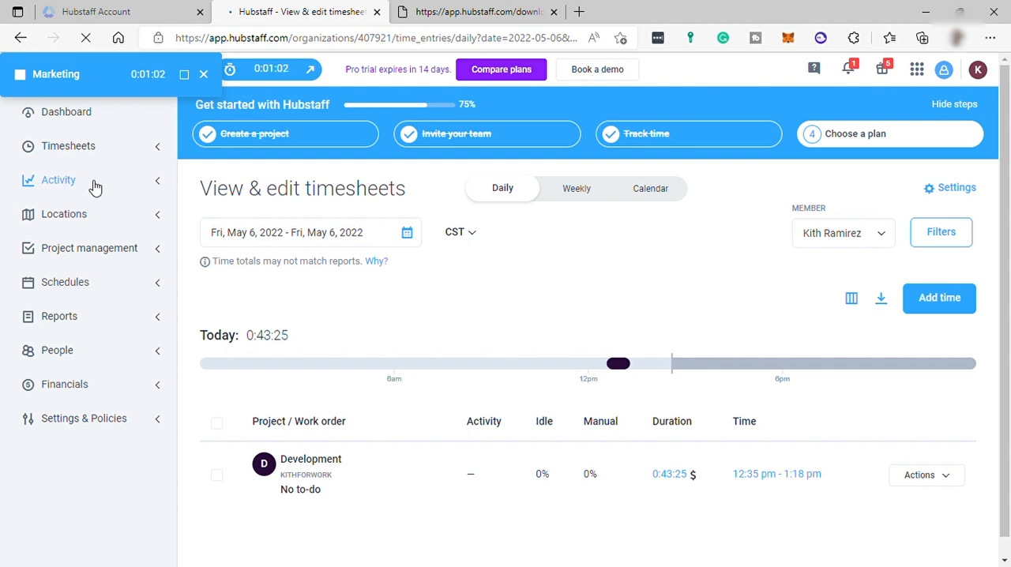
Review the May 6 screenshots page: 0:43 worked across three Development web-timer blocks
{"action": "left_click", "coordinate": [58, 179]}
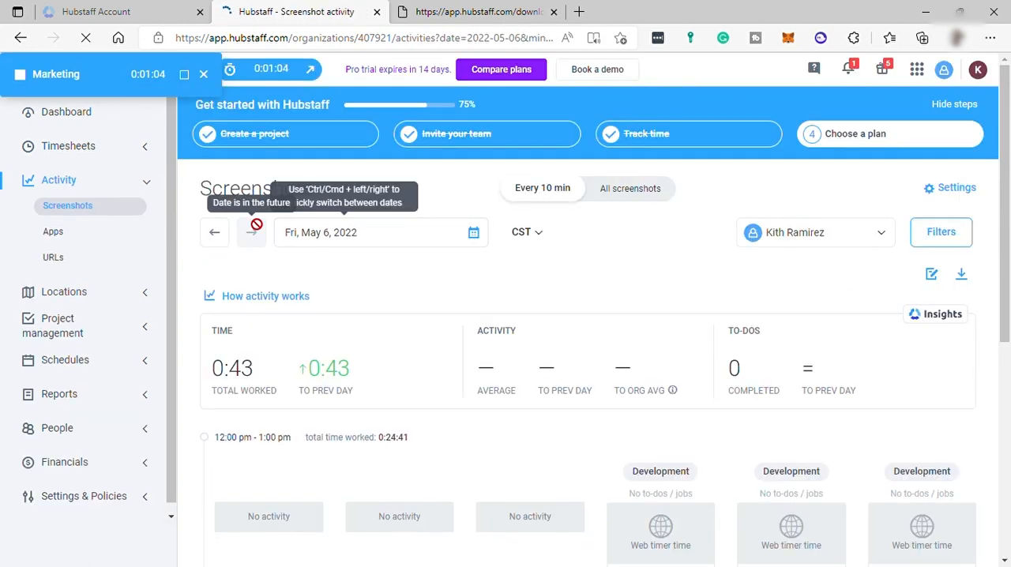
{"action": "mouse_move", "coordinate": [326, 302]}
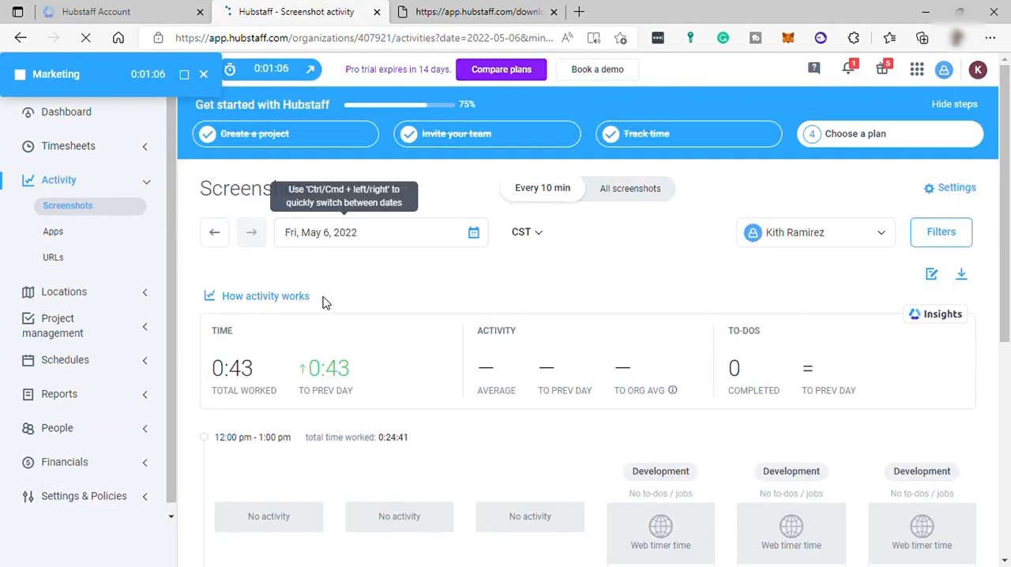
{"action": "mouse_move", "coordinate": [266, 347]}
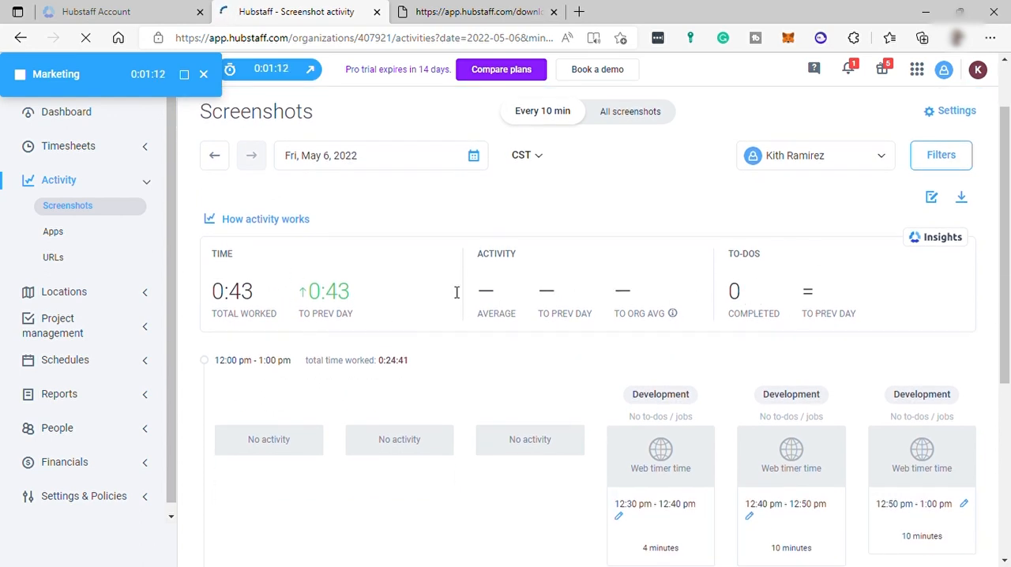
{"action": "mouse_move", "coordinate": [365, 304]}
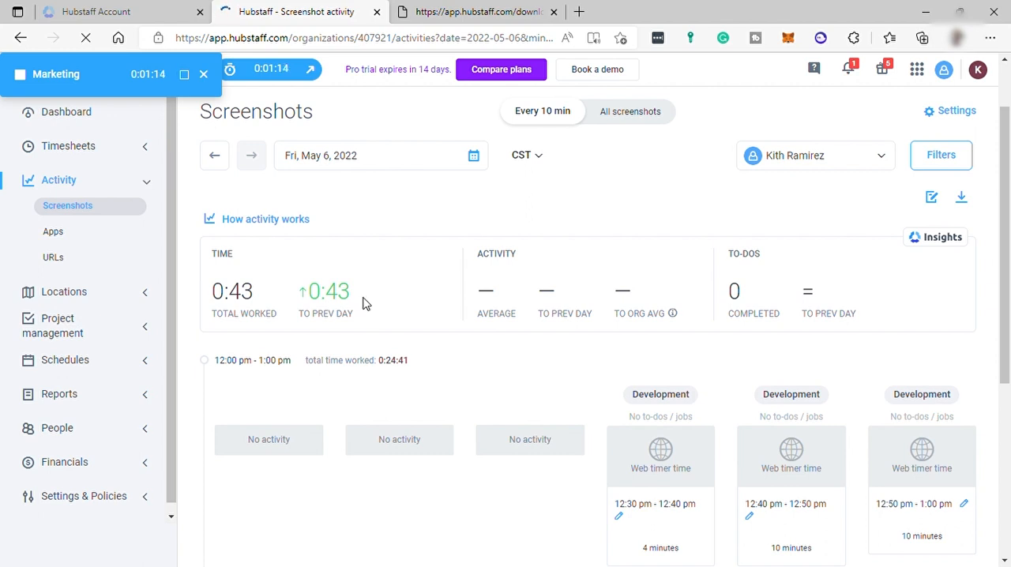
{"action": "mouse_move", "coordinate": [440, 372]}
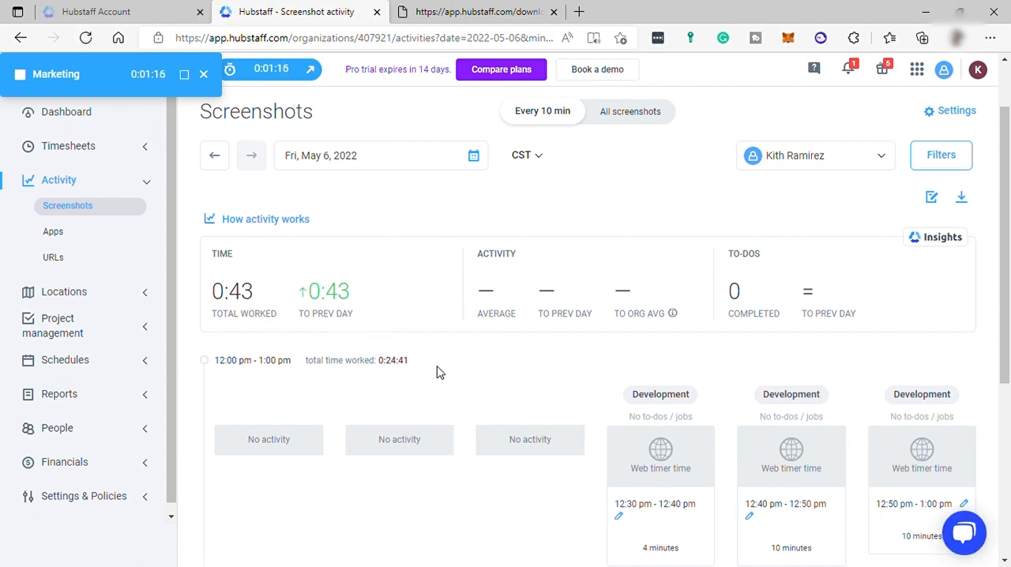
{"action": "mouse_move", "coordinate": [354, 308]}
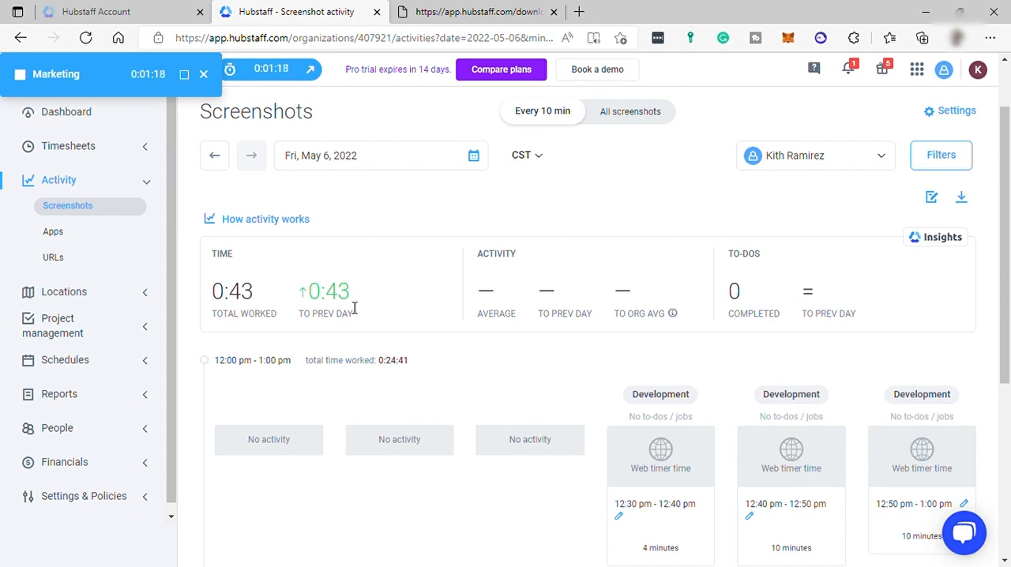
{"action": "mouse_move", "coordinate": [640, 289]}
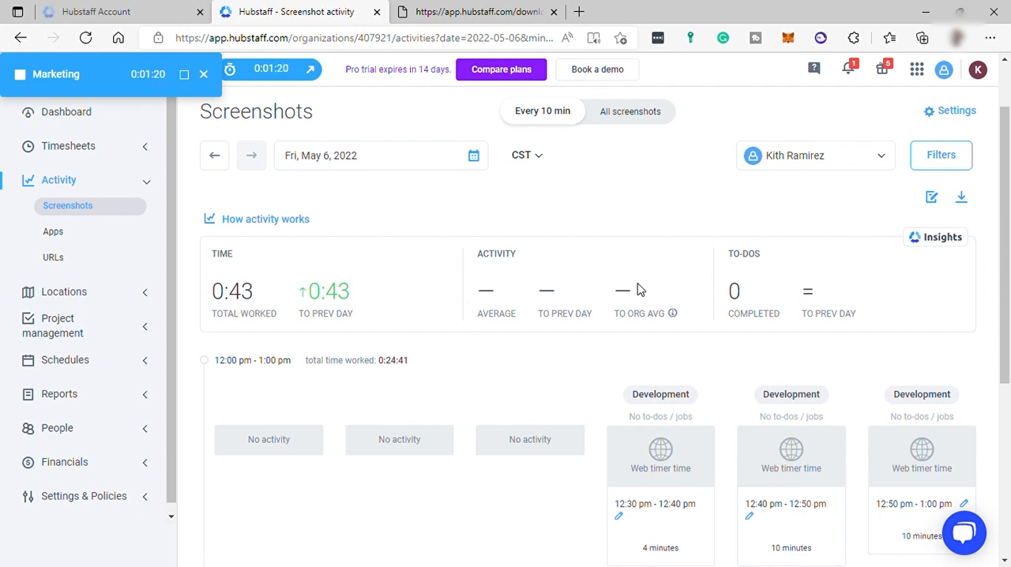
{"action": "mouse_move", "coordinate": [545, 350]}
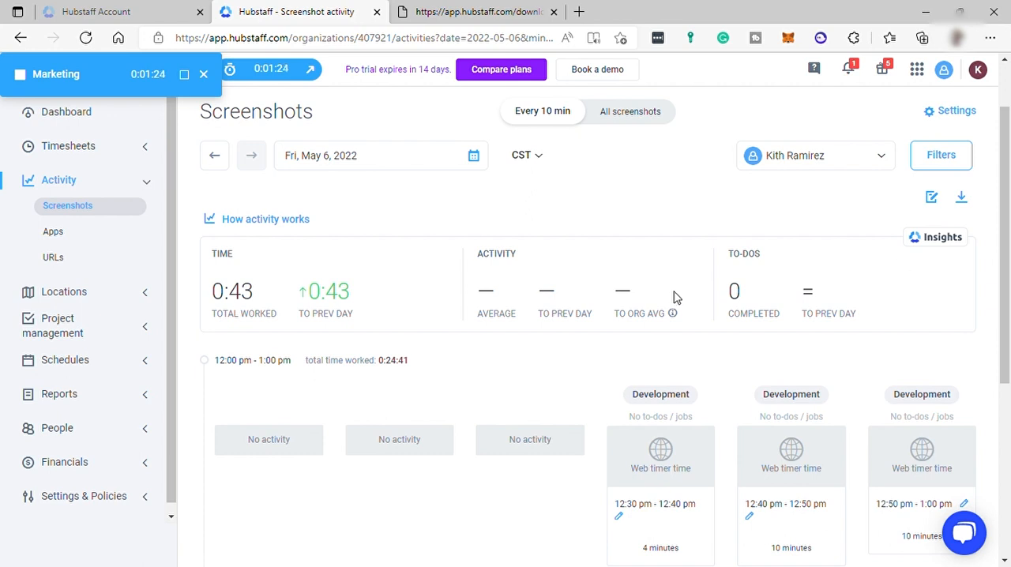
{"action": "mouse_move", "coordinate": [851, 255]}
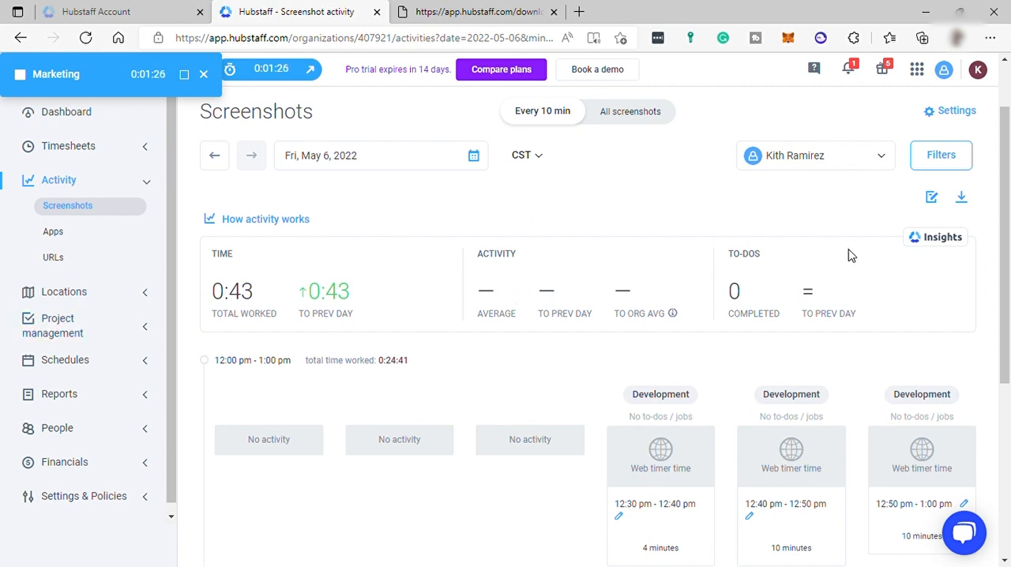
{"action": "left_click", "coordinate": [957, 111]}
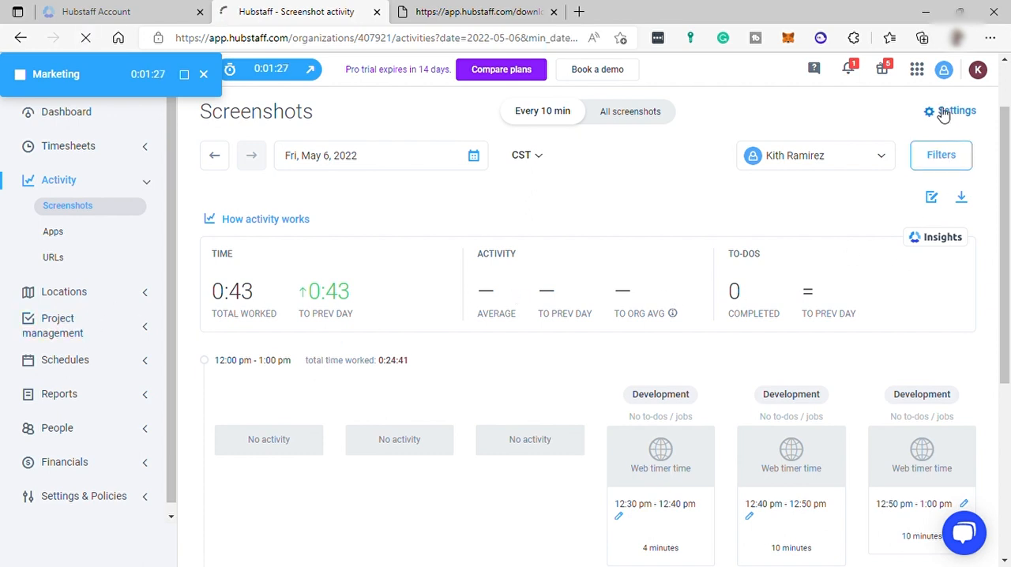
Browse the Activity, Time off and Payments settings, then view the Development and Marketing projects
{"action": "left_click", "coordinate": [958, 110]}
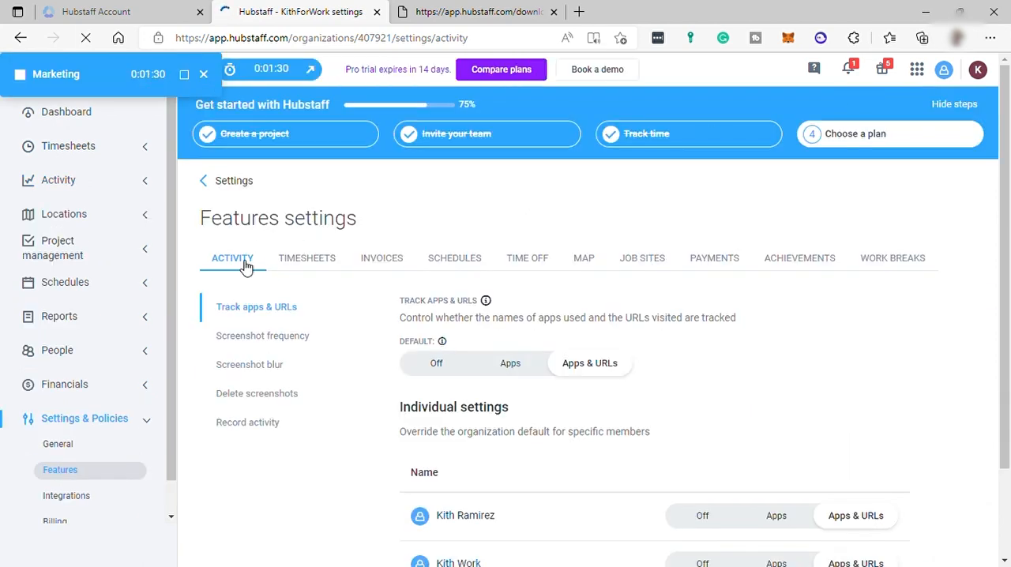
{"action": "mouse_move", "coordinate": [630, 275]}
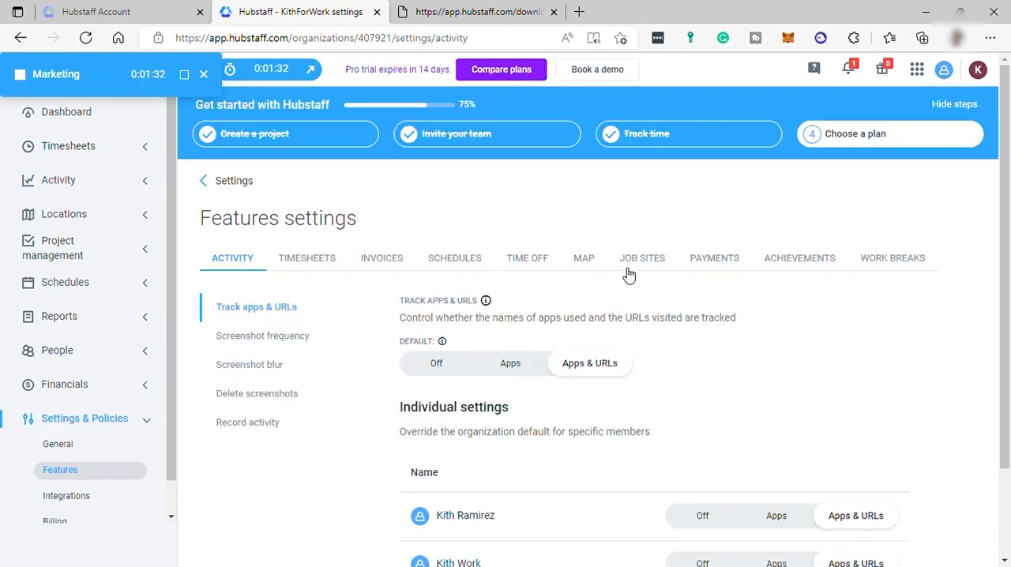
{"action": "left_click", "coordinate": [527, 258]}
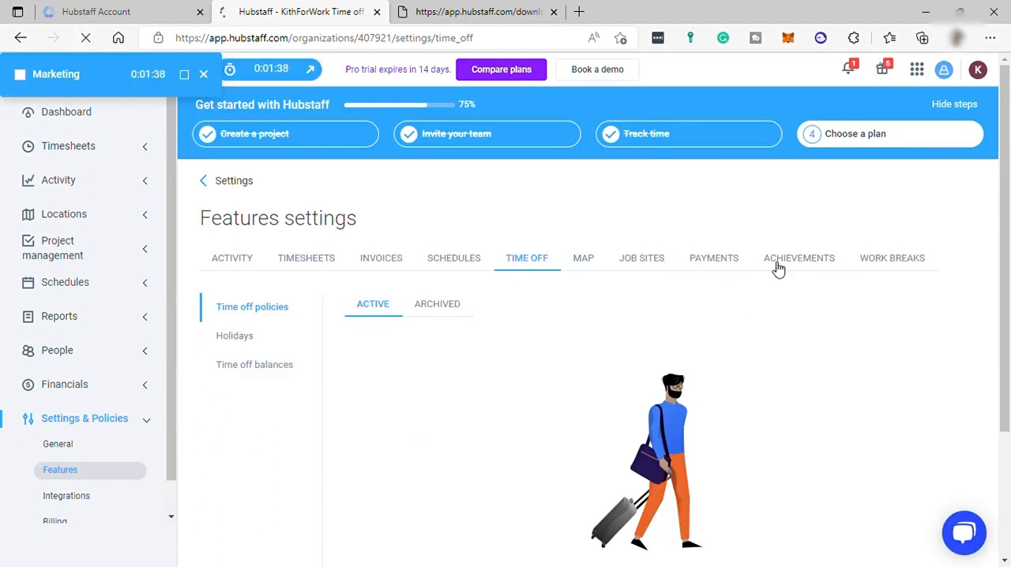
{"action": "left_click", "coordinate": [713, 258]}
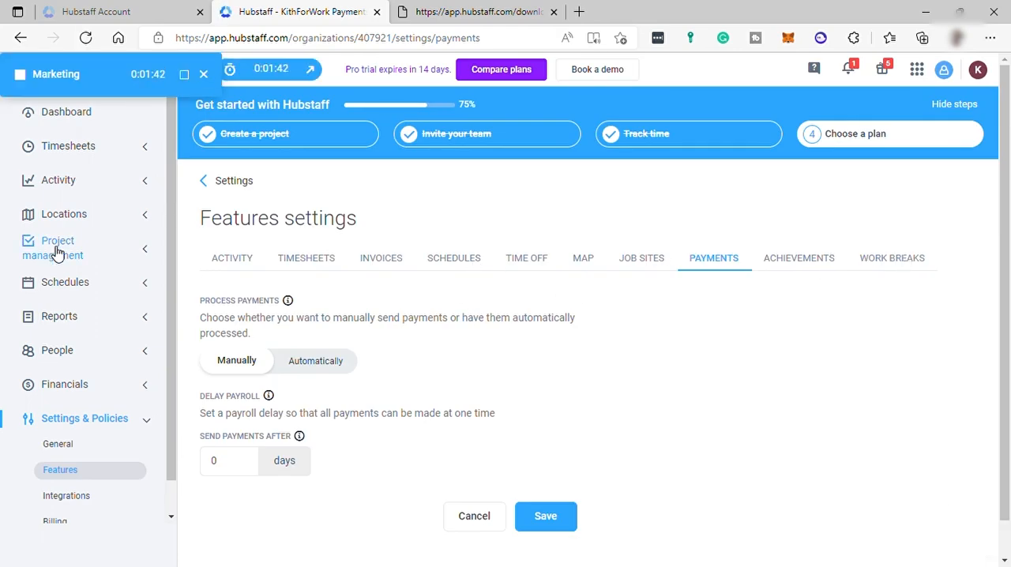
{"action": "left_click", "coordinate": [52, 248]}
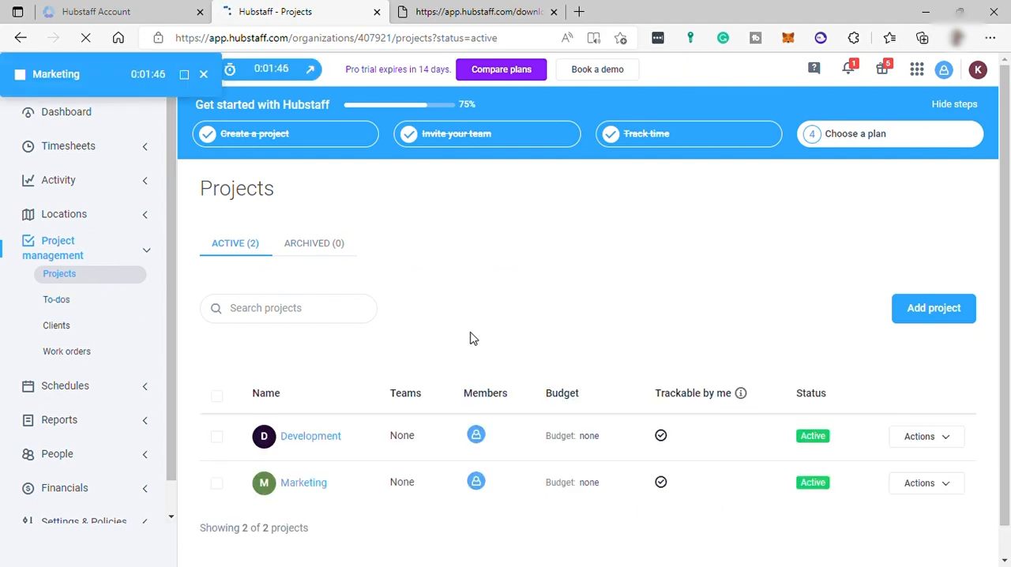
{"action": "mouse_move", "coordinate": [116, 318]}
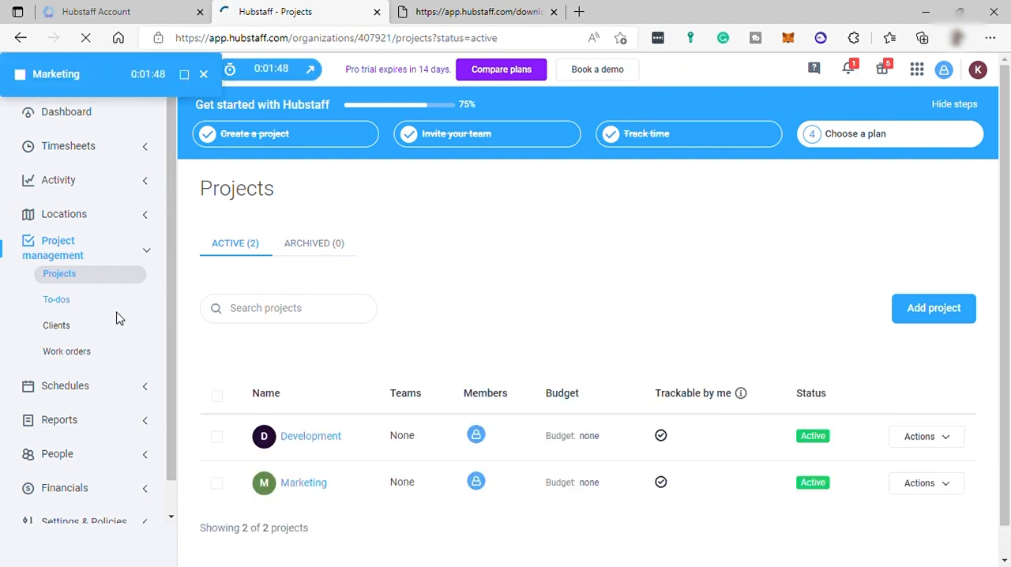
Read the To-dos introduction page, then move on to Clients
{"action": "left_click", "coordinate": [56, 299]}
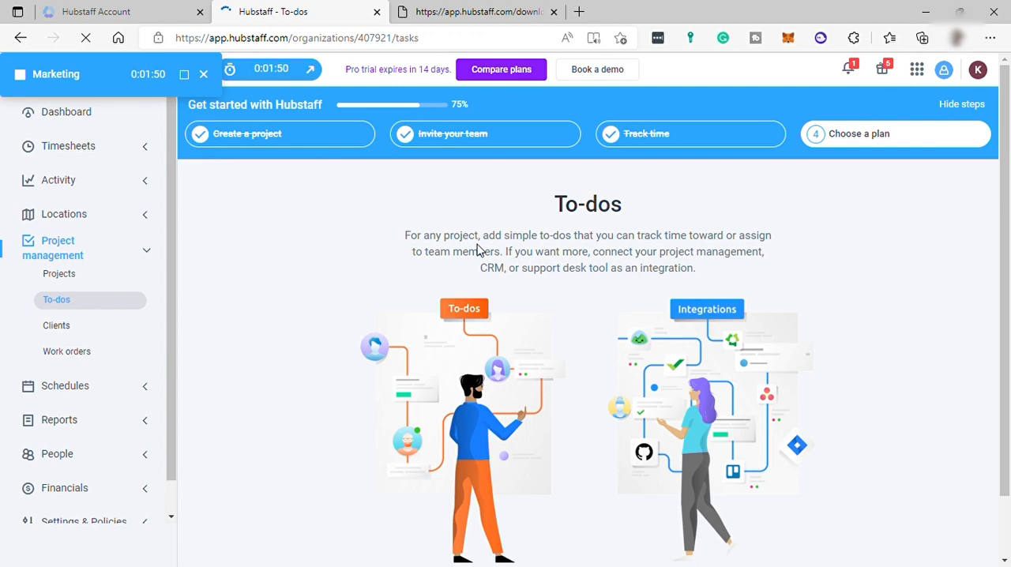
{"action": "mouse_move", "coordinate": [606, 243]}
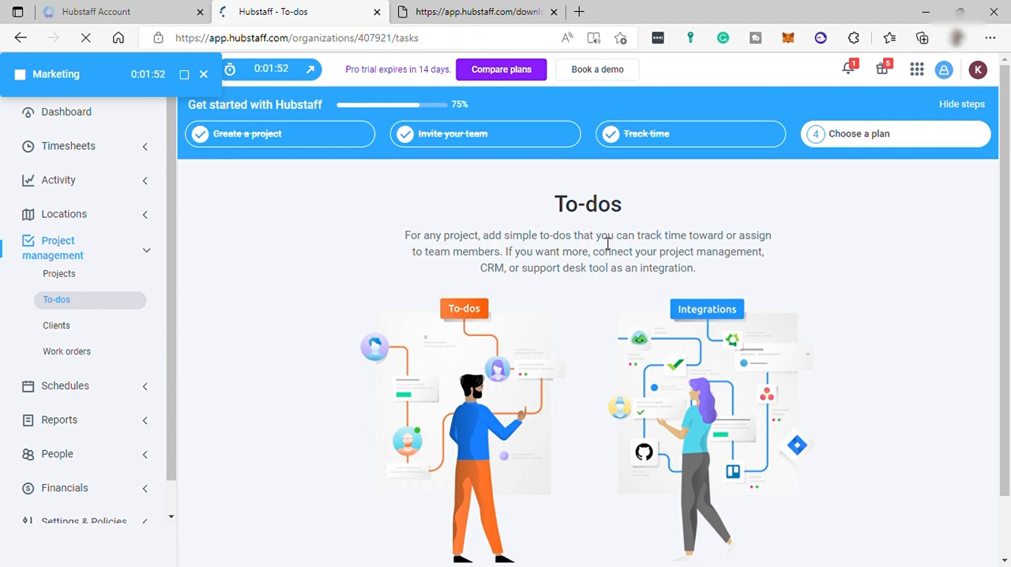
{"action": "mouse_move", "coordinate": [618, 280]}
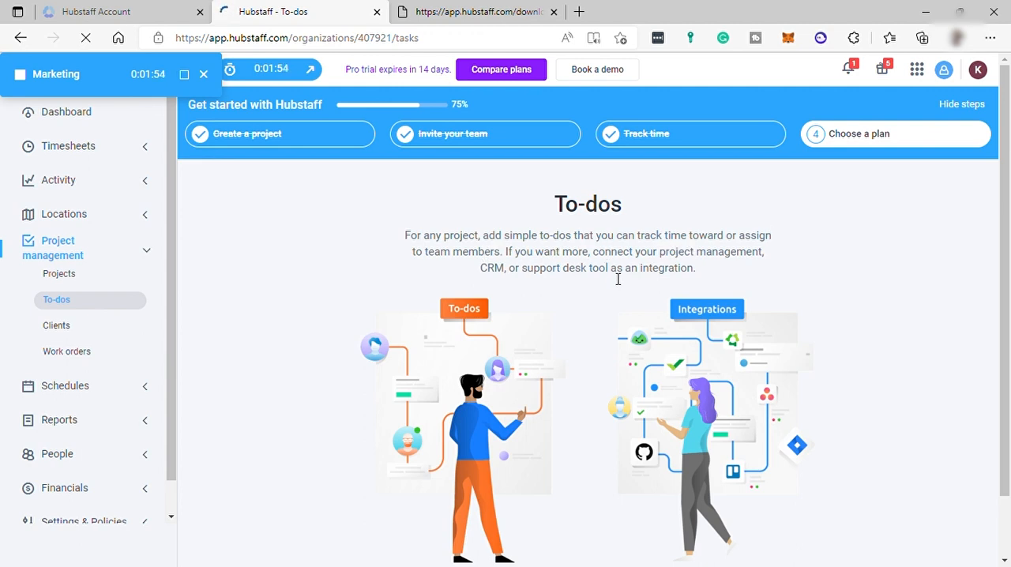
{"action": "mouse_move", "coordinate": [527, 265]}
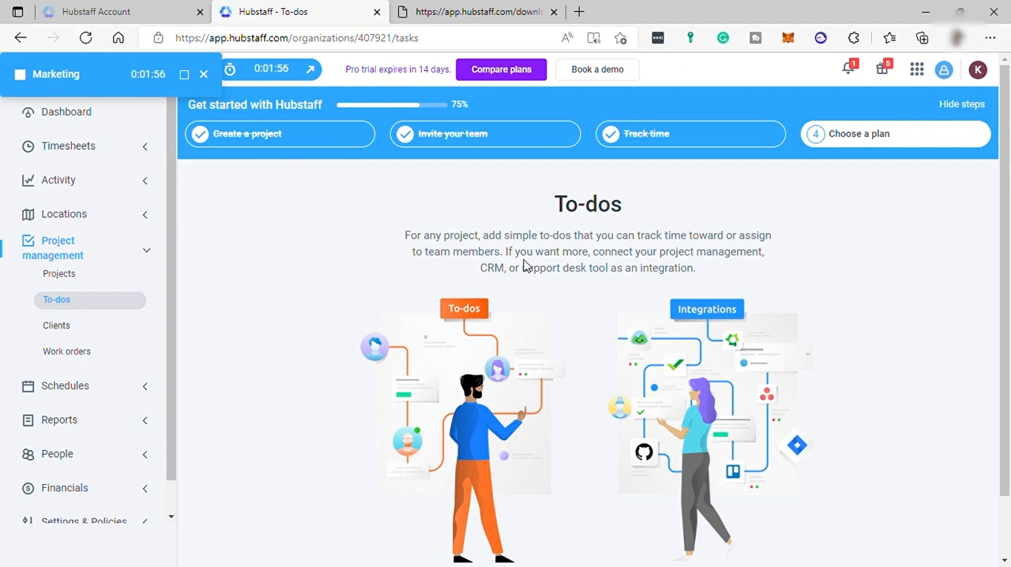
{"action": "mouse_move", "coordinate": [740, 263]}
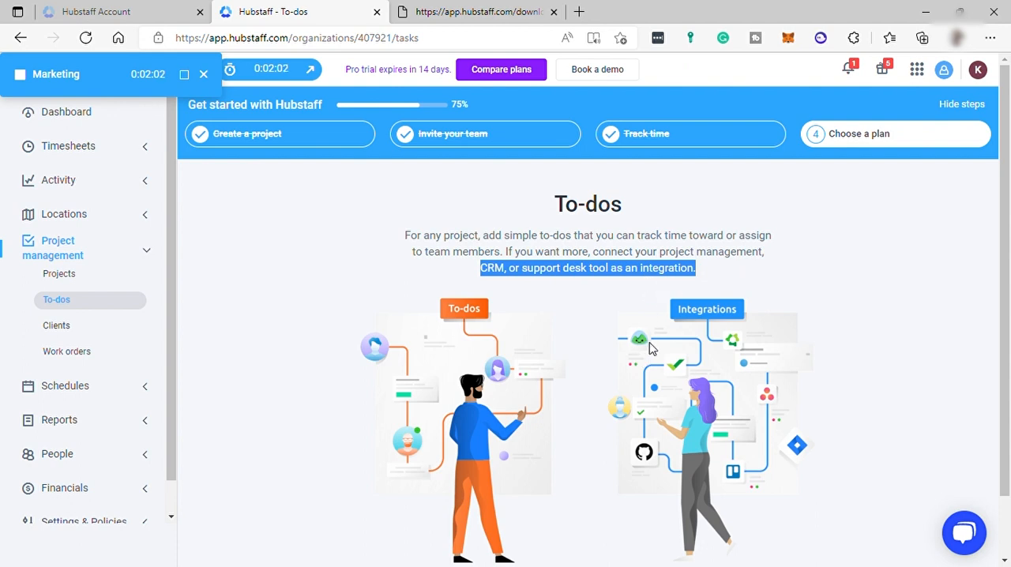
{"action": "mouse_move", "coordinate": [156, 356]}
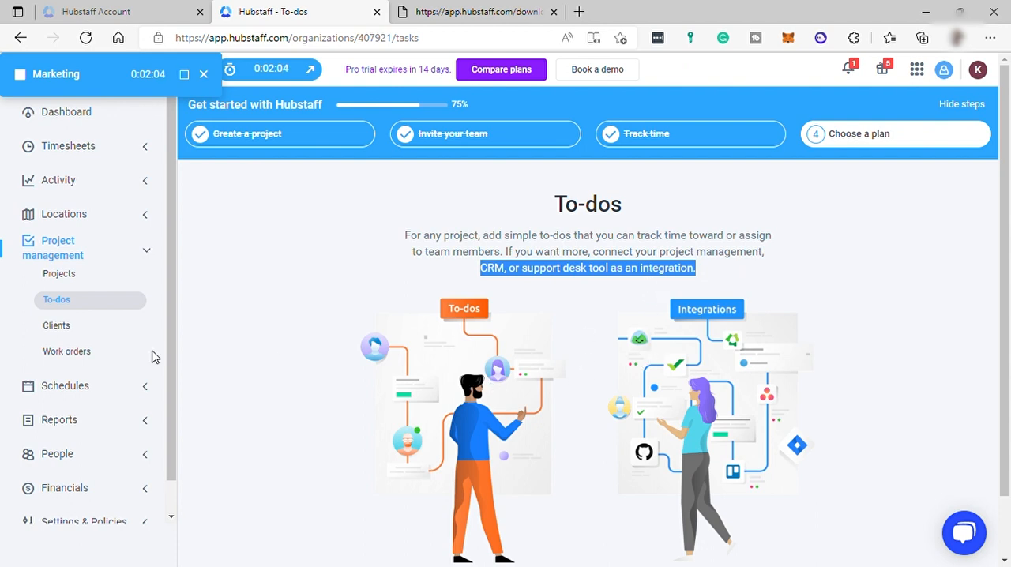
{"action": "left_click", "coordinate": [56, 325]}
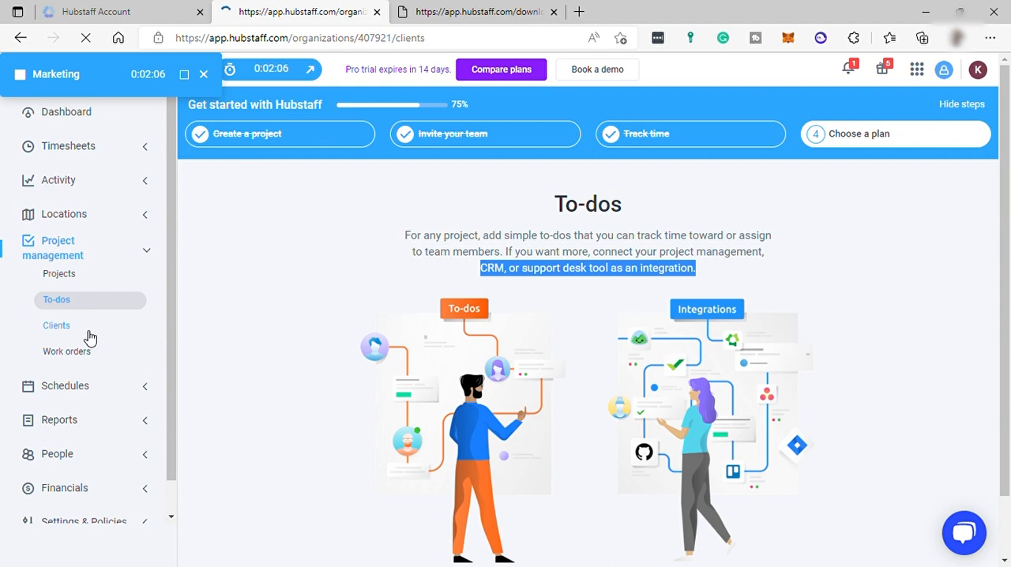
Skim the Clients introduction, then scroll the Work orders page's sample orders
{"action": "left_click", "coordinate": [57, 325]}
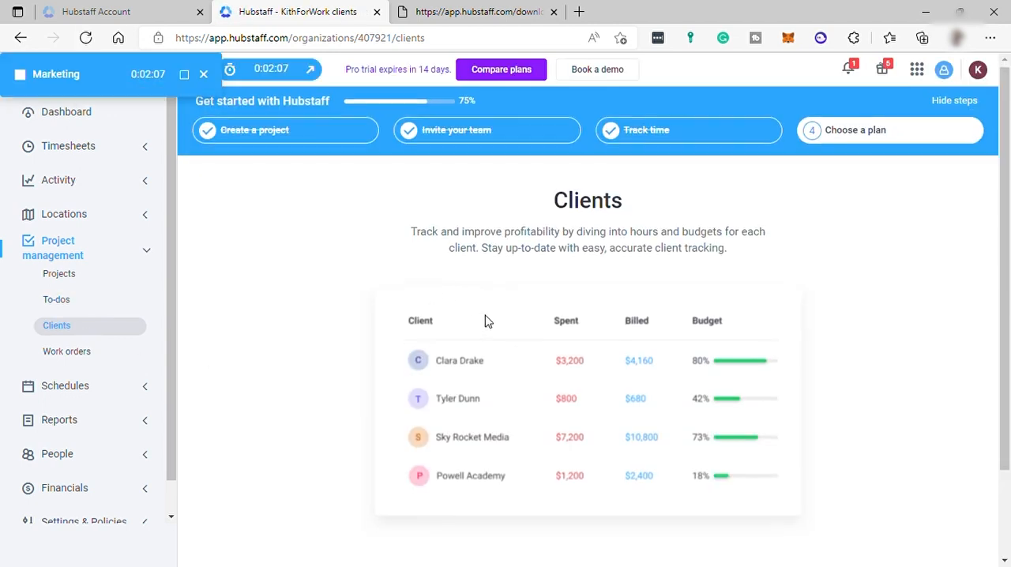
{"action": "scroll", "scroll_direction": "down", "scroll_amount": 3}
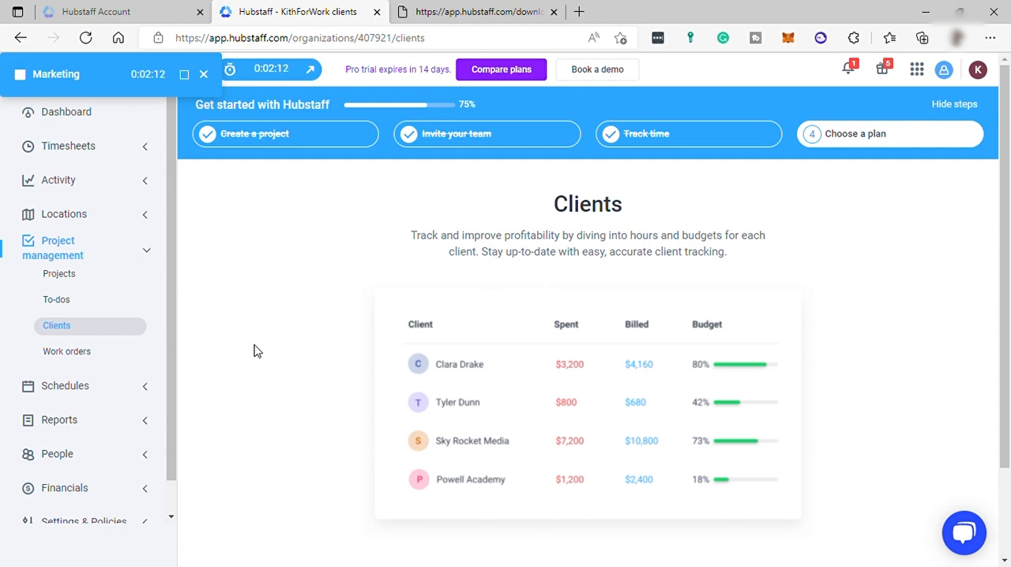
{"action": "left_click", "coordinate": [67, 351]}
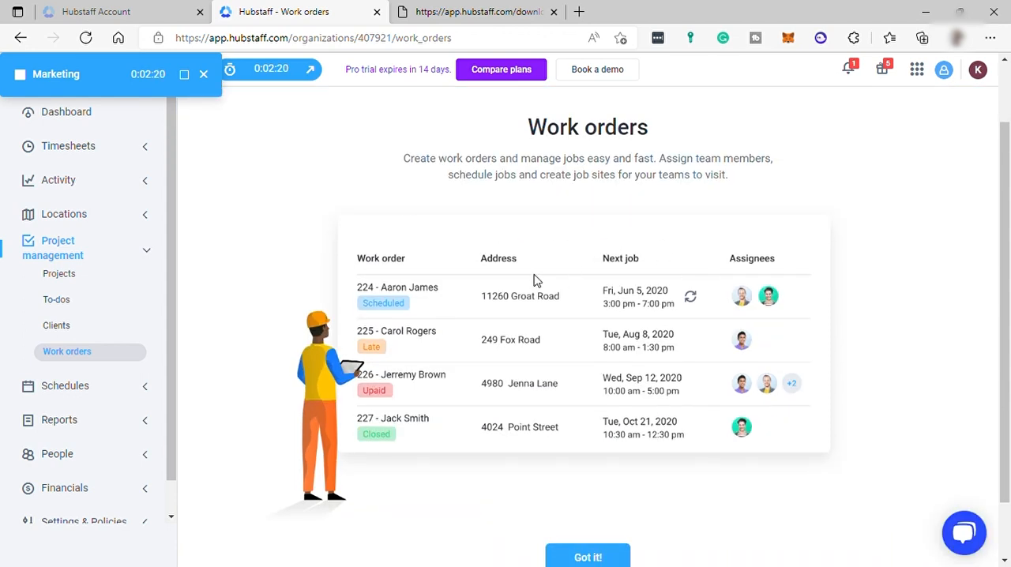
{"action": "scroll", "scroll_direction": "down", "scroll_amount": 3}
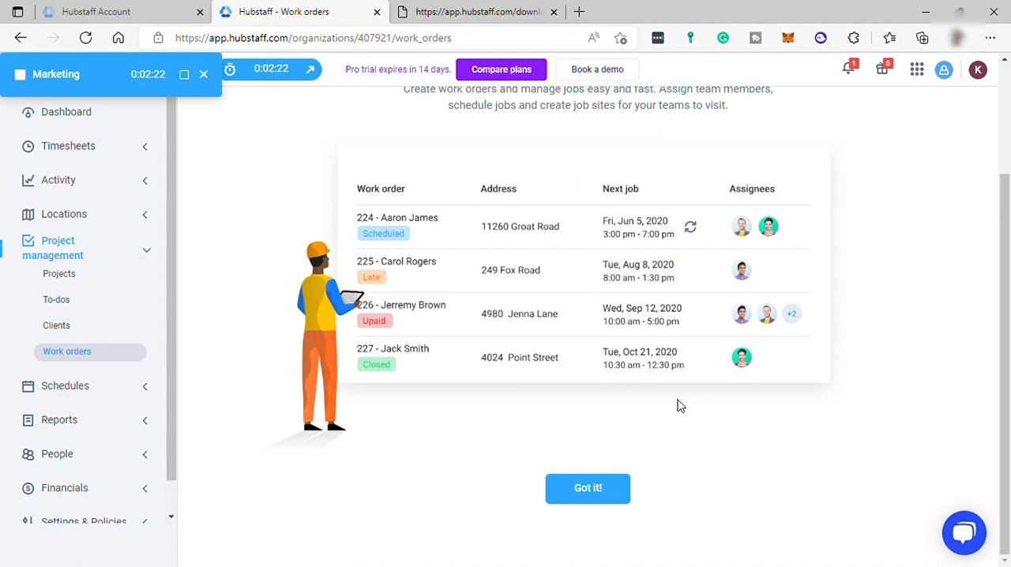
{"action": "mouse_move", "coordinate": [399, 380]}
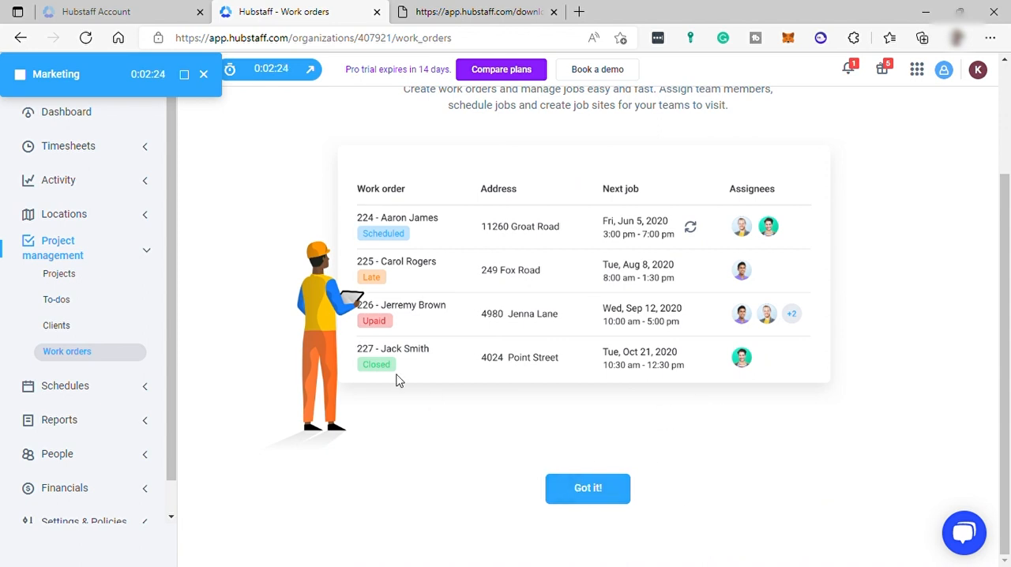
Visit Schedules, highlight the weekly limits sentence, and go to Time off requests
{"action": "left_click", "coordinate": [65, 386]}
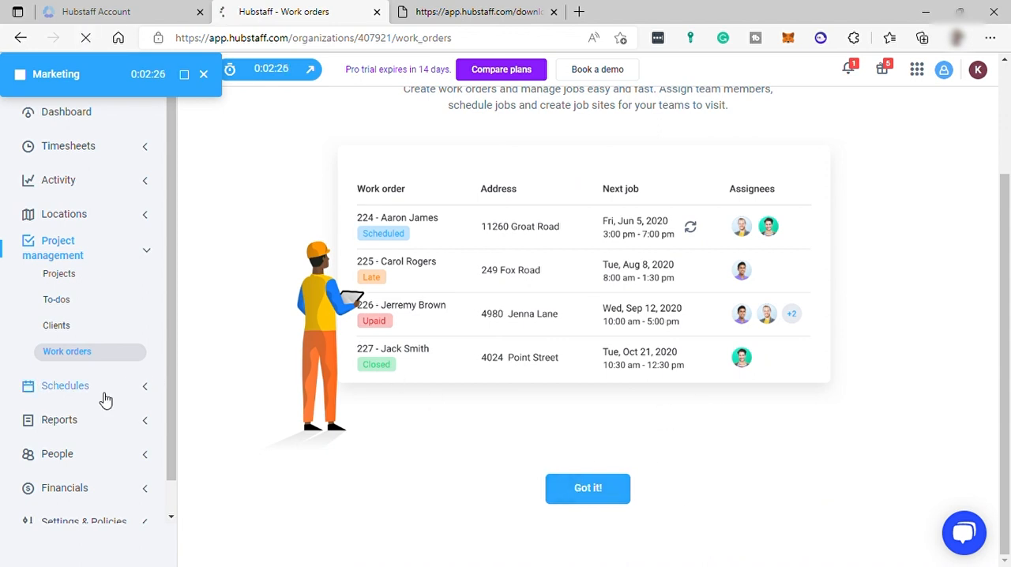
{"action": "left_click", "coordinate": [65, 385]}
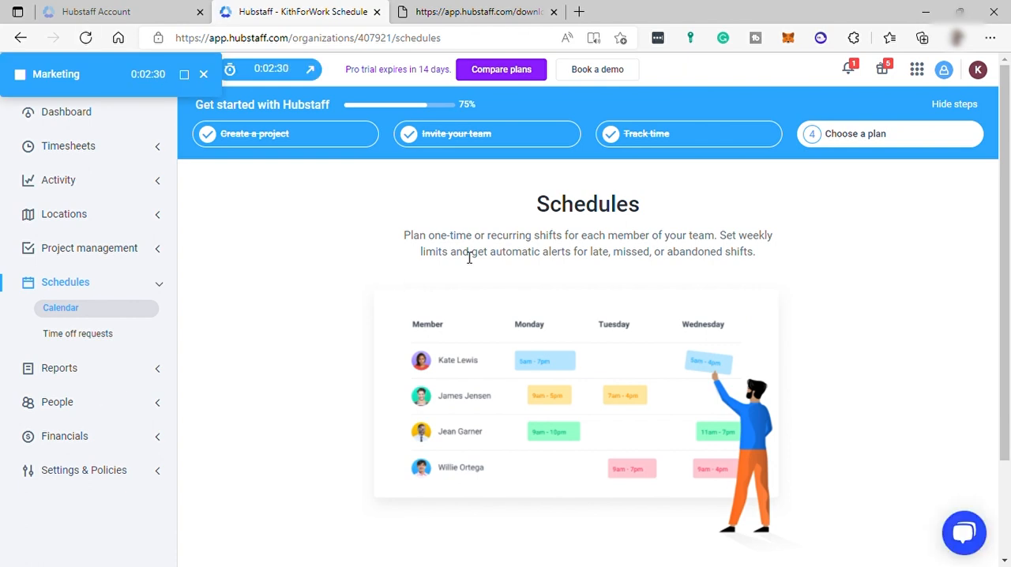
{"action": "mouse_move", "coordinate": [743, 205]}
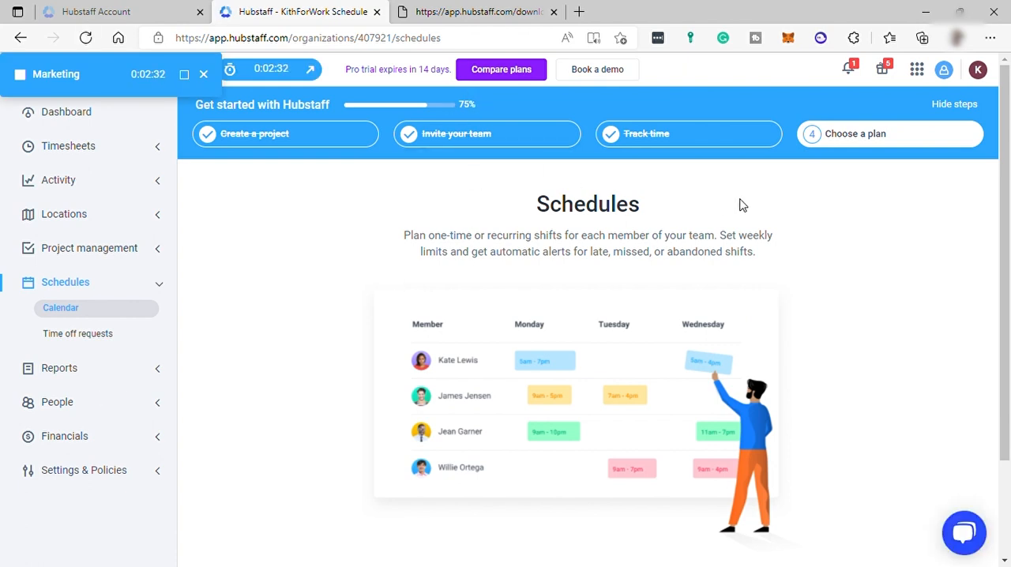
{"action": "left_click_drag", "start_coordinate": [719, 235], "coordinate": [755, 251]}
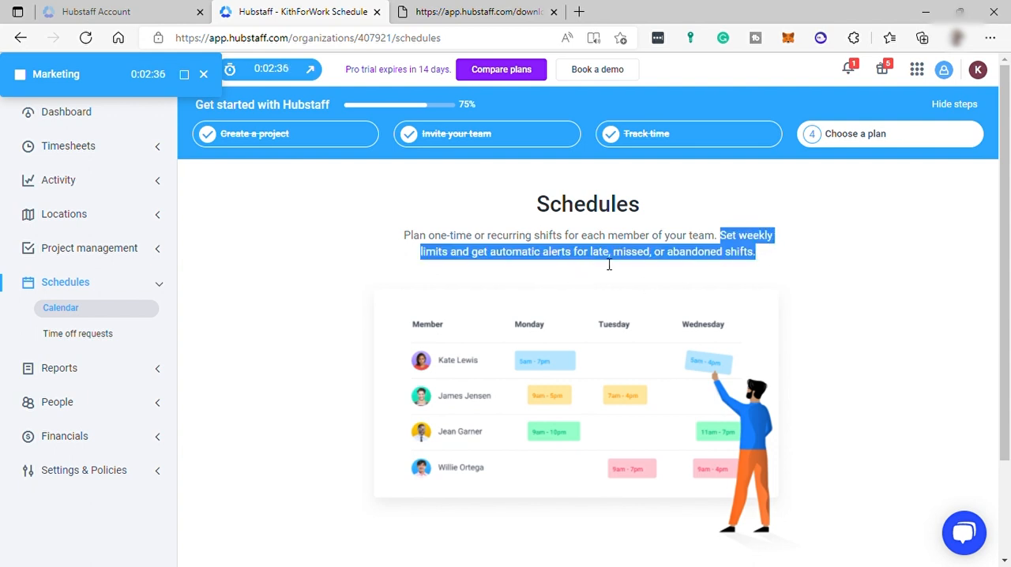
{"action": "mouse_move", "coordinate": [529, 338]}
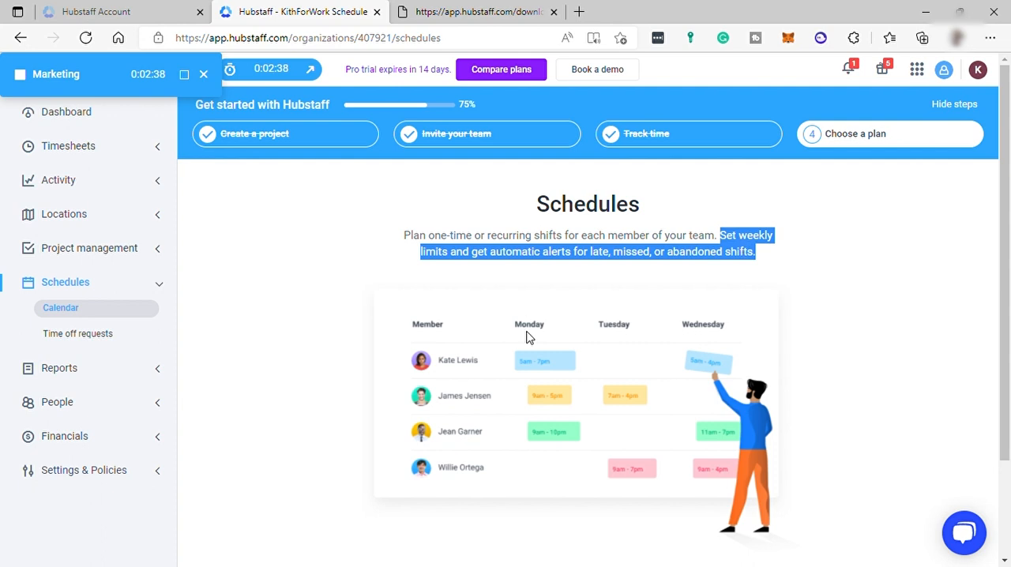
{"action": "left_click", "coordinate": [78, 333]}
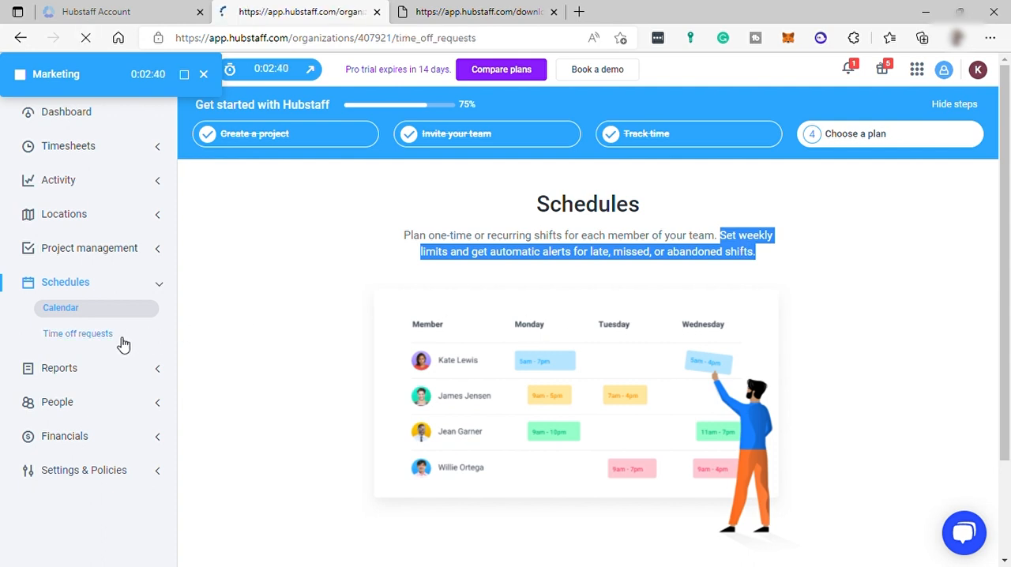
{"action": "left_click", "coordinate": [77, 334]}
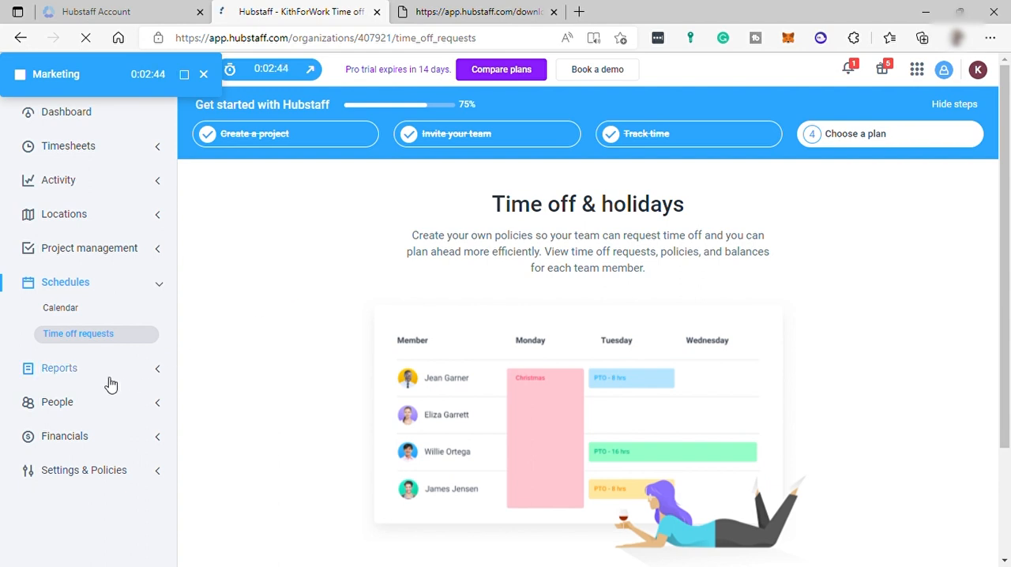
Scroll through all report categories on the Reports overview page
{"action": "left_click", "coordinate": [59, 368]}
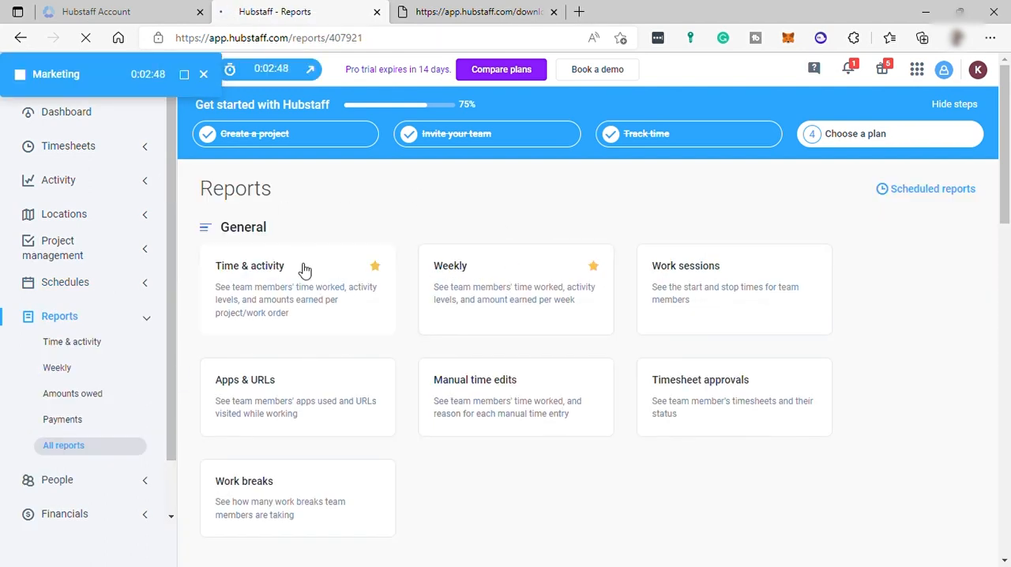
{"action": "scroll", "scroll_direction": "down", "scroll_amount": 3}
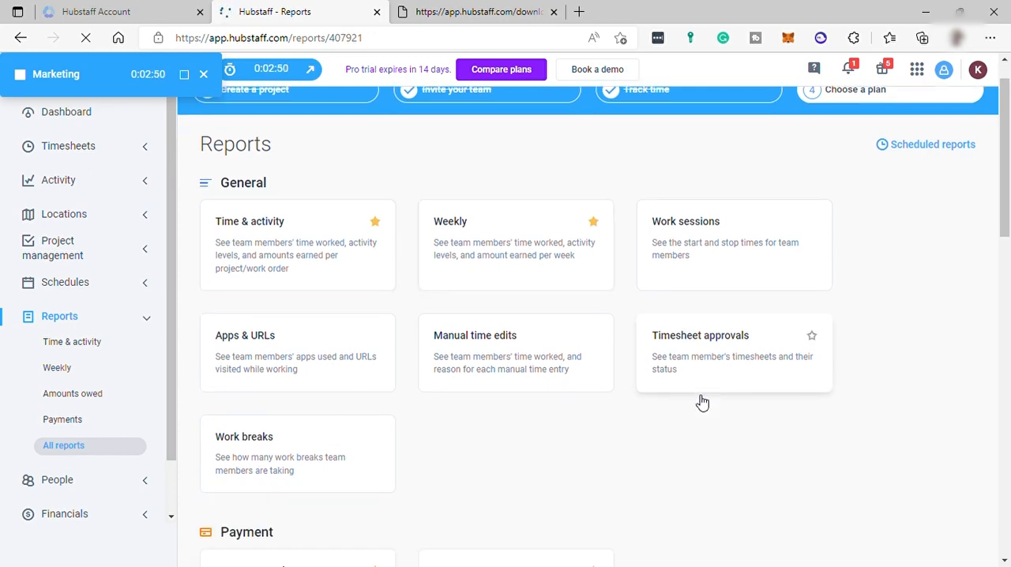
{"action": "scroll", "scroll_direction": "down", "scroll_amount": 3}
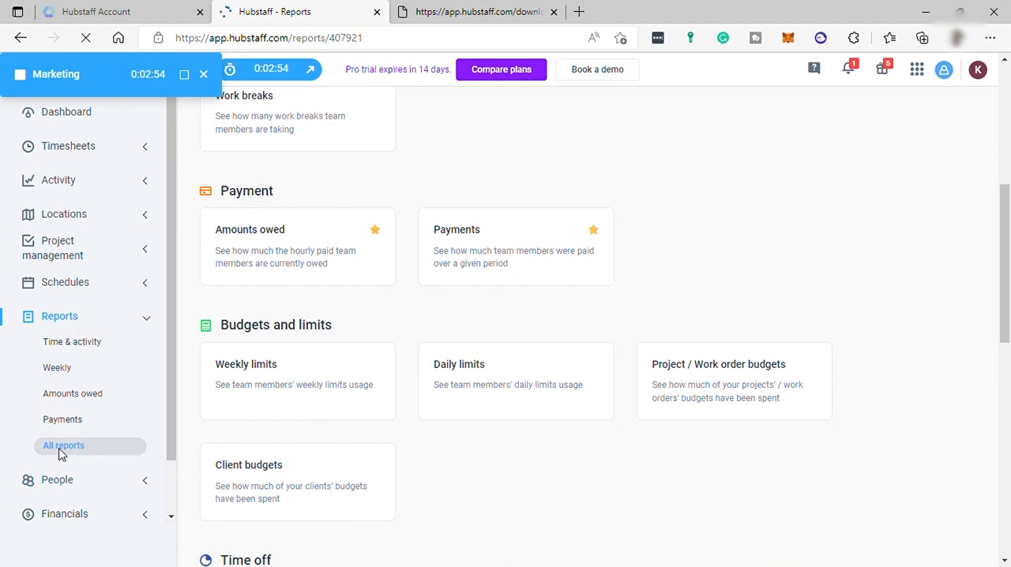
{"action": "scroll", "scroll_direction": "down", "scroll_amount": 3}
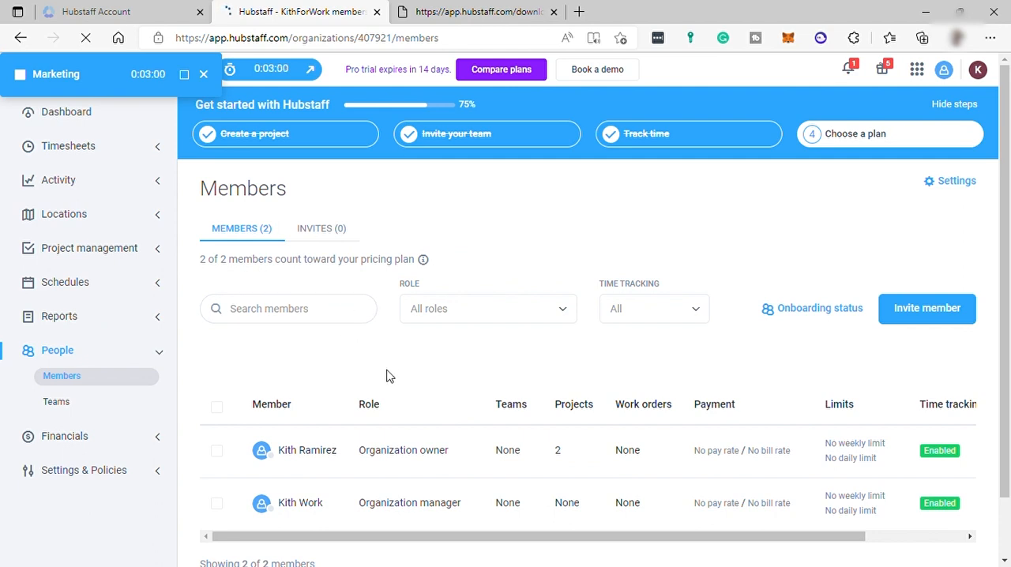
{"action": "mouse_move", "coordinate": [64, 436]}
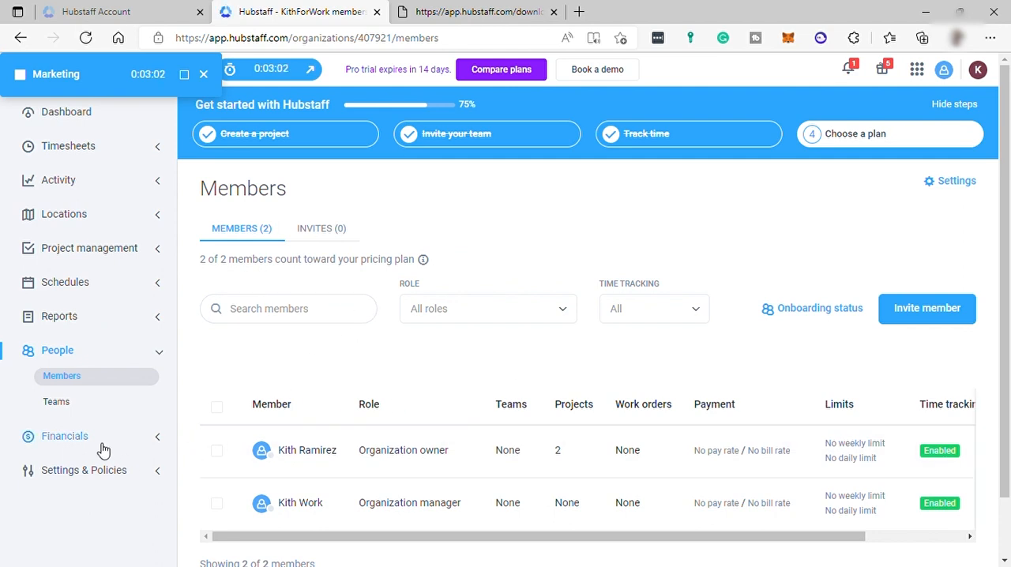
Open Financials payroll and stop the Marketing timer, resetting it to 0:00:00
{"action": "left_click", "coordinate": [65, 436]}
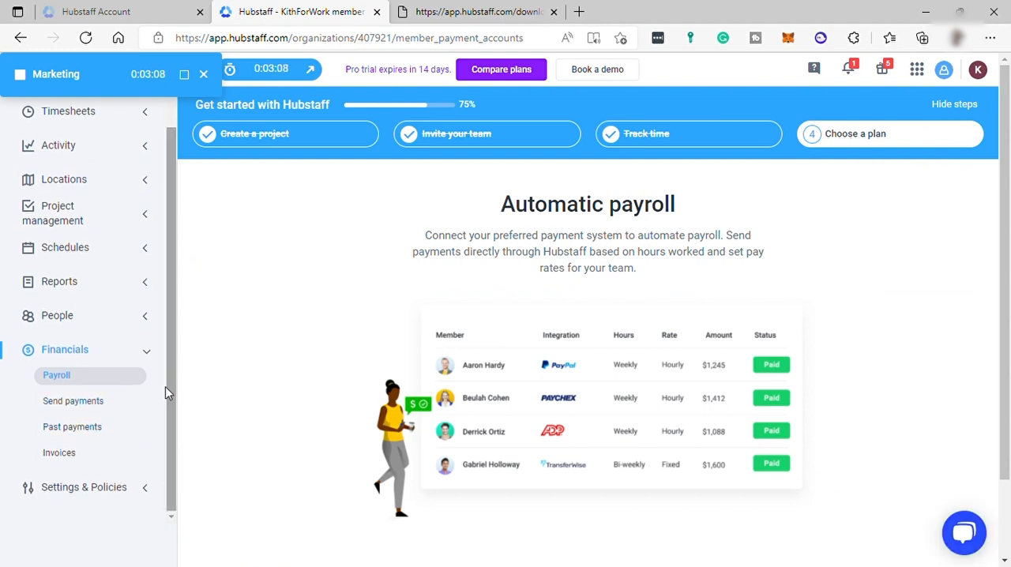
{"action": "scroll", "scroll_direction": "up", "scroll_amount": 3}
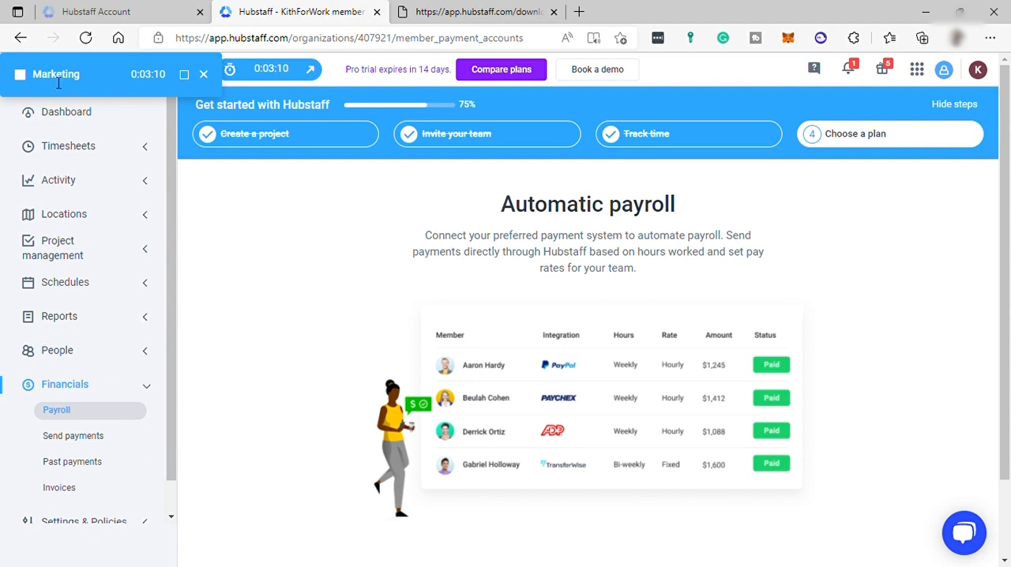
{"action": "mouse_move", "coordinate": [27, 83]}
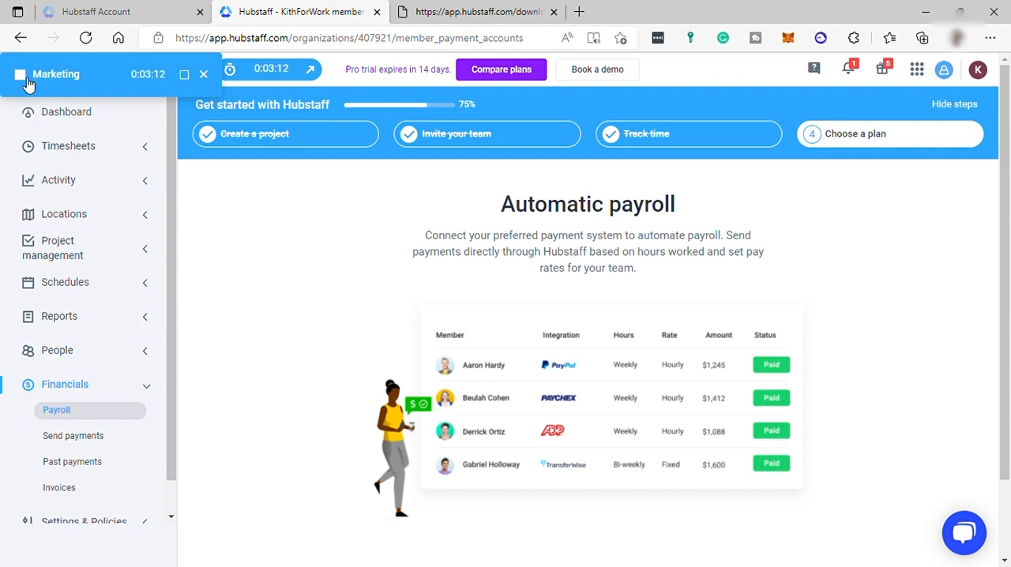
{"action": "left_click", "coordinate": [20, 73]}
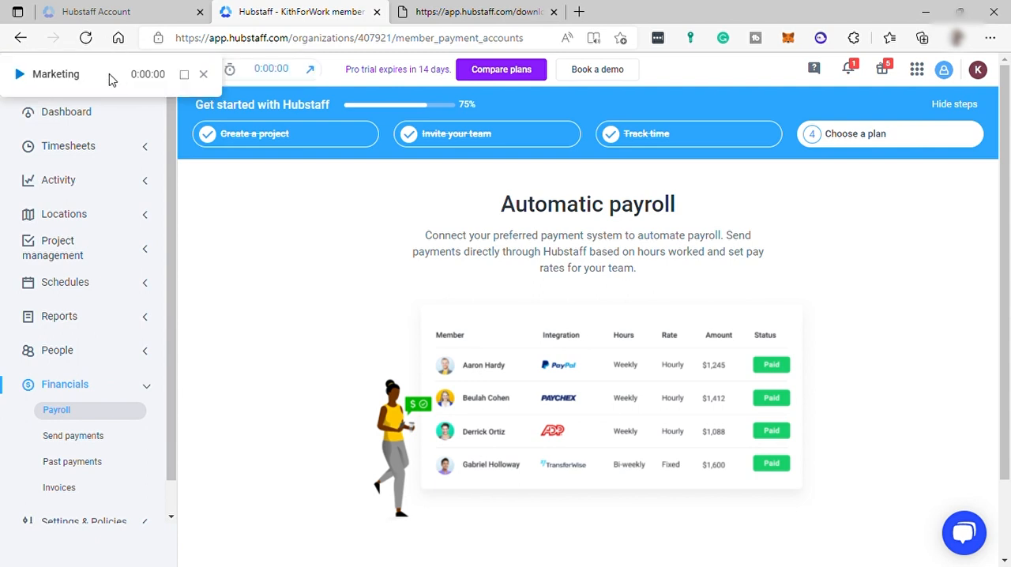
{"action": "mouse_move", "coordinate": [42, 425]}
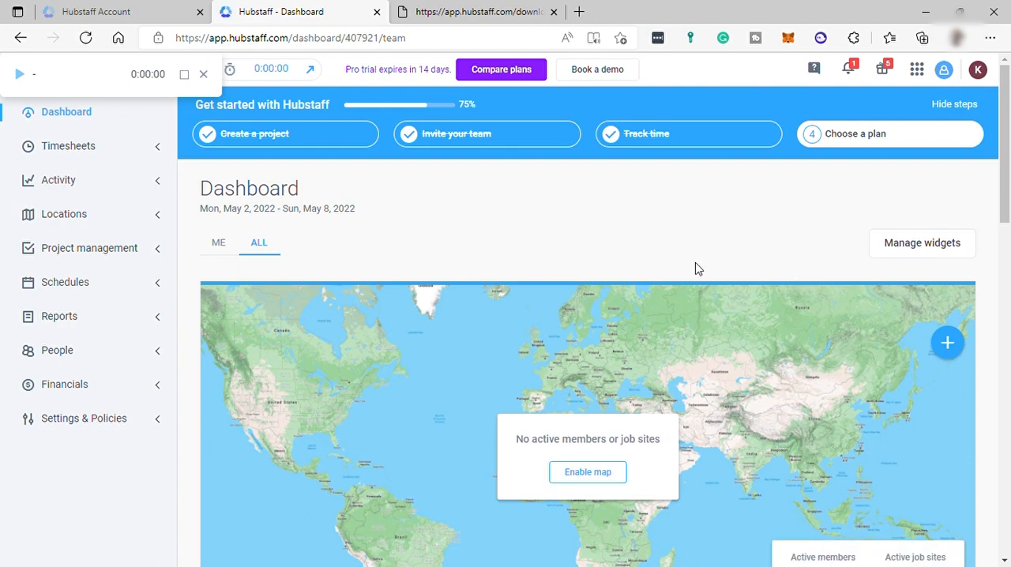
Scroll the team dashboard down to the Projects widget showing 0:03:14 Marketing, then back up
{"action": "scroll", "scroll_direction": "down", "scroll_amount": 3}
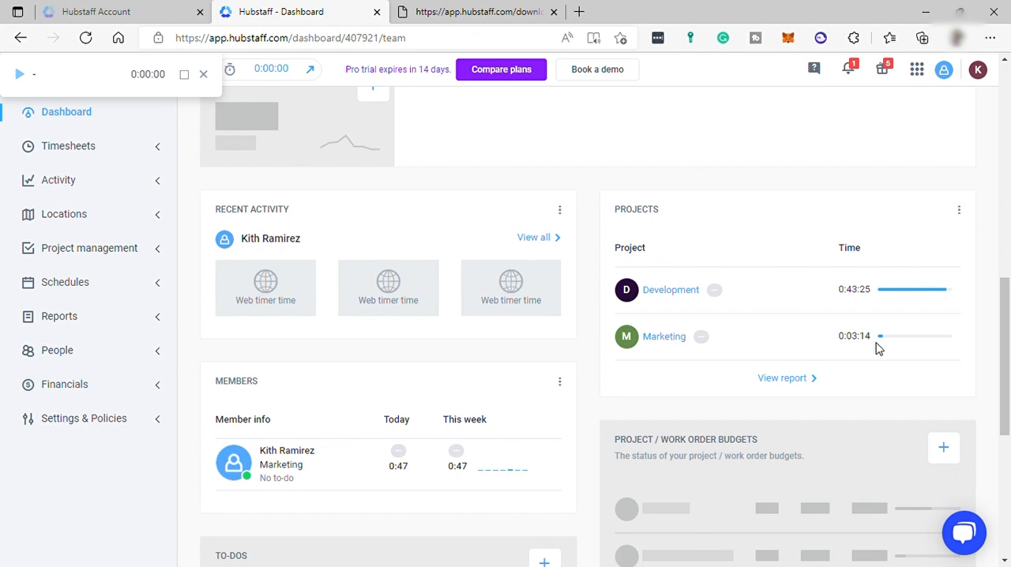
{"action": "mouse_move", "coordinate": [705, 338]}
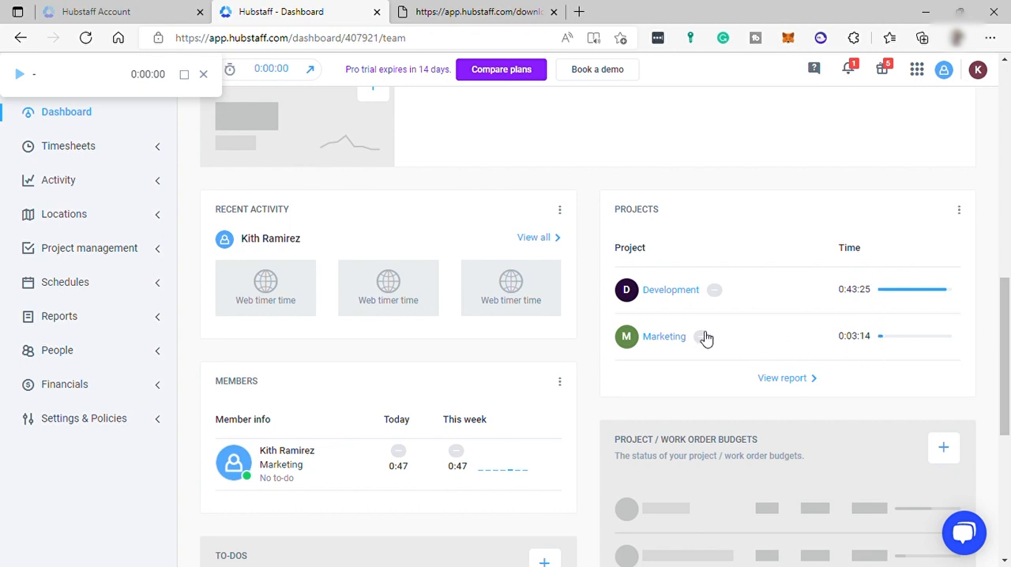
{"action": "mouse_move", "coordinate": [869, 335]}
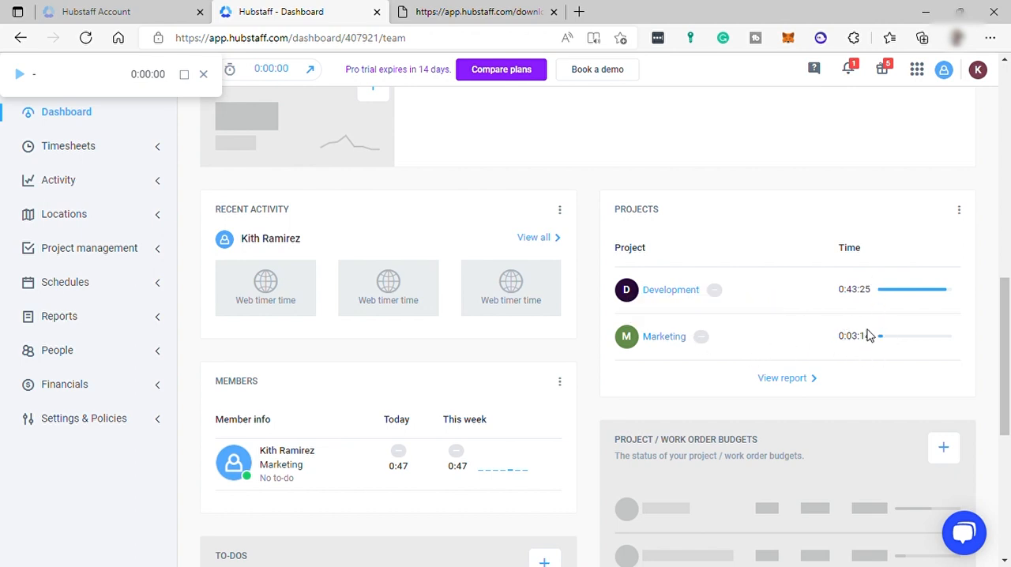
{"action": "mouse_move", "coordinate": [775, 322]}
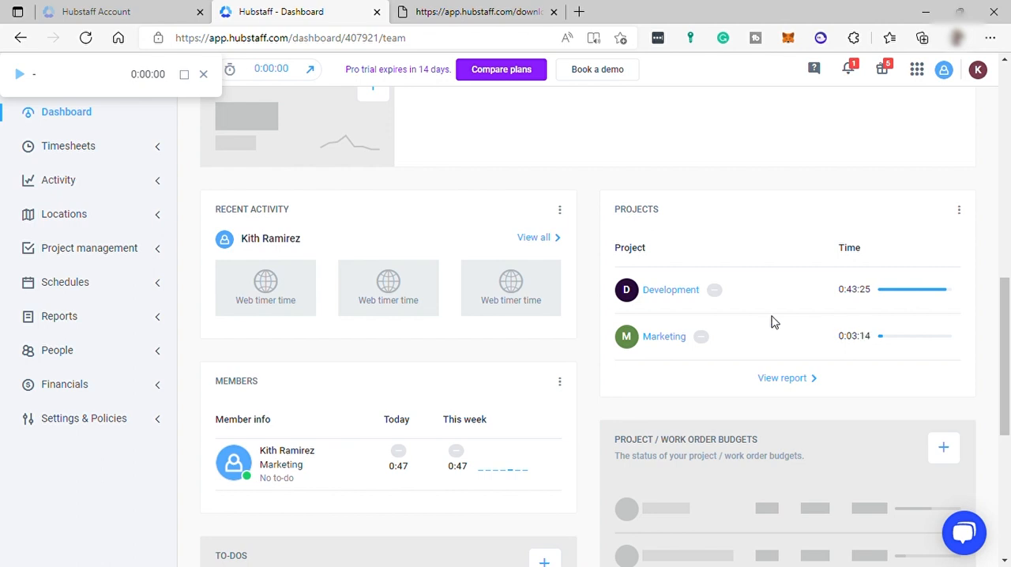
{"action": "scroll", "scroll_direction": "down", "scroll_amount": 3}
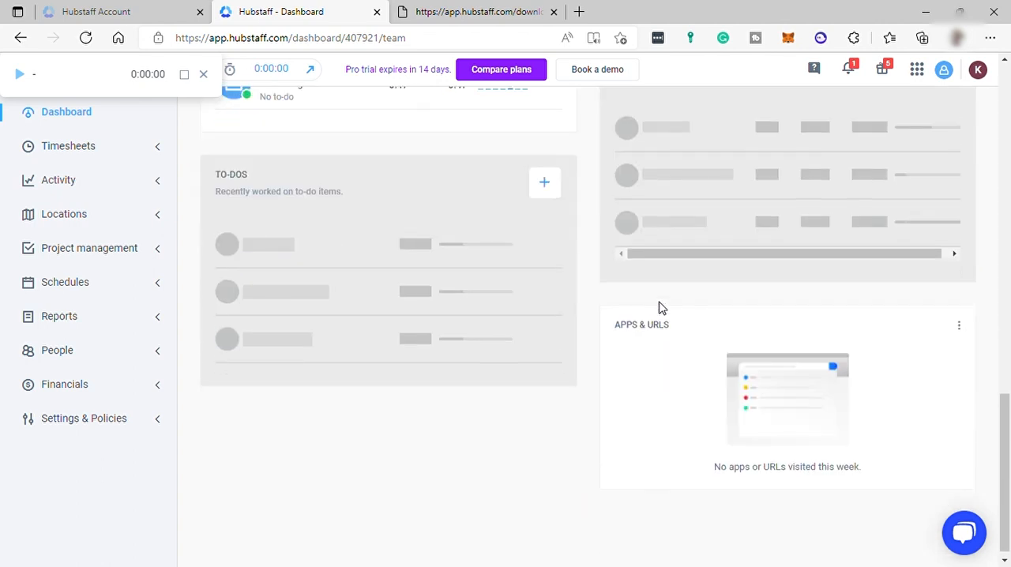
{"action": "scroll", "scroll_direction": "down", "scroll_amount": 3}
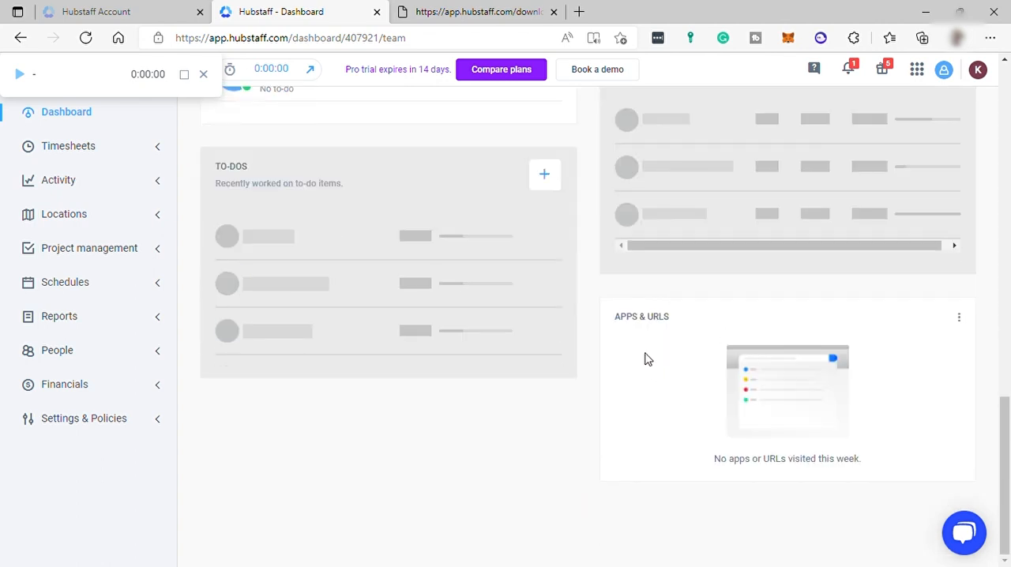
{"action": "scroll", "scroll_direction": "up", "scroll_amount": 3}
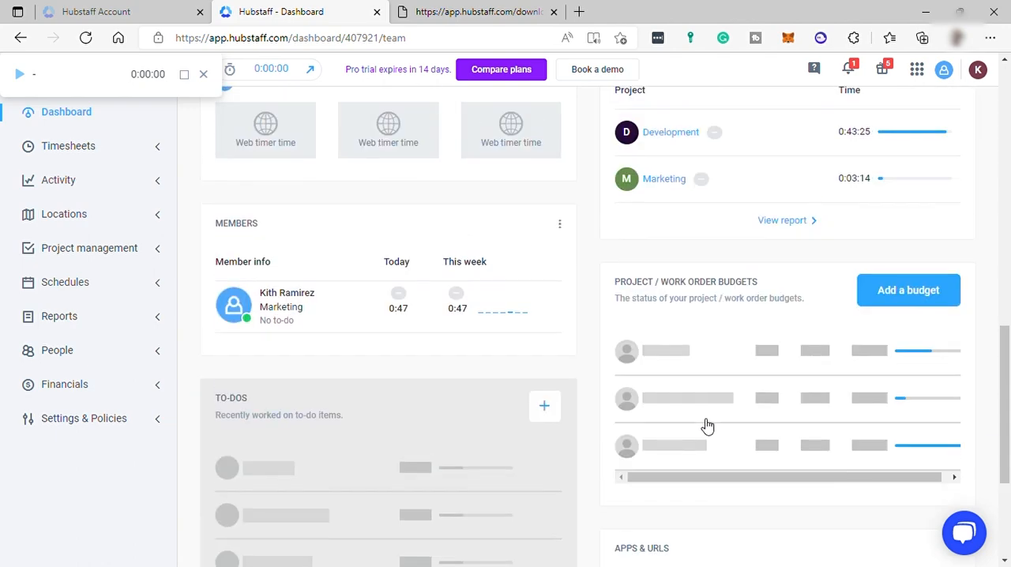
{"action": "scroll", "scroll_direction": "up", "scroll_amount": 3}
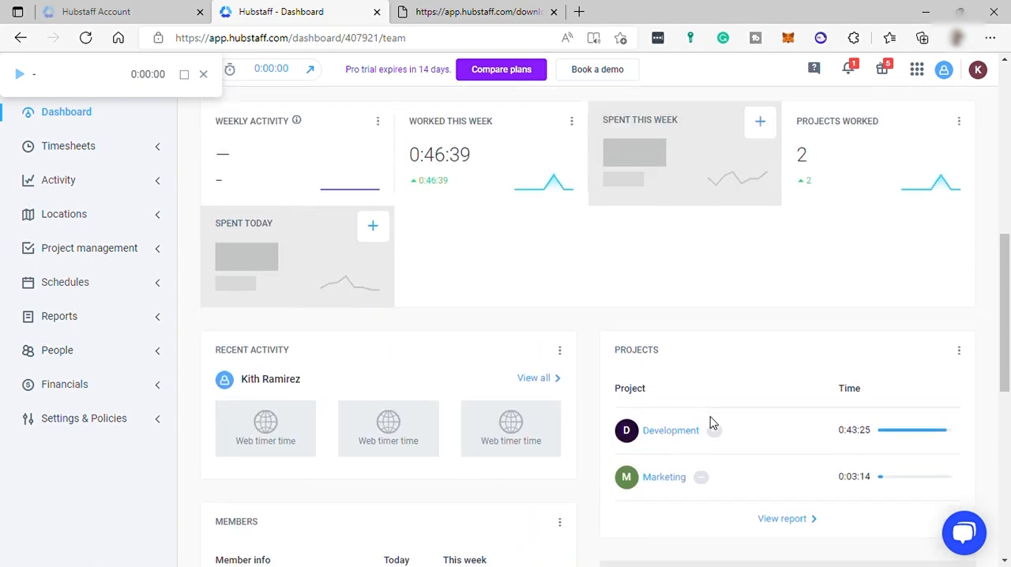
{"action": "scroll", "scroll_direction": "up", "scroll_amount": 3}
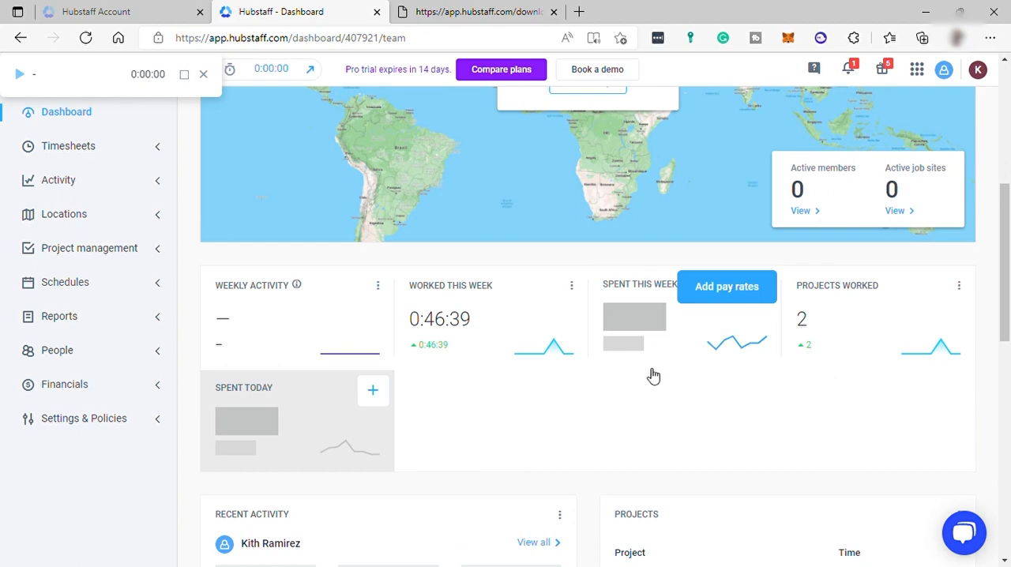
{"action": "scroll", "scroll_direction": "up", "scroll_amount": 3}
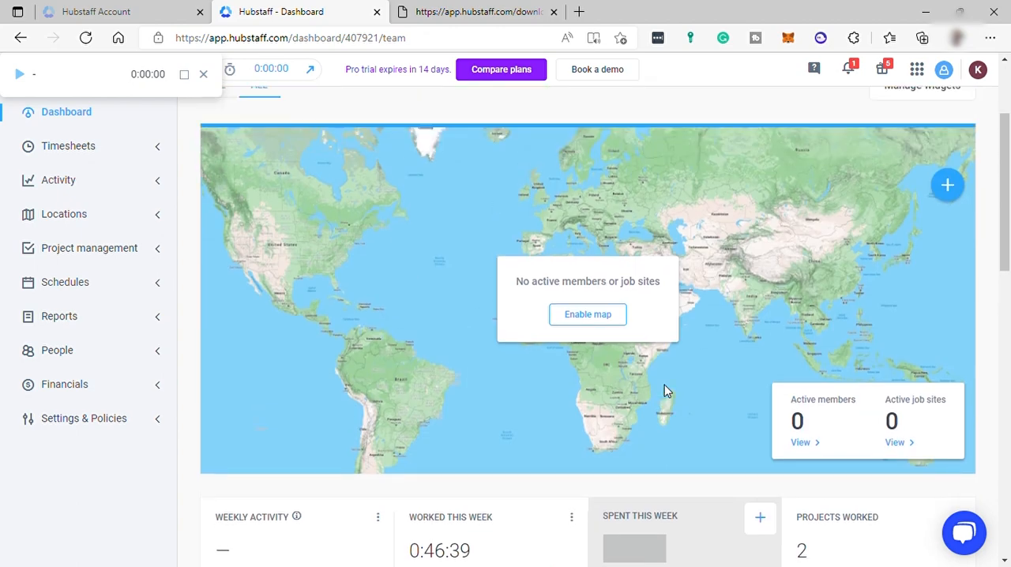
{"action": "scroll", "scroll_direction": "up", "scroll_amount": 3}
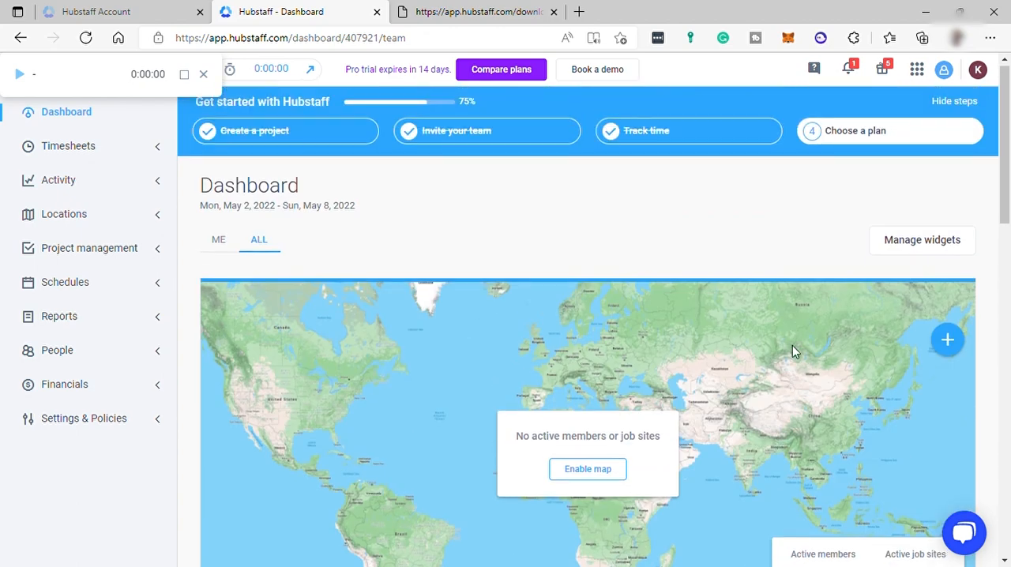
{"action": "mouse_move", "coordinate": [831, 201]}
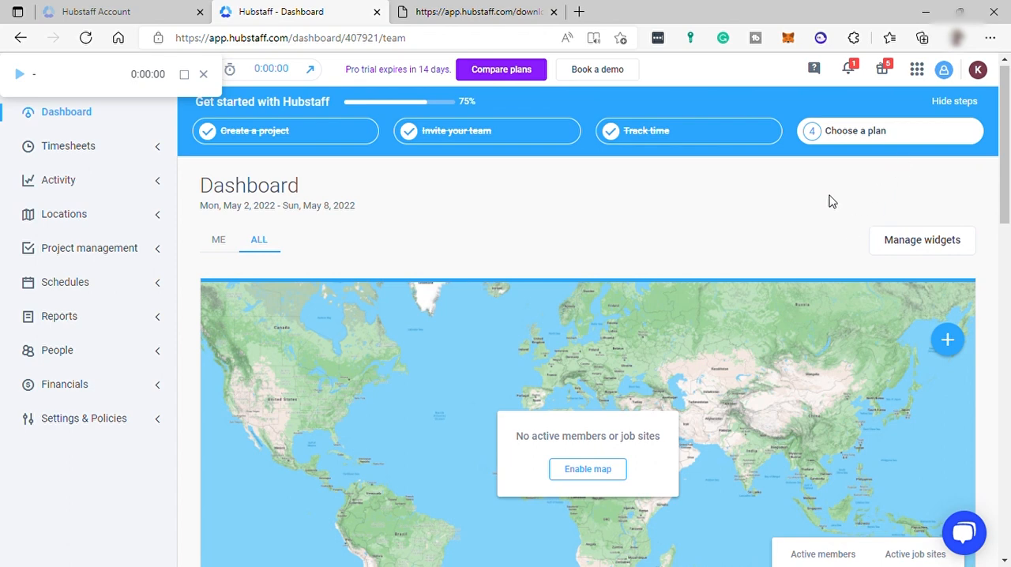
{"action": "mouse_move", "coordinate": [944, 82]}
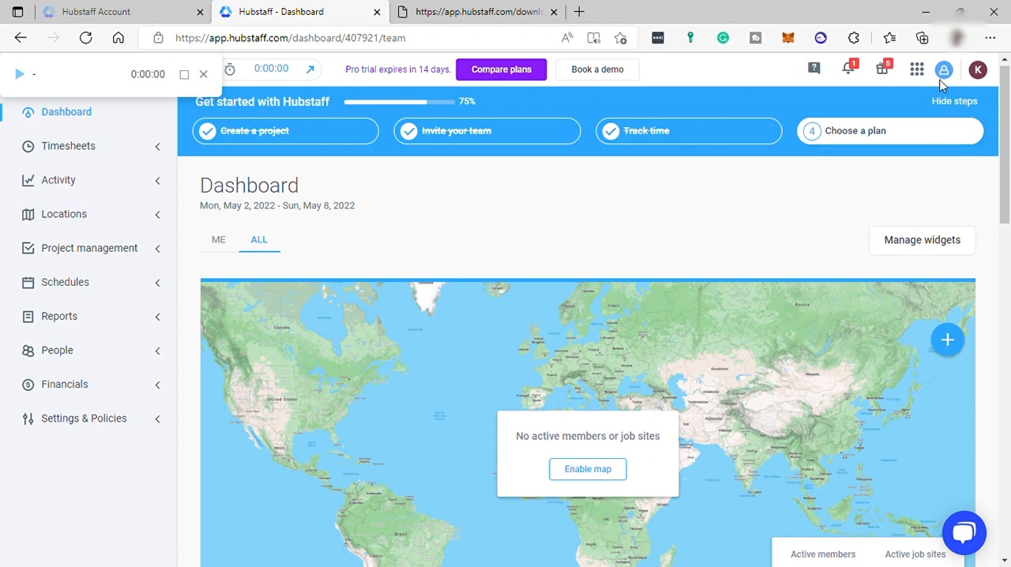